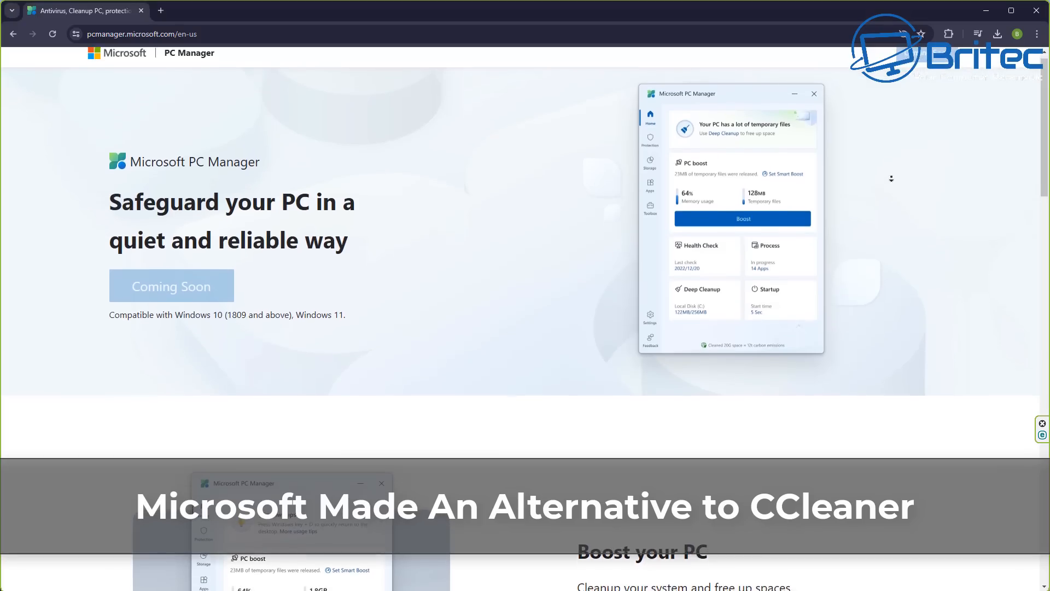
Scroll past the Boost, storage, pop-up and health checkup sections to Toolbox & Mini toolbar.
scroll("down", 3)
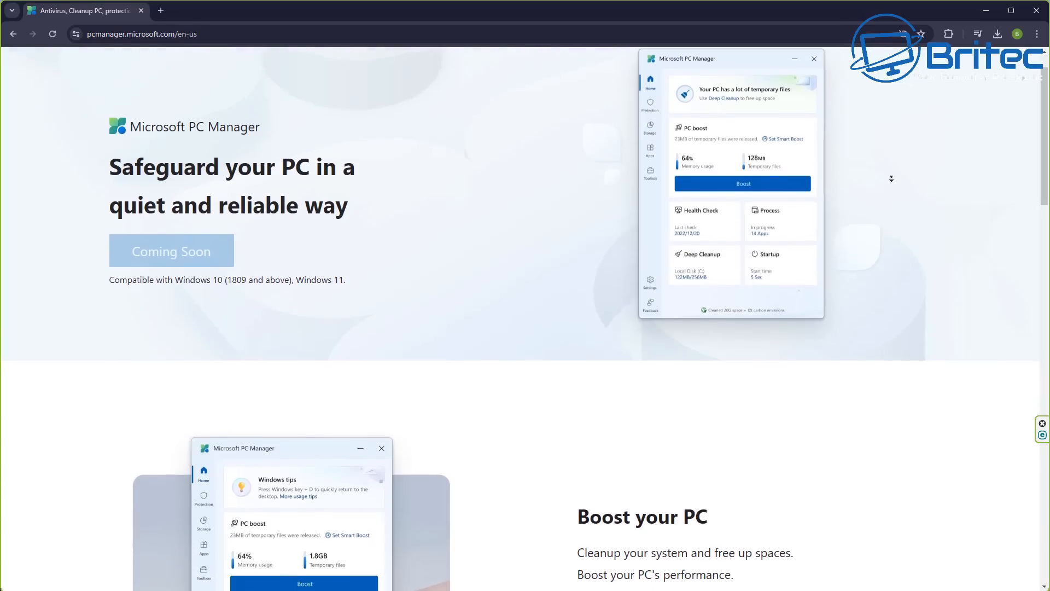
scroll("down", 3)
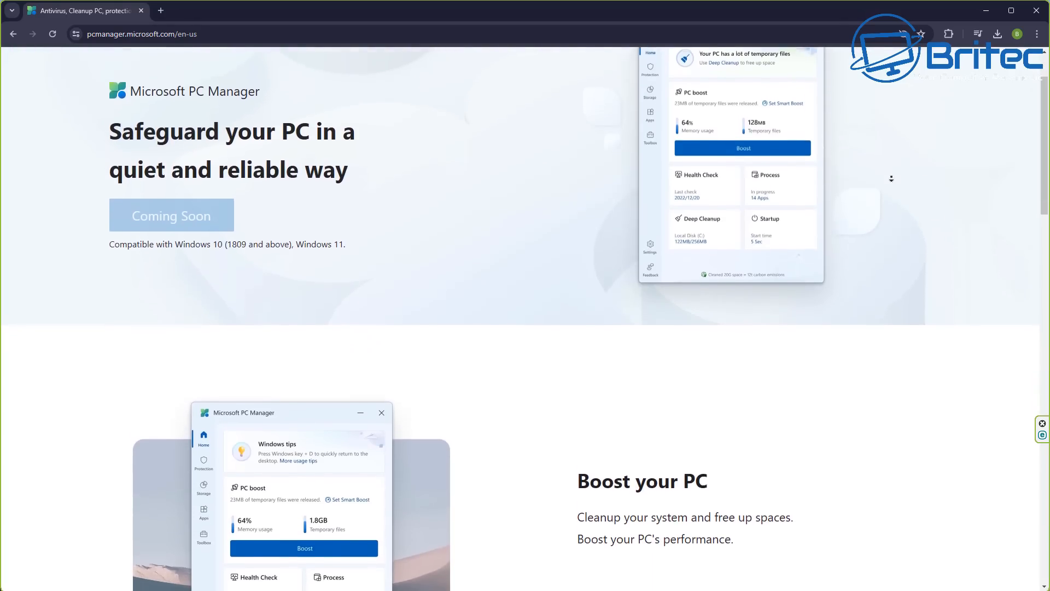
scroll("down", 3)
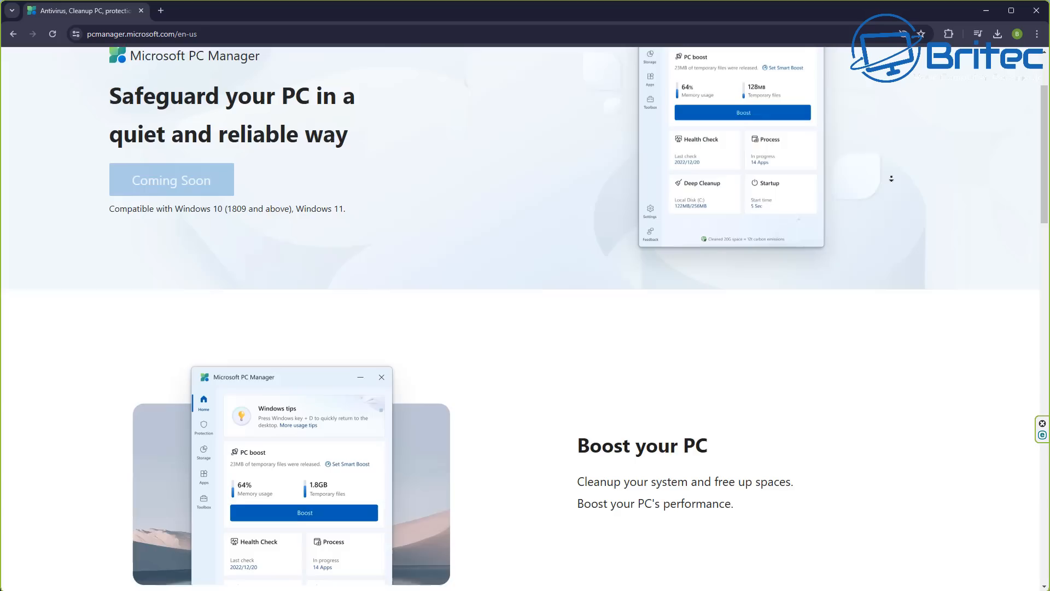
scroll("down", 3)
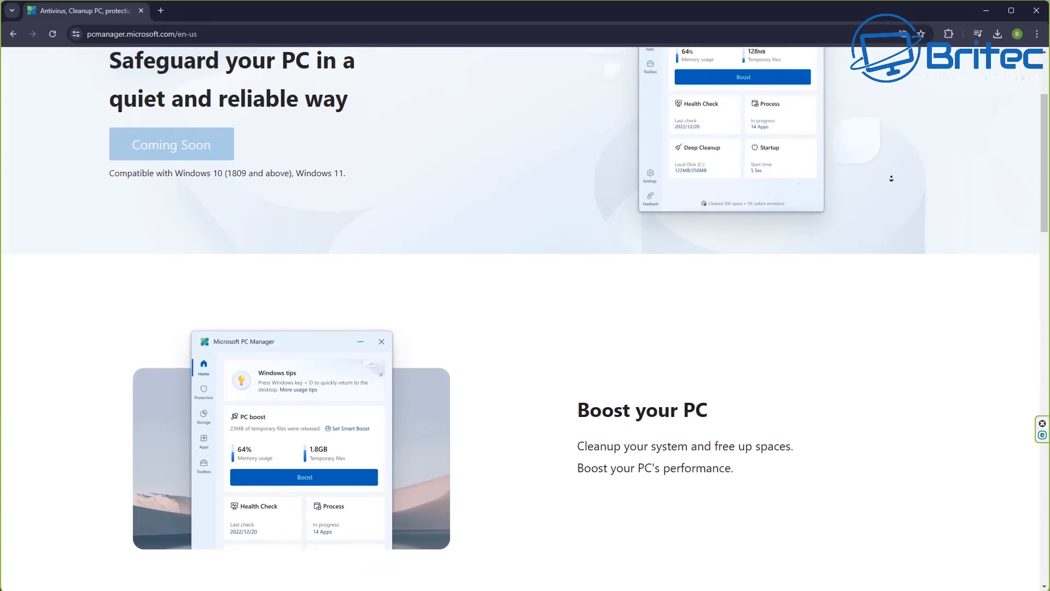
scroll("down", 3)
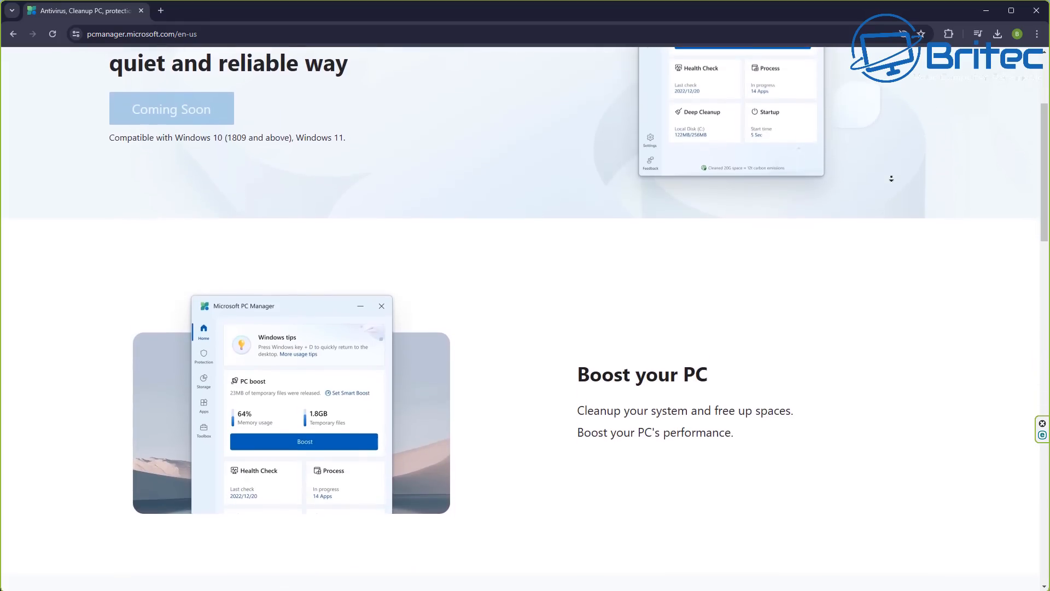
scroll("down", 3)
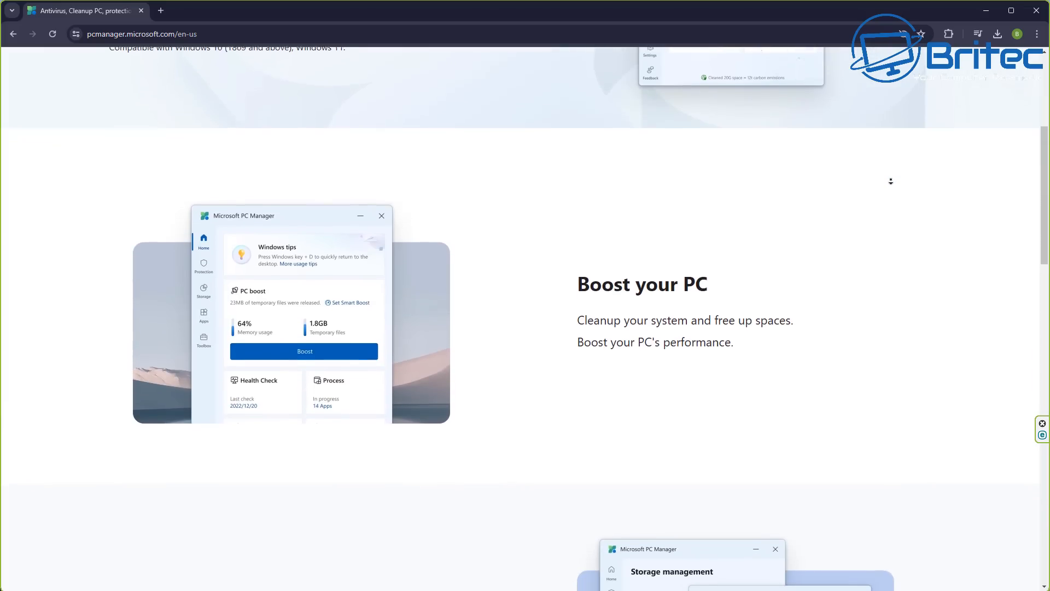
scroll("down", 3)
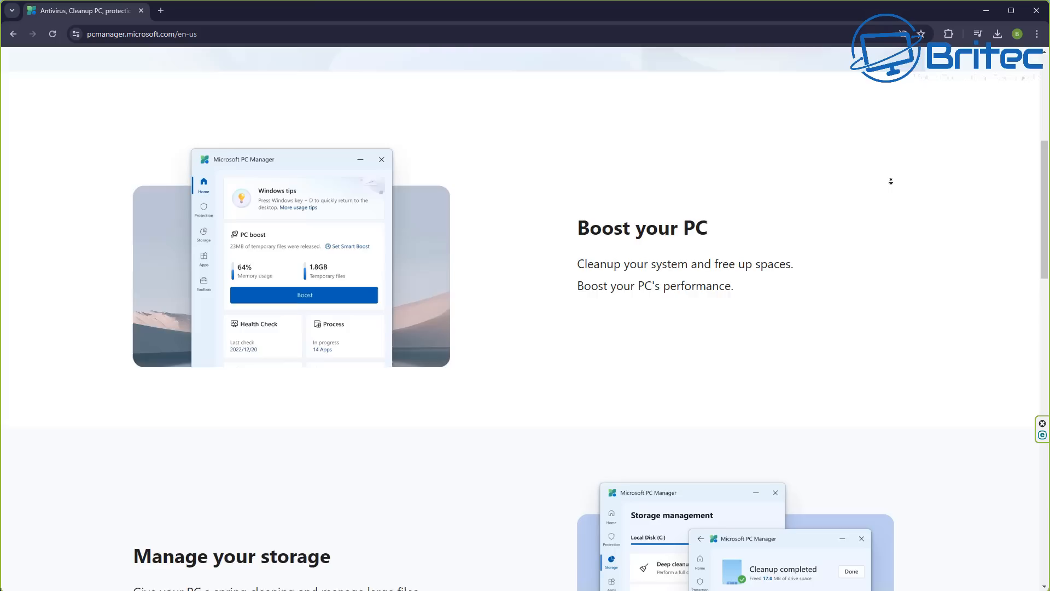
scroll("down", 3)
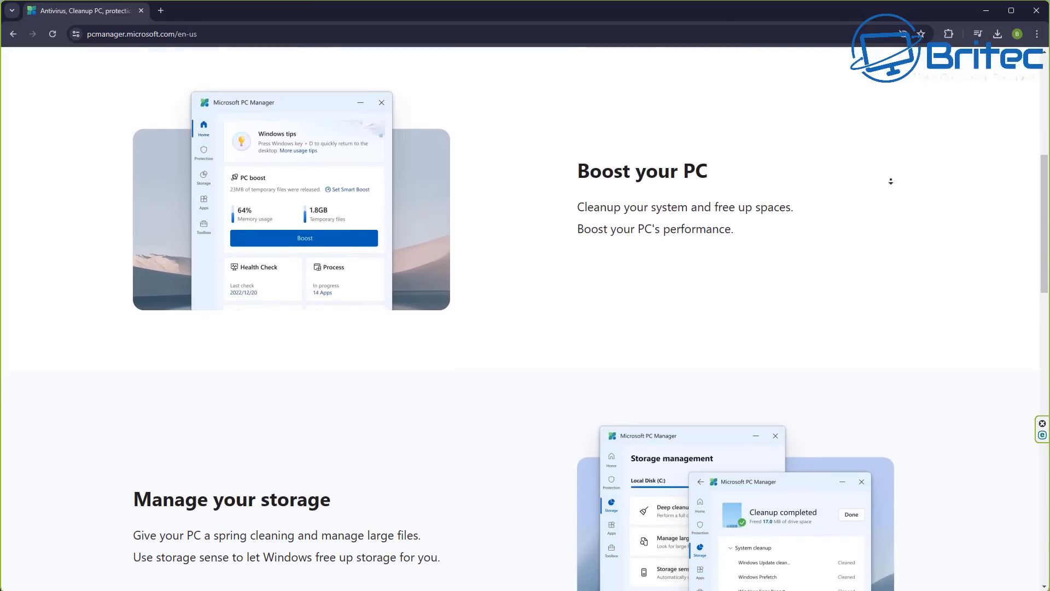
scroll("down", 3)
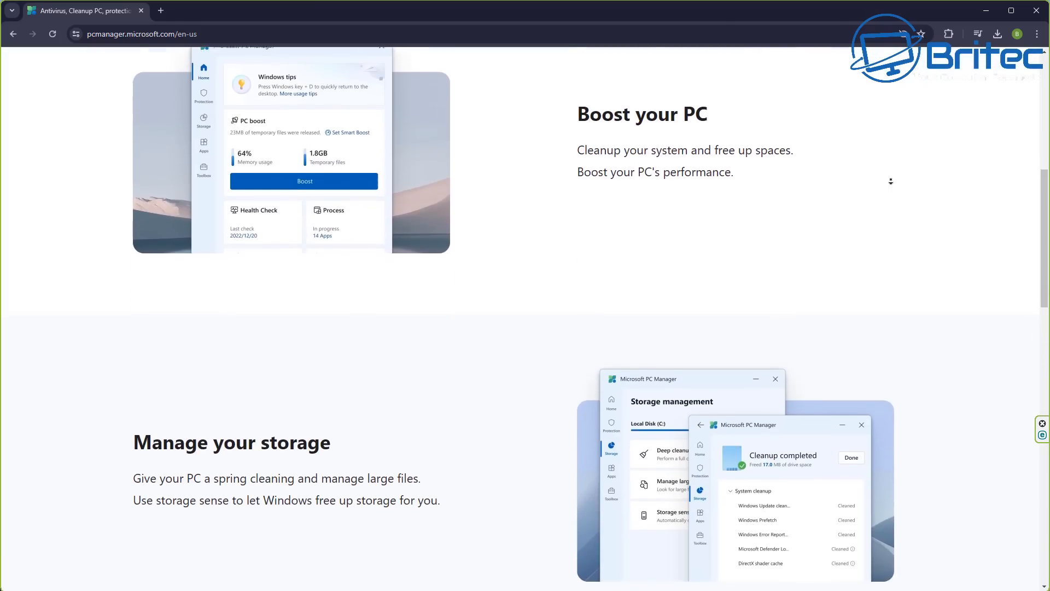
scroll("down", 3)
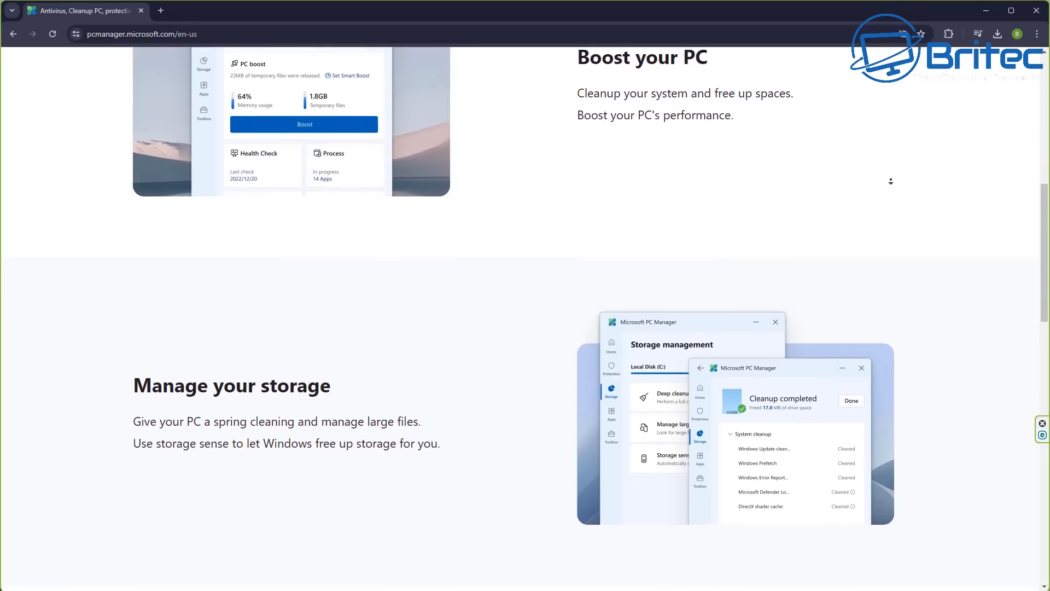
scroll("down", 3)
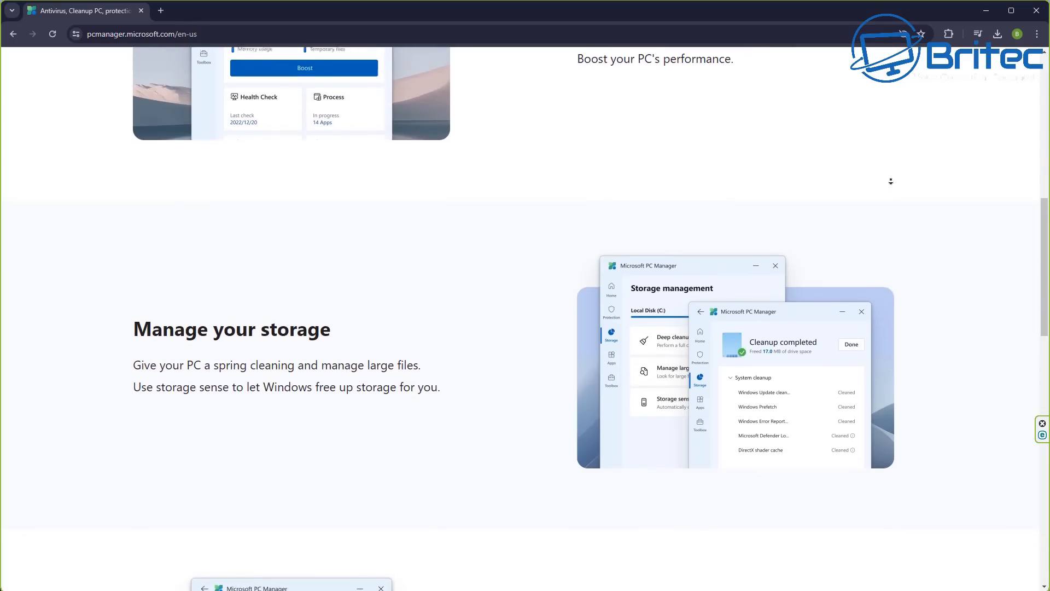
scroll("down", 3)
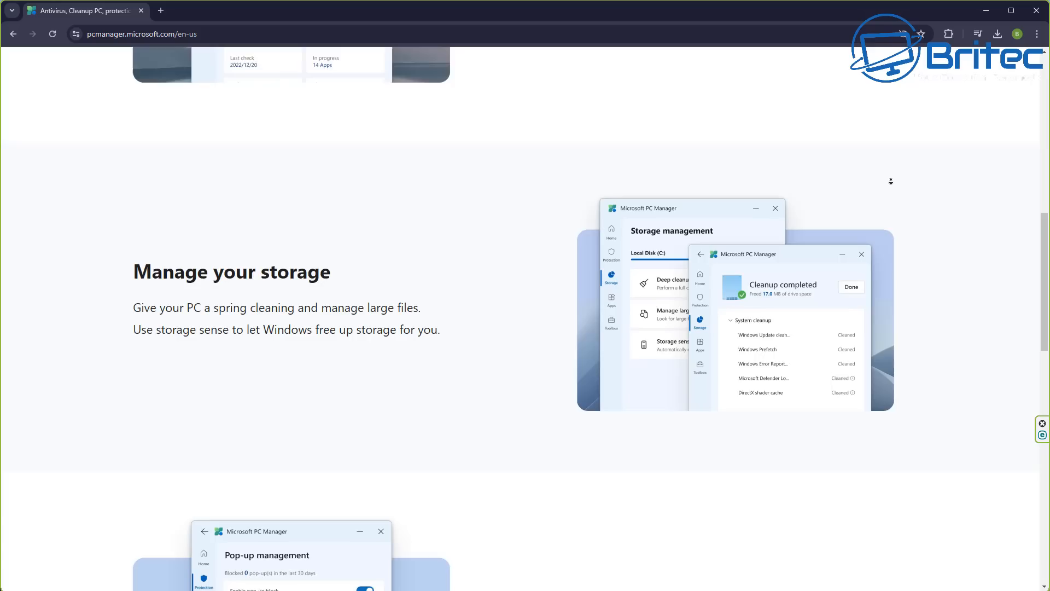
scroll("down", 3)
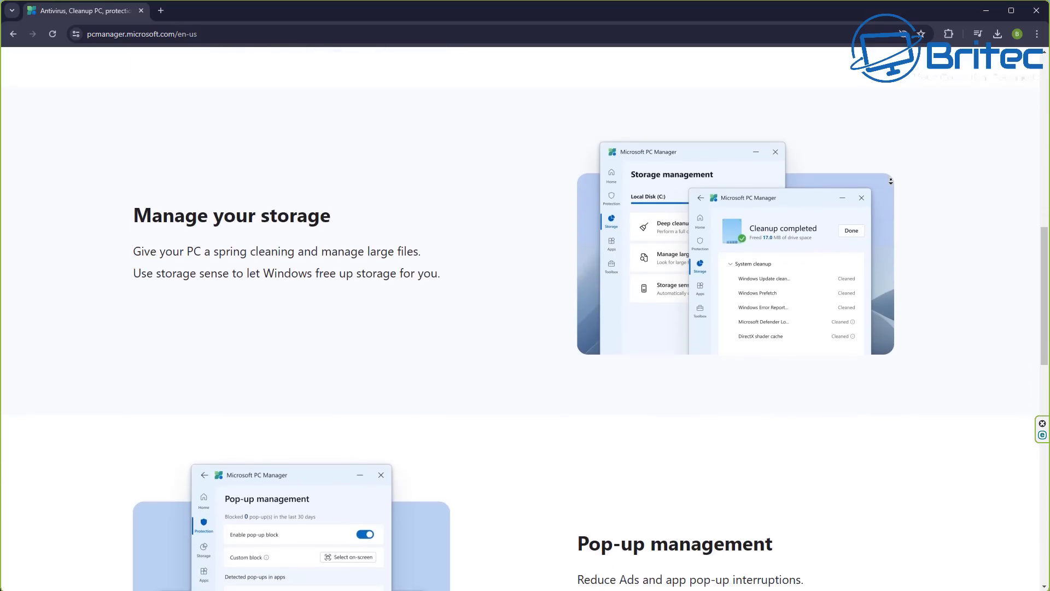
scroll("down", 3)
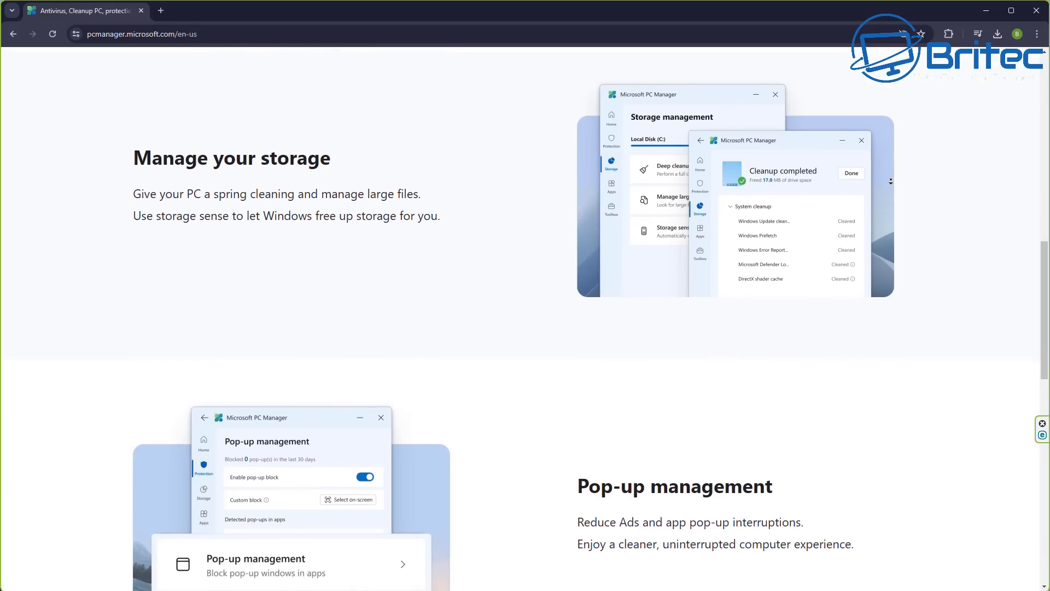
scroll("down", 3)
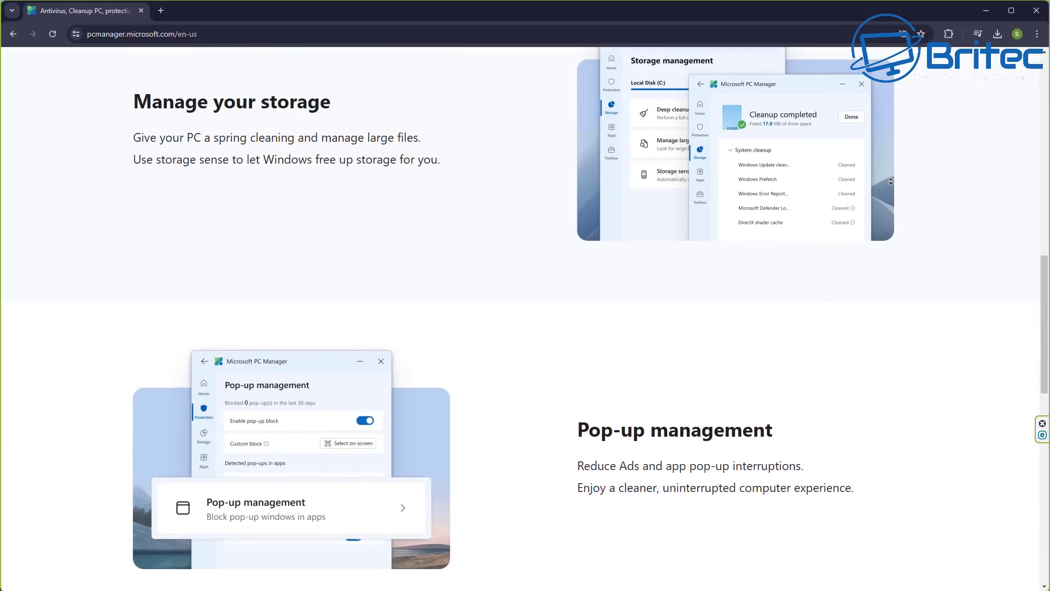
scroll("down", 3)
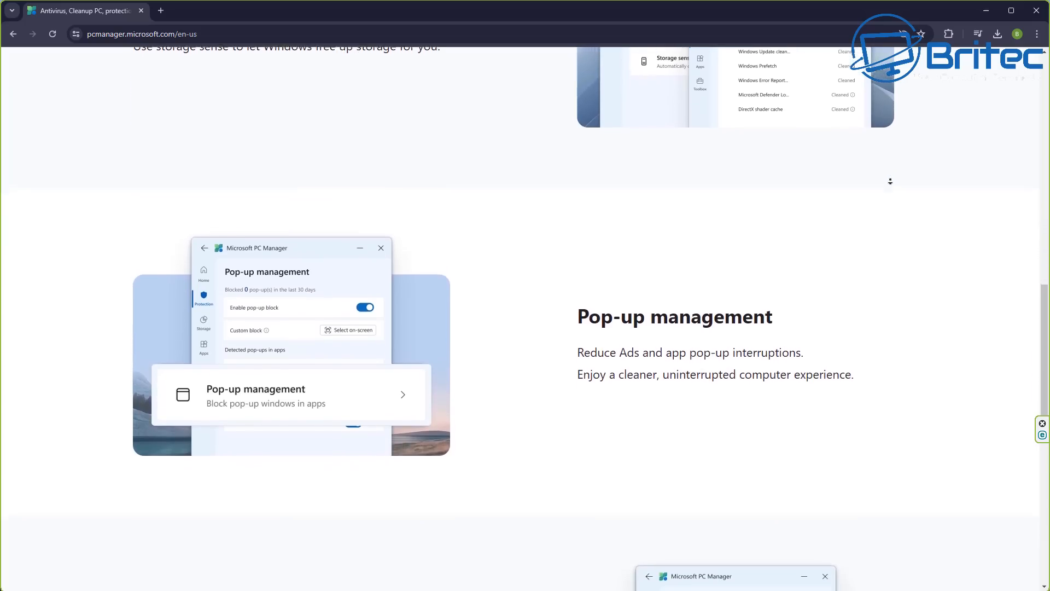
scroll("down", 3)
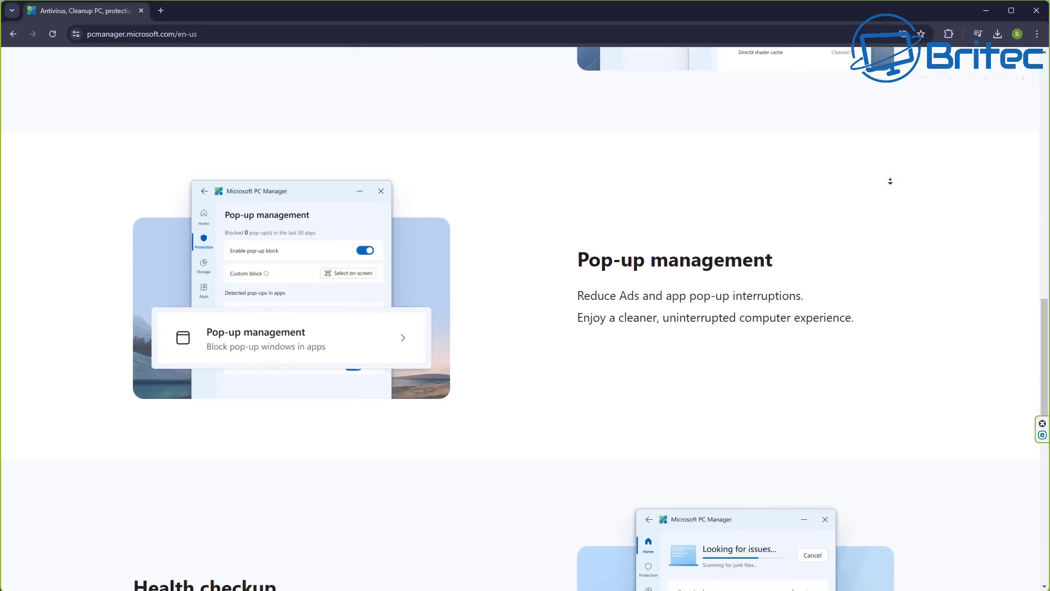
scroll("down", 3)
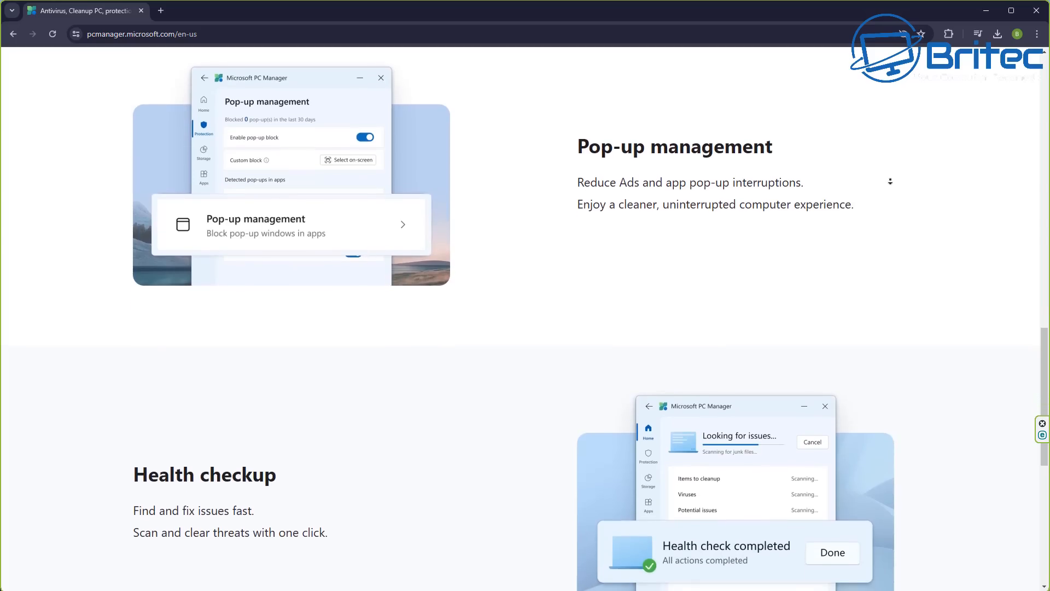
scroll("down", 3)
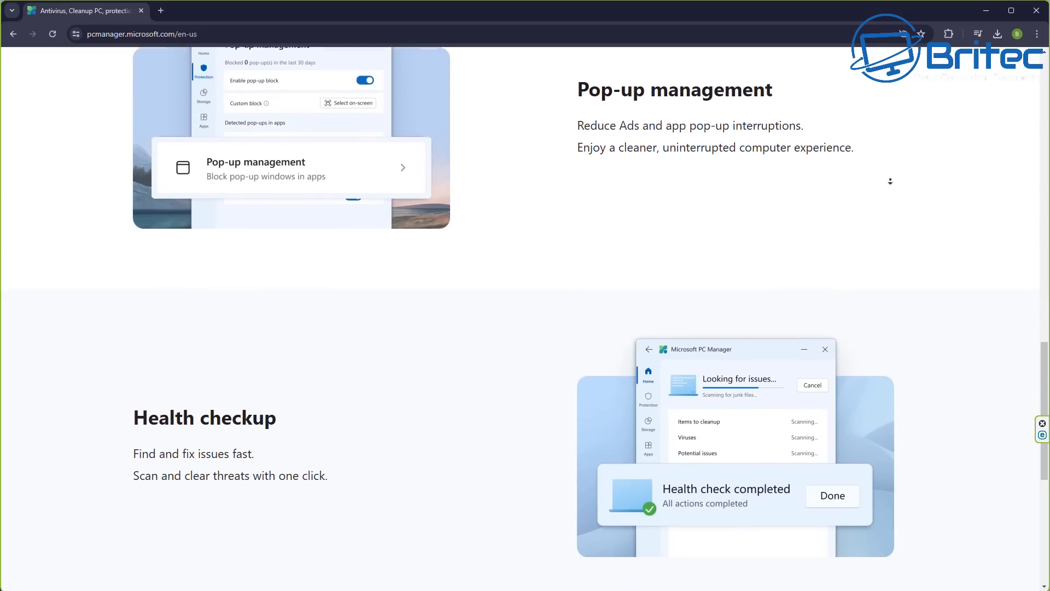
scroll("down", 3)
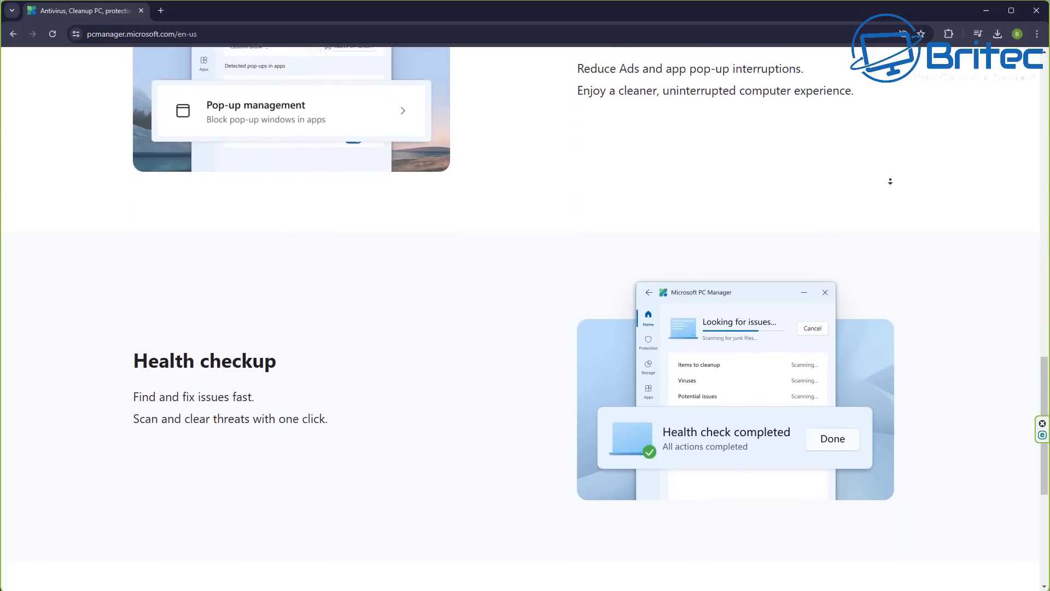
scroll("down", 3)
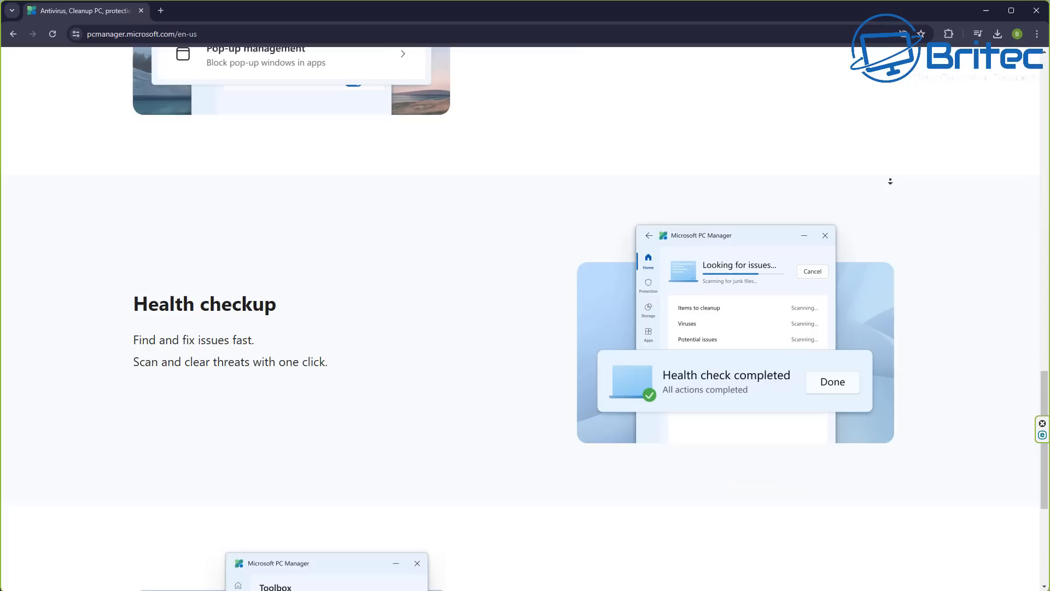
scroll("down", 3)
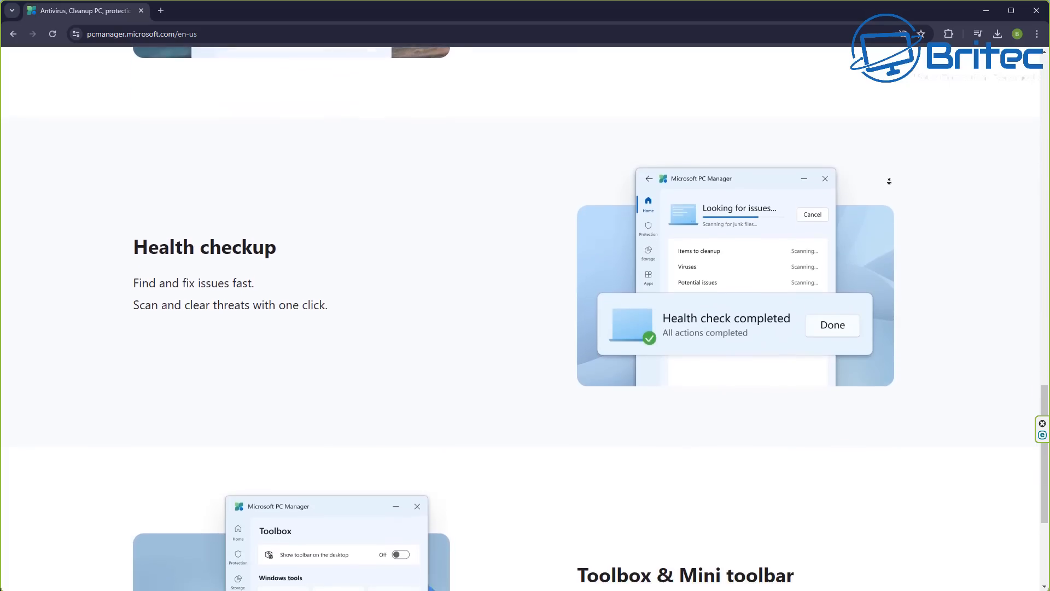
scroll("down", 3)
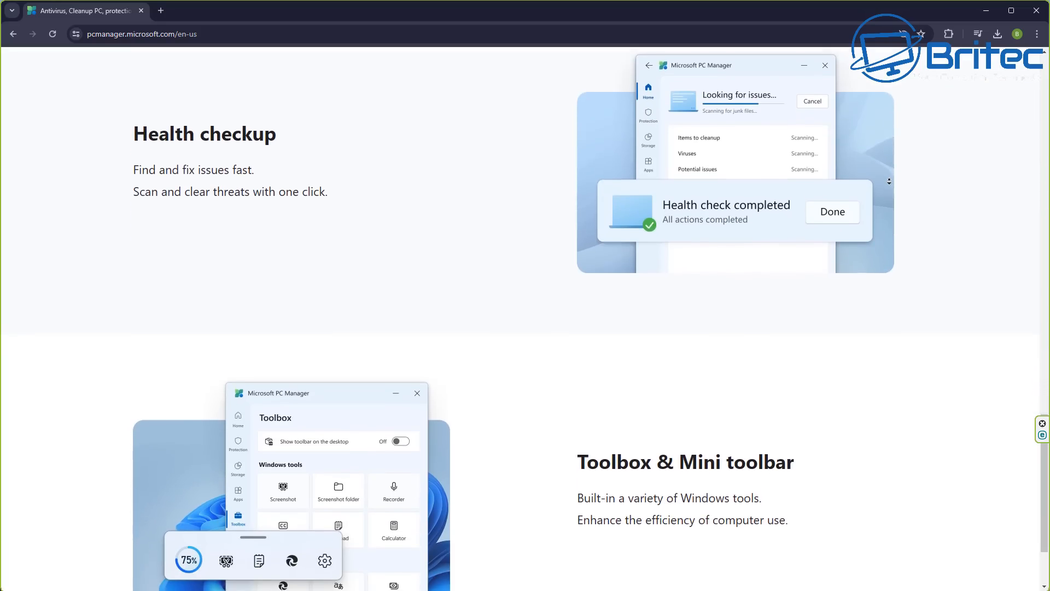
scroll("down", 3)
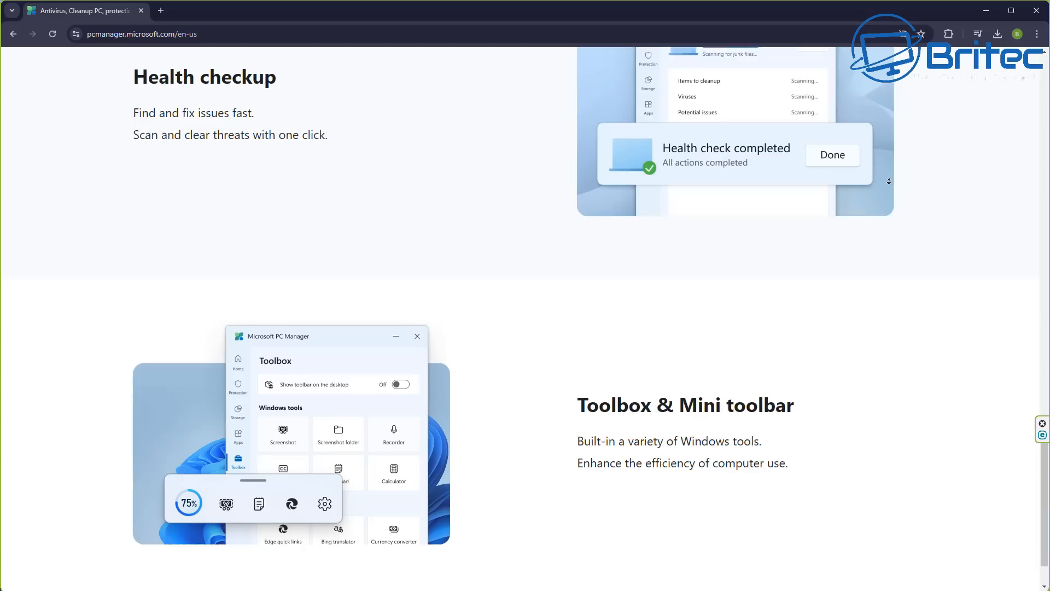
scroll("down", 3)
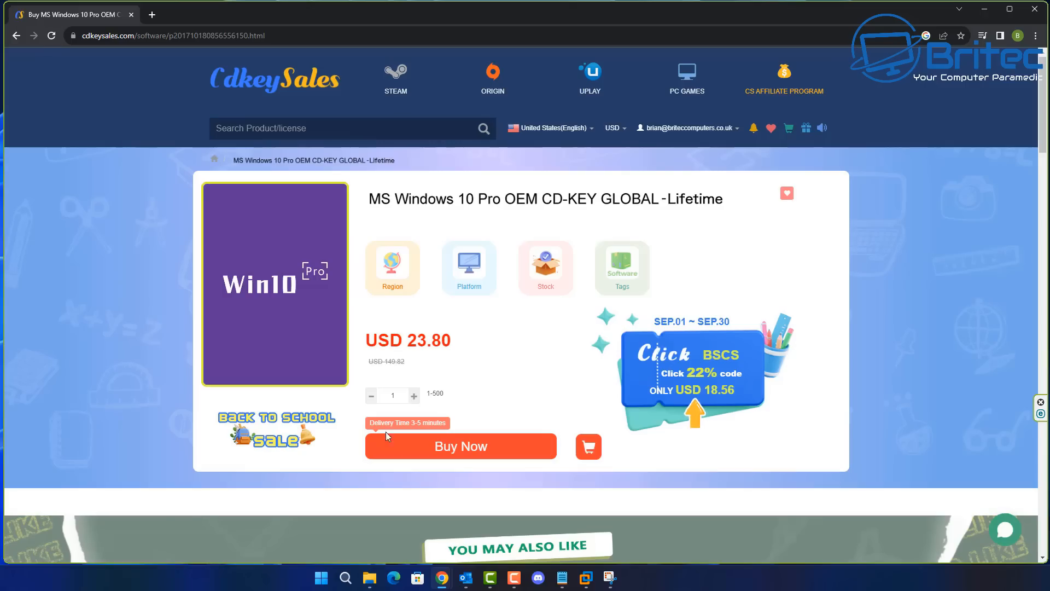
mouse_move(489, 448)
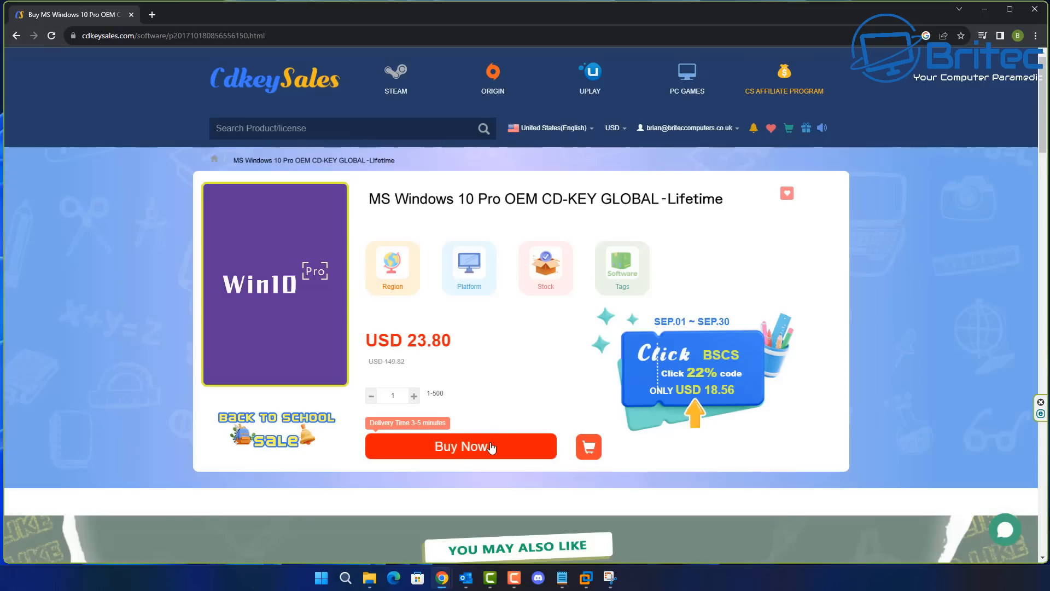
Start buying the Windows 10 Pro key and apply discount code BR09.
left_click(460, 447)
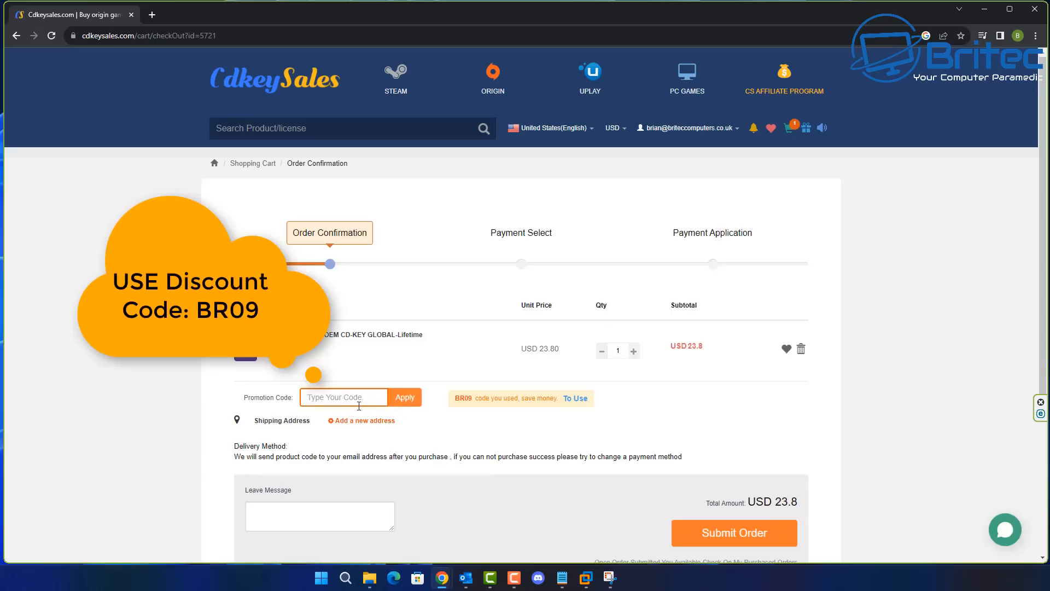
type("BR0")
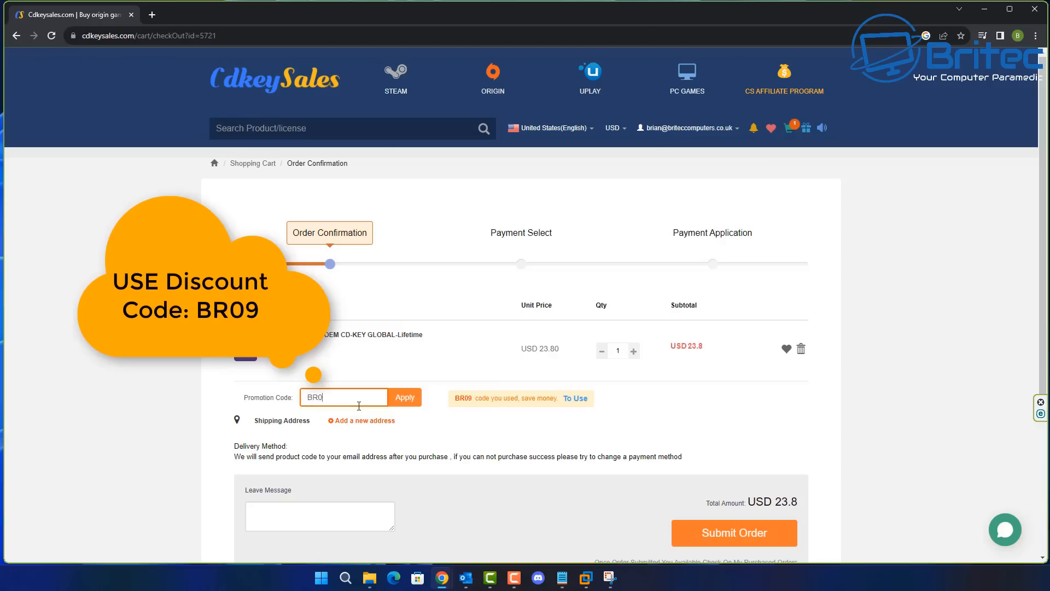
type("9")
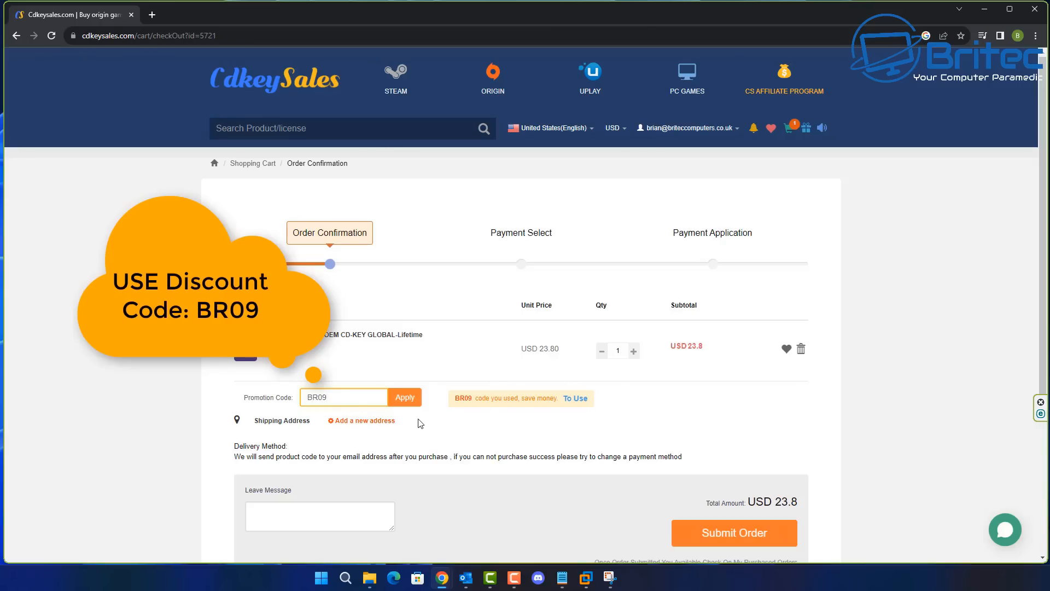
left_click(405, 397)
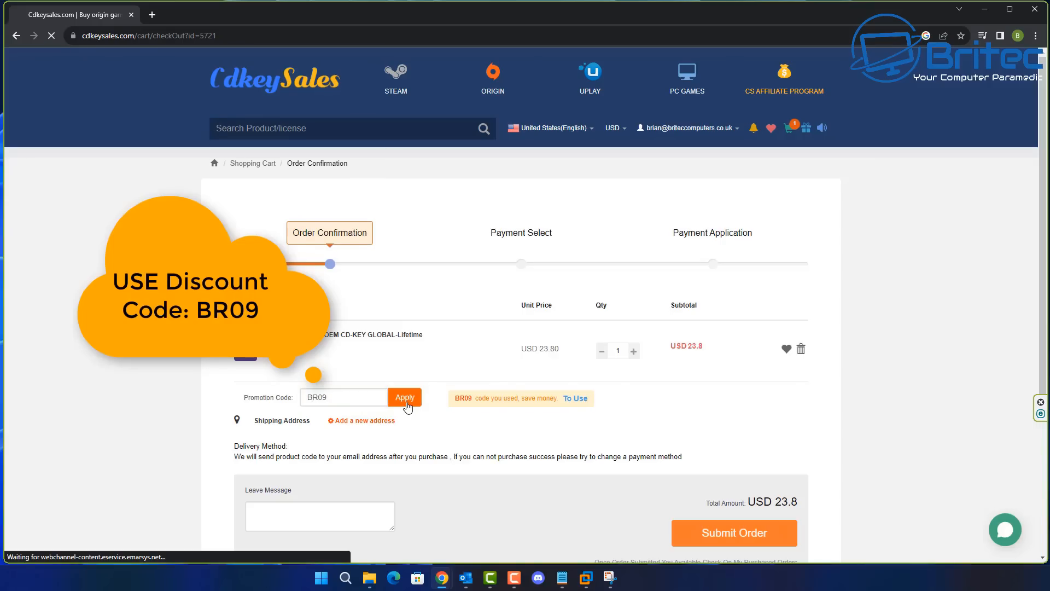
left_click(405, 397)
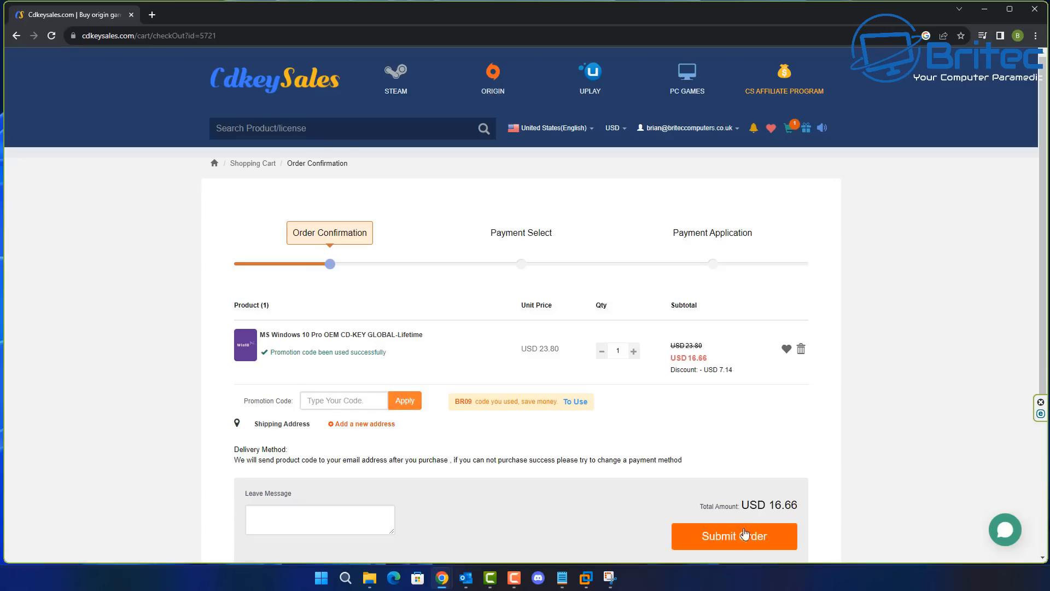
Submit the discounted USD 16.66 order and activate Windows with the key.
left_click(733, 536)
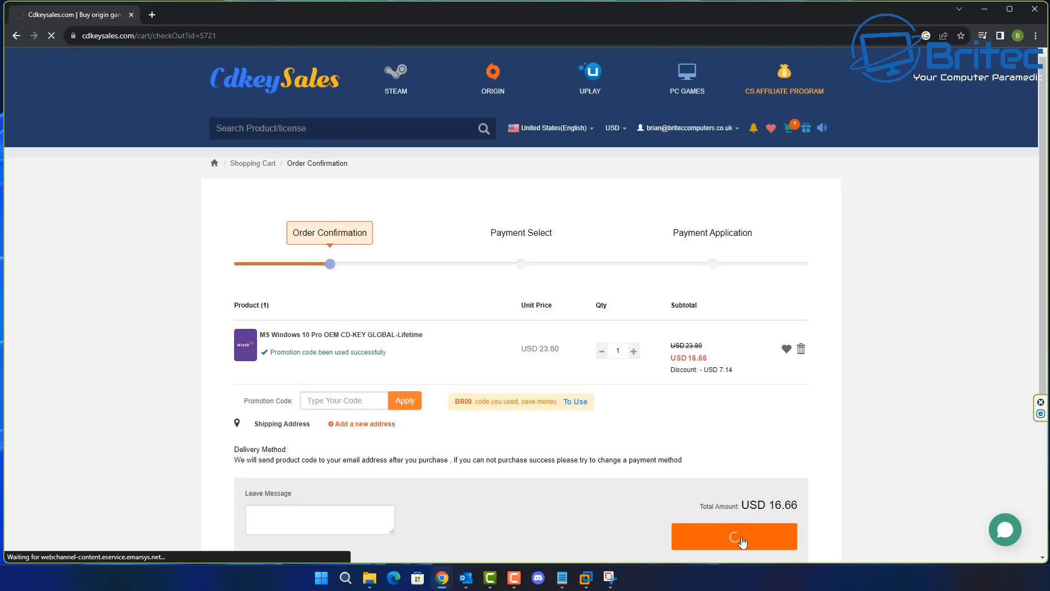
left_click(734, 536)
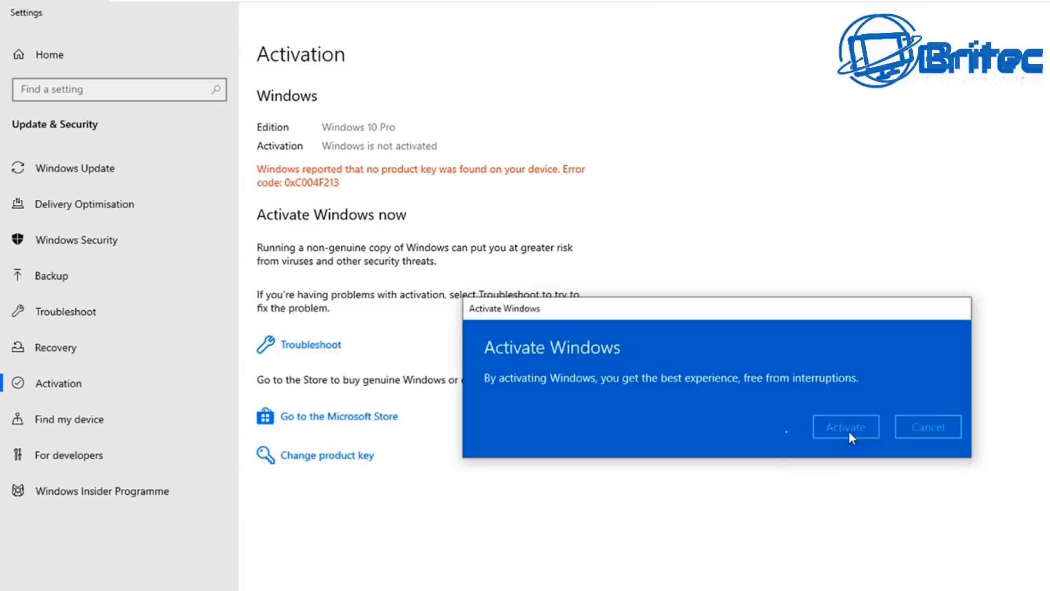
left_click(845, 427)
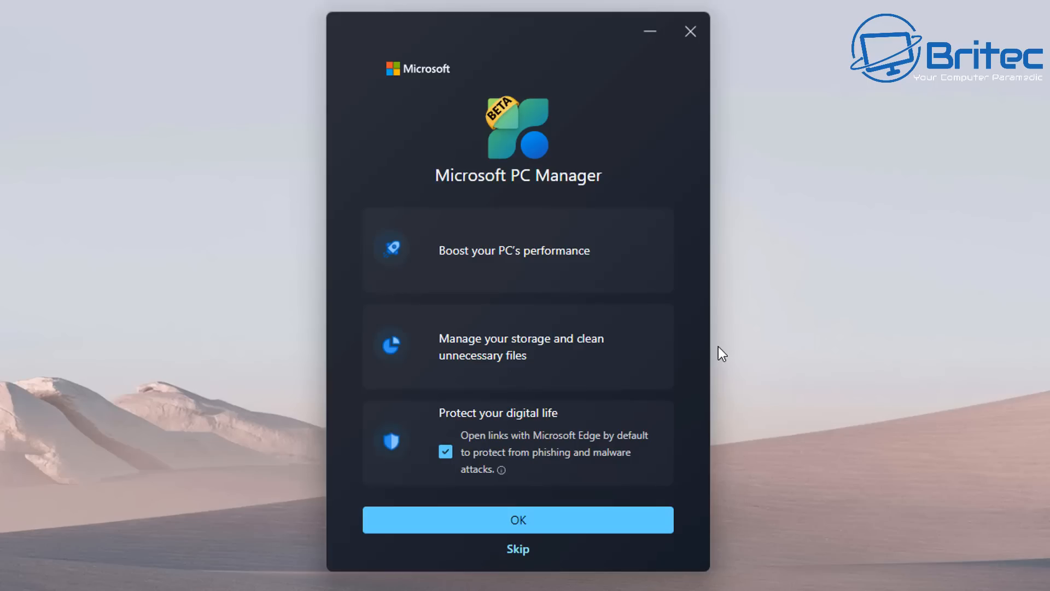
mouse_move(531, 206)
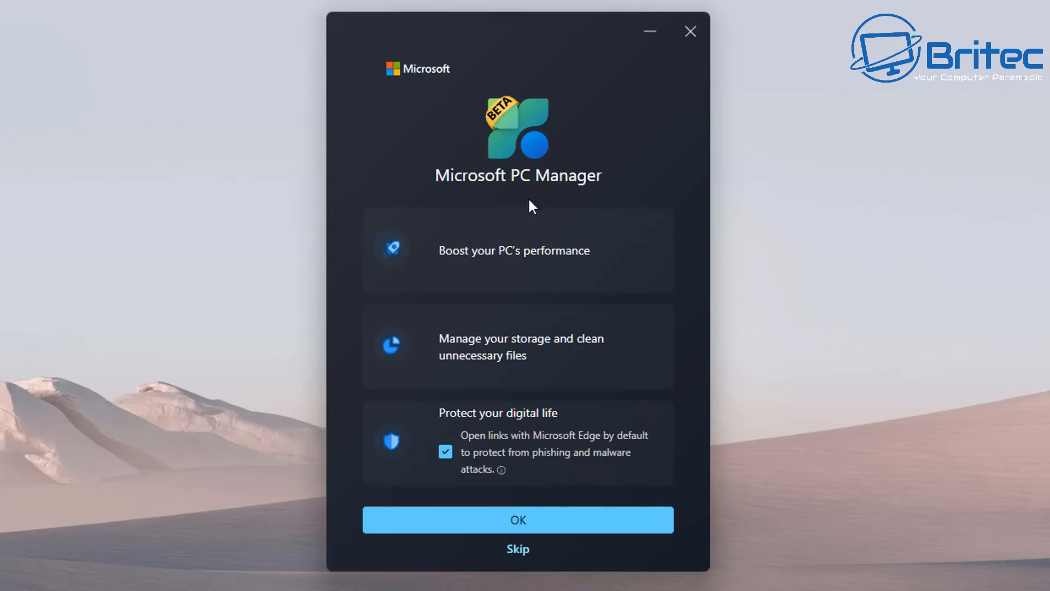
mouse_move(578, 233)
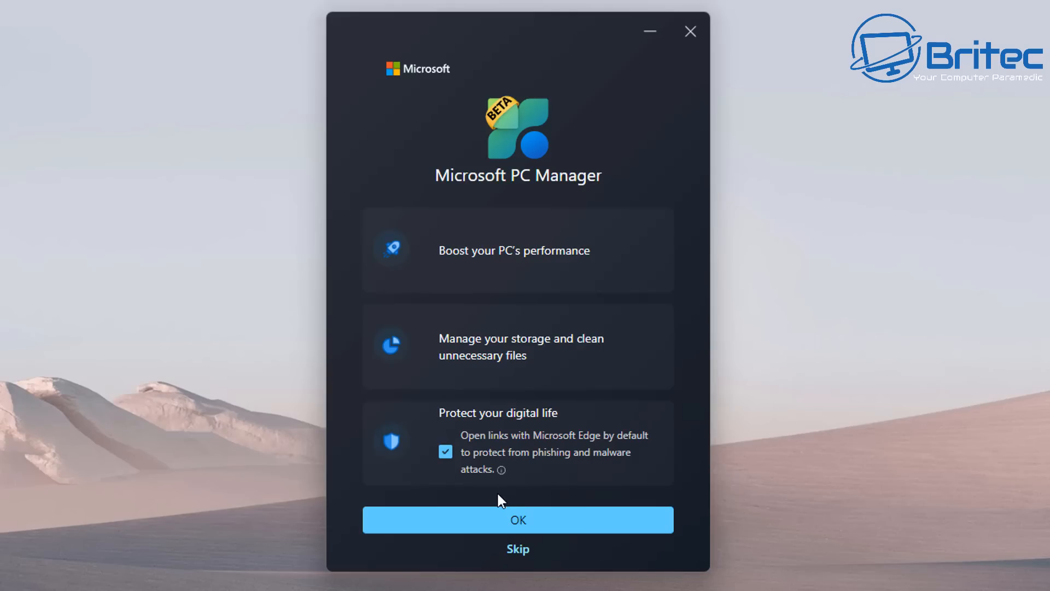
mouse_move(518, 525)
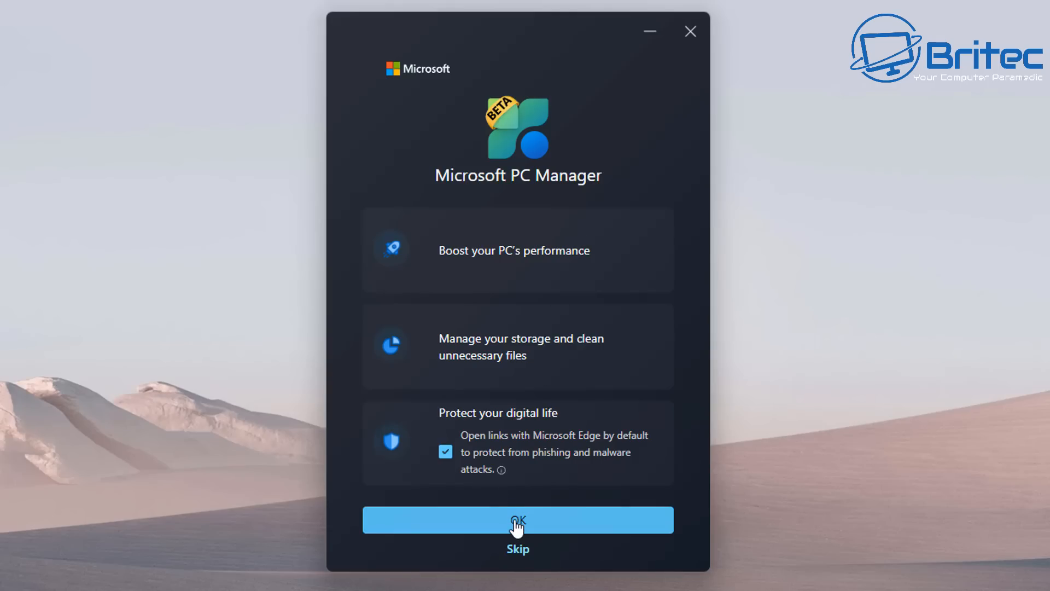
mouse_move(526, 493)
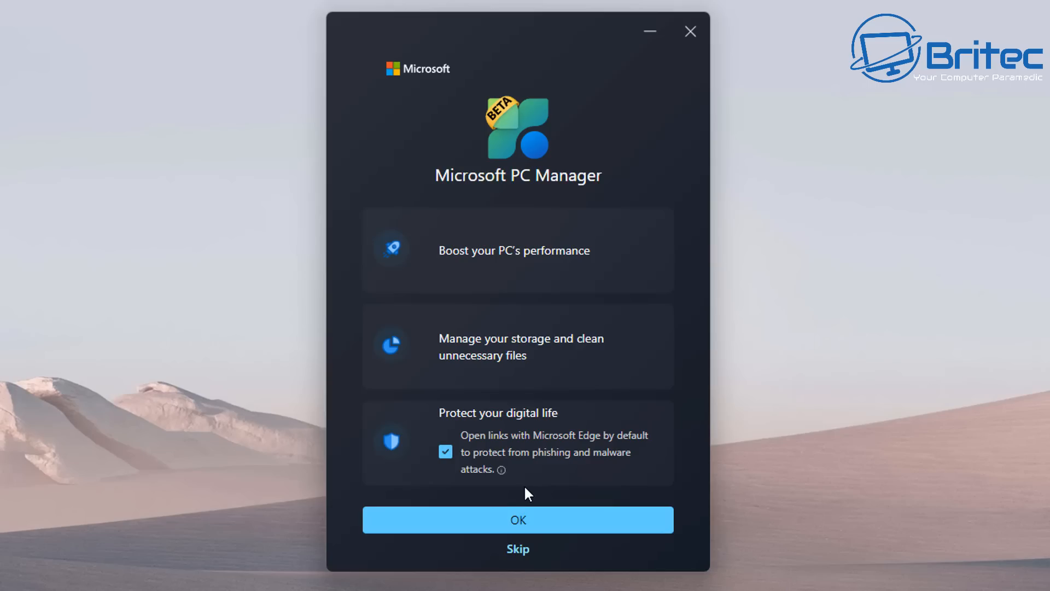
Dismiss the welcome screen to show memory usage and 66.9GB temporary files.
left_click(518, 520)
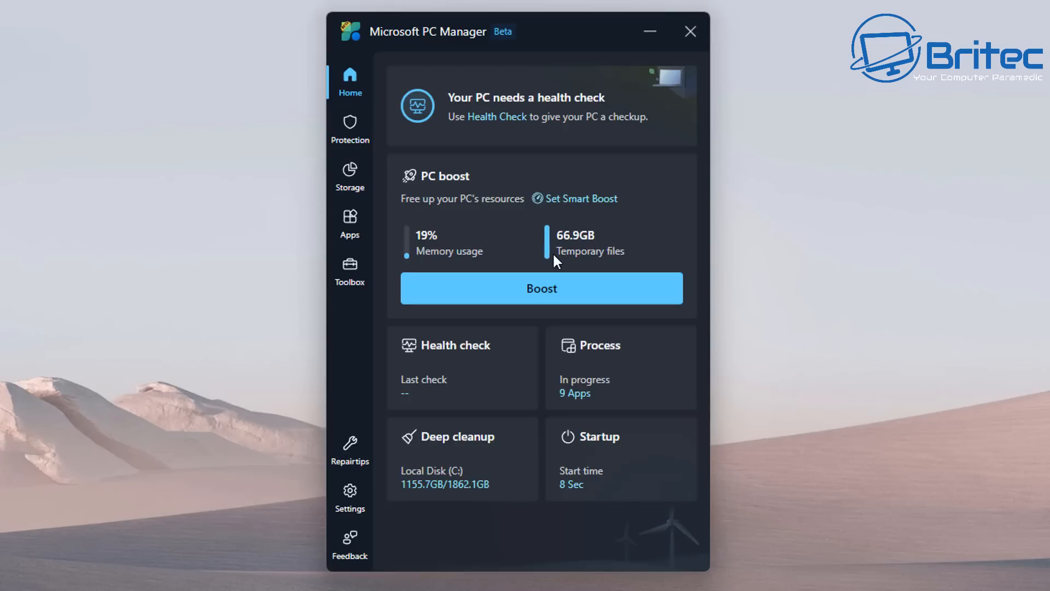
Run Boost to clear the 66.9GB of temporary files down to 0KB.
left_click(540, 288)
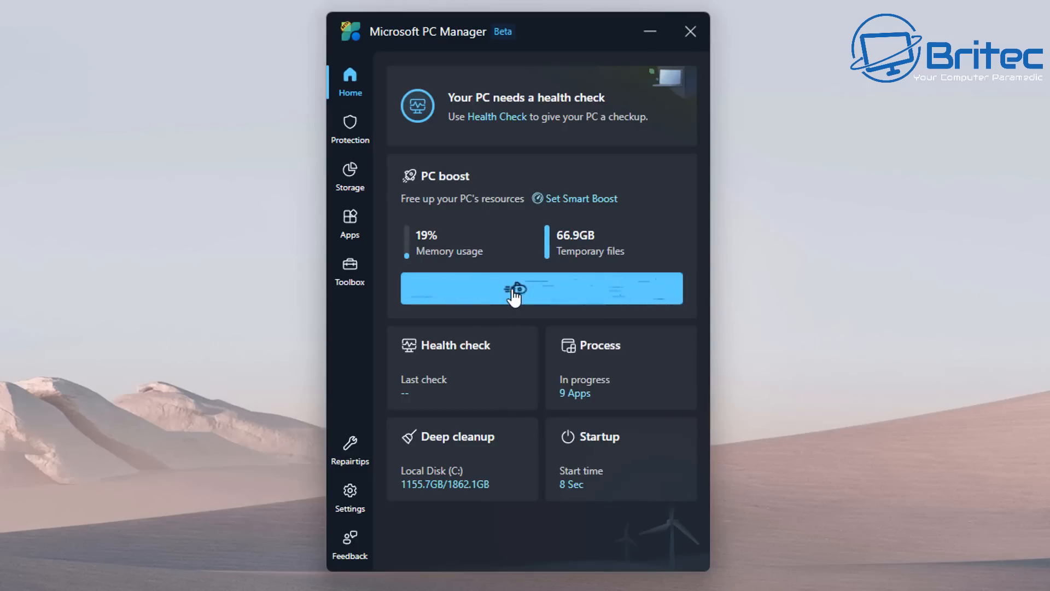
left_click(540, 288)
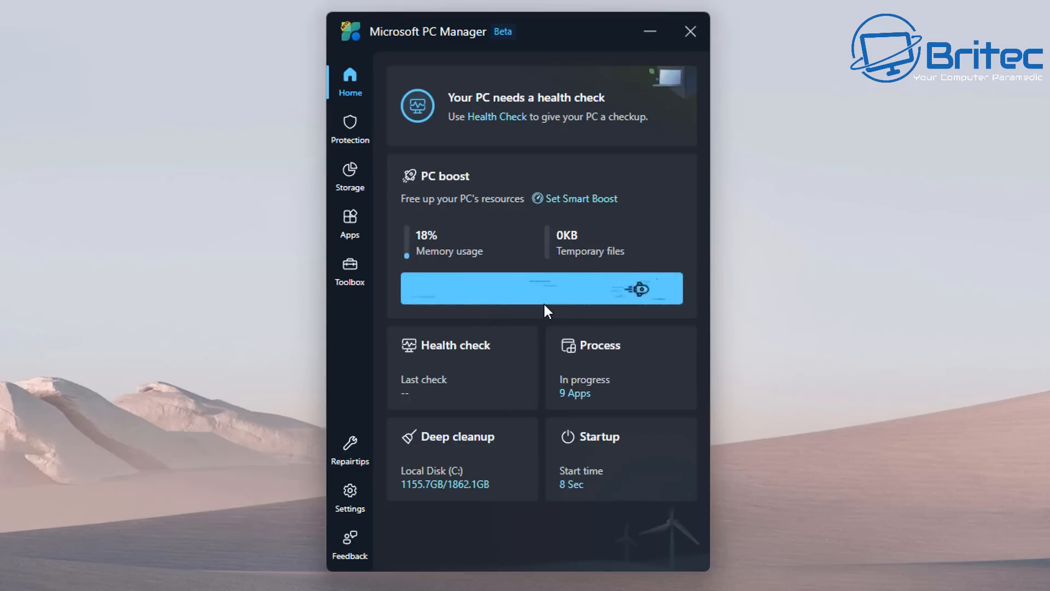
left_click(540, 288)
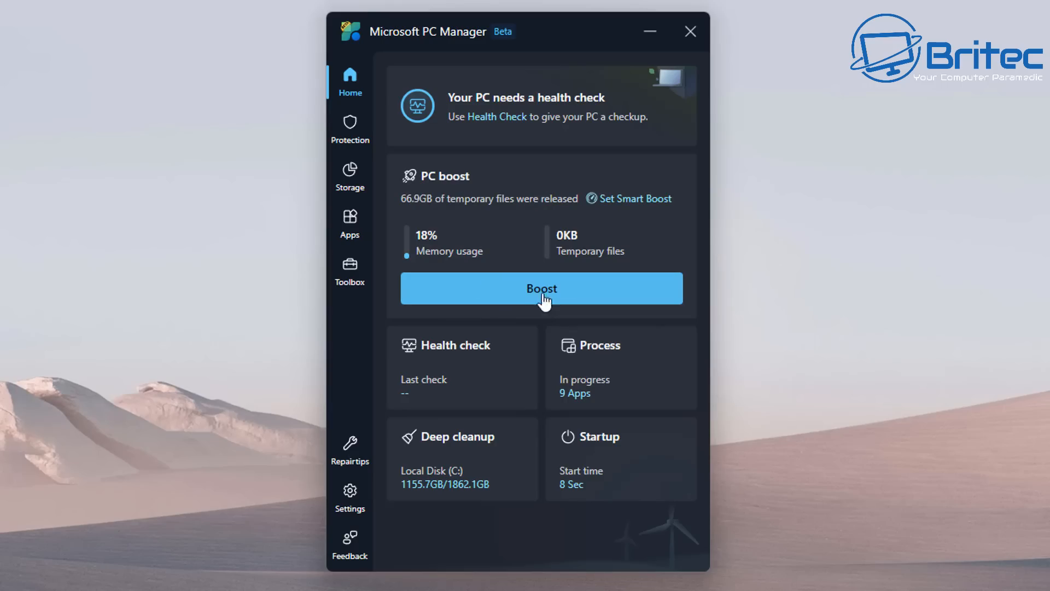
Turn on automatic Smart boost in PC Manager's settings.
left_click(349, 498)
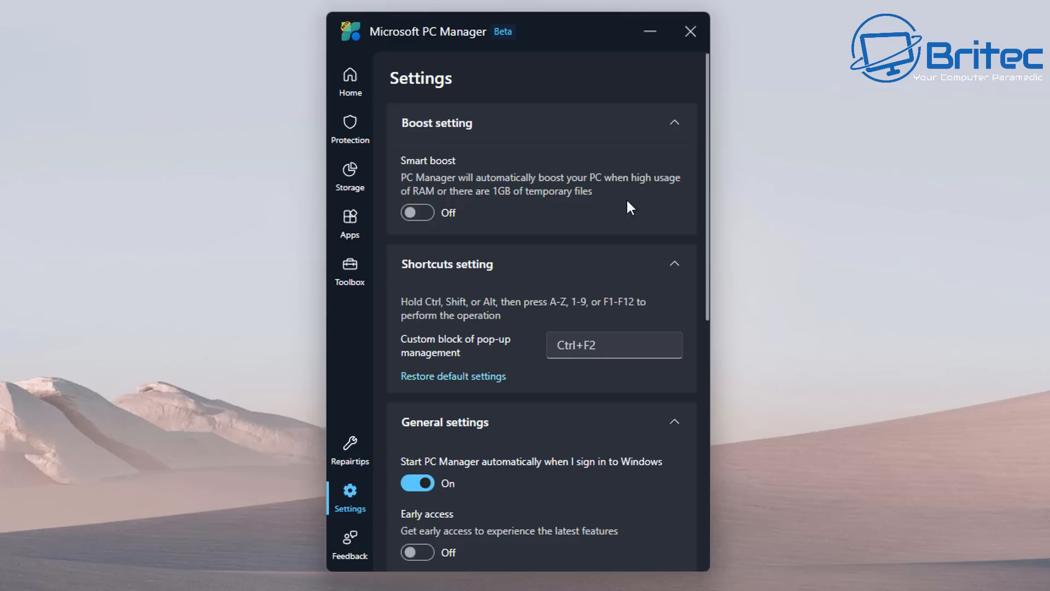
mouse_move(479, 194)
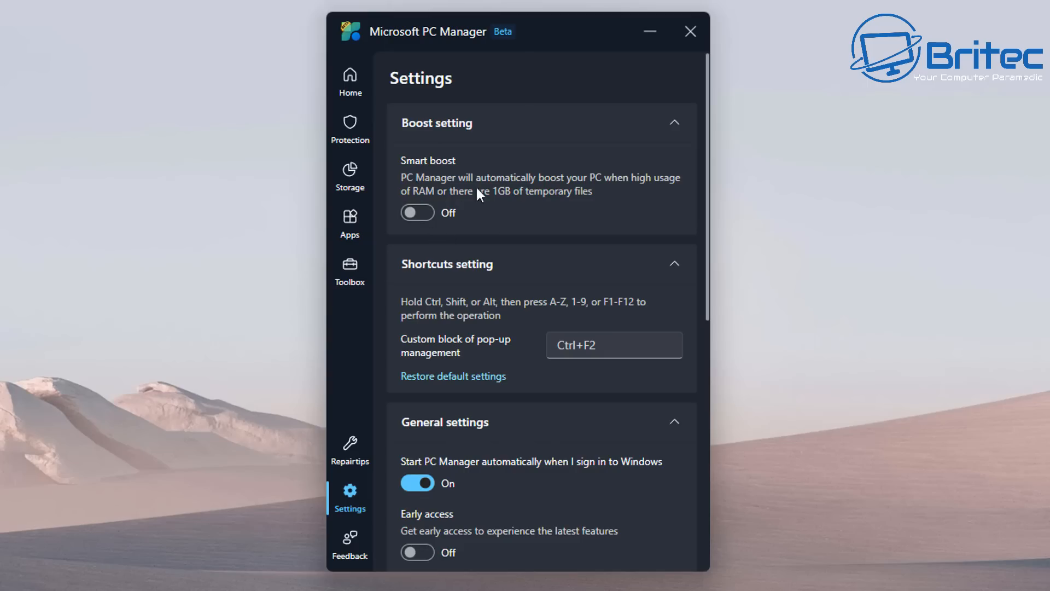
mouse_move(665, 197)
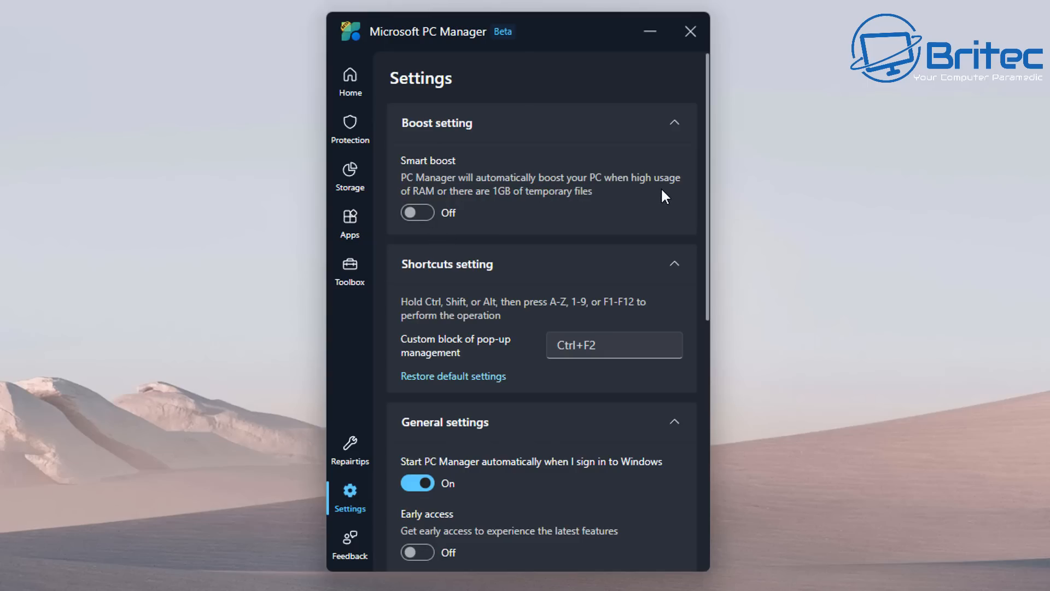
mouse_move(492, 208)
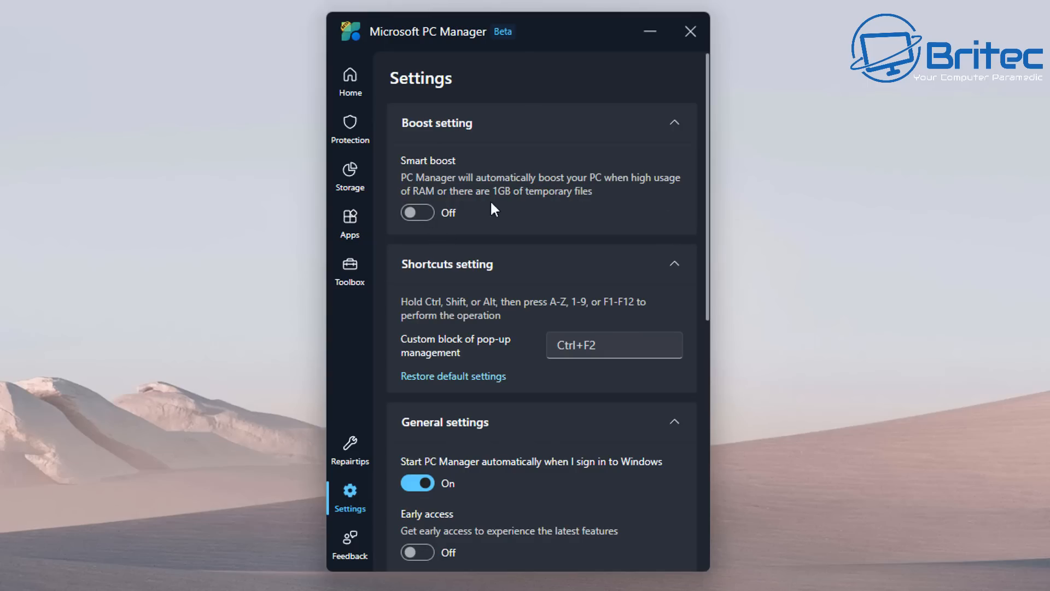
mouse_move(576, 205)
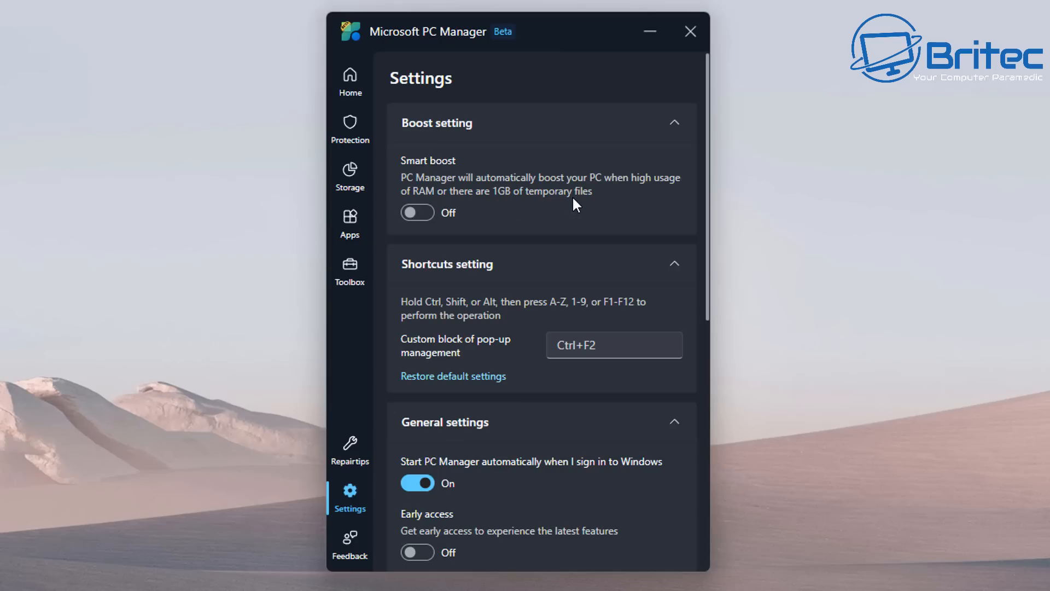
left_click(418, 212)
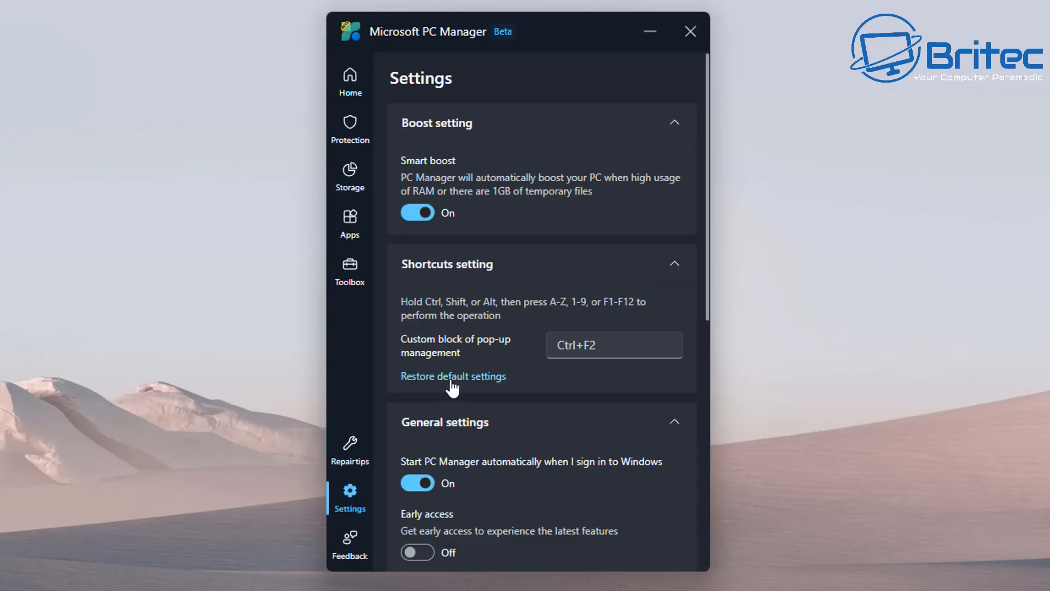
mouse_move(464, 319)
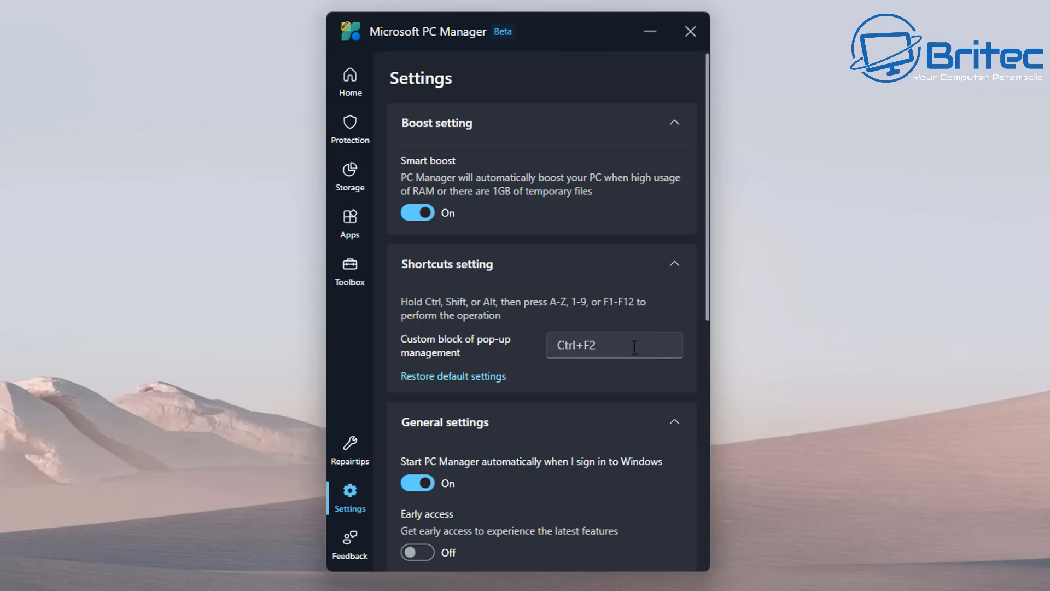
Disable automatic start at Windows sign-in and begin downloading the app update.
scroll("down", 3)
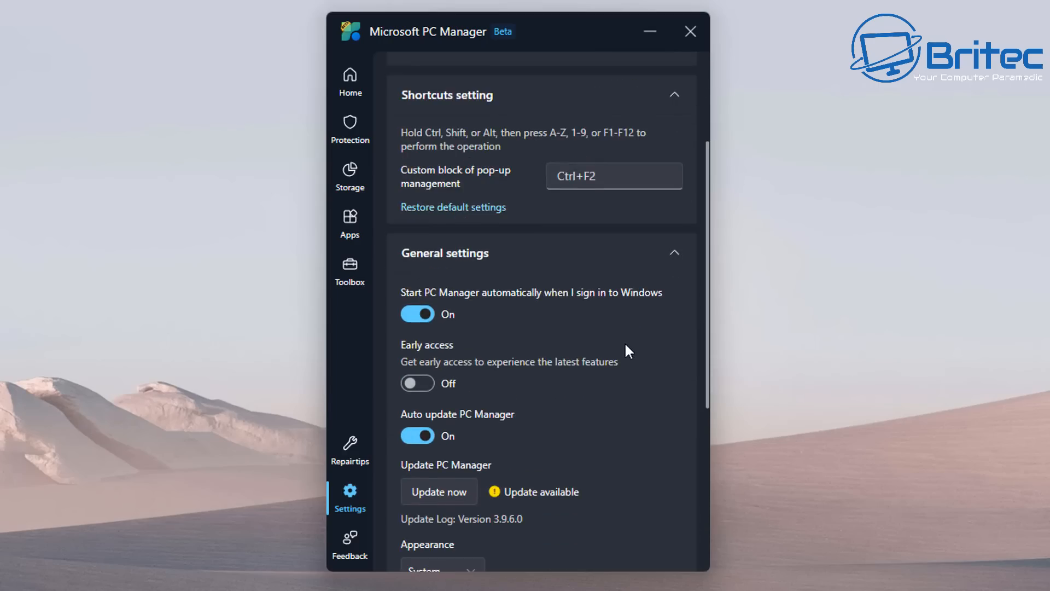
scroll("down", 3)
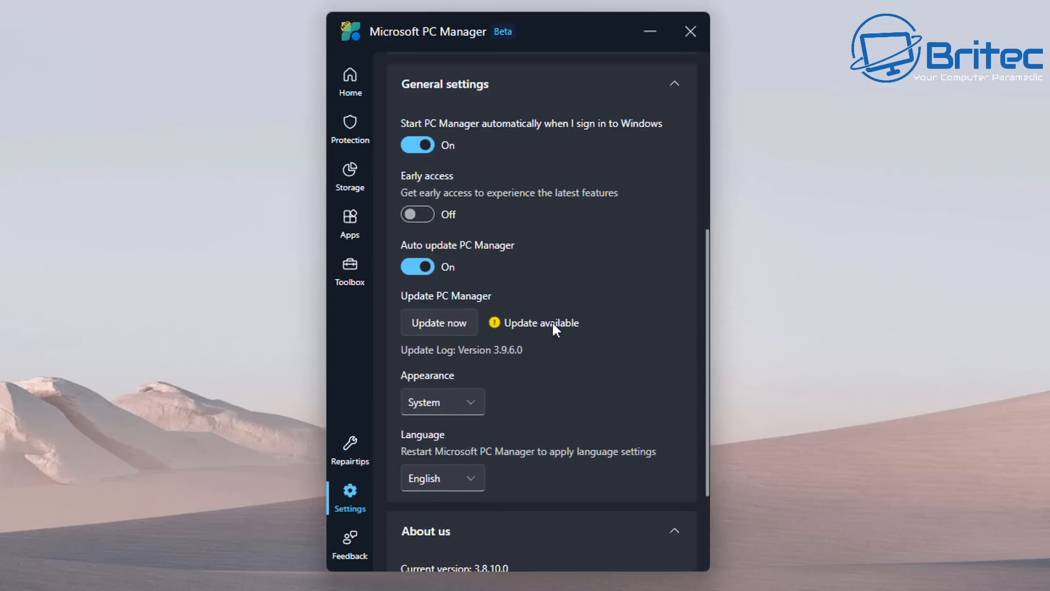
mouse_move(545, 140)
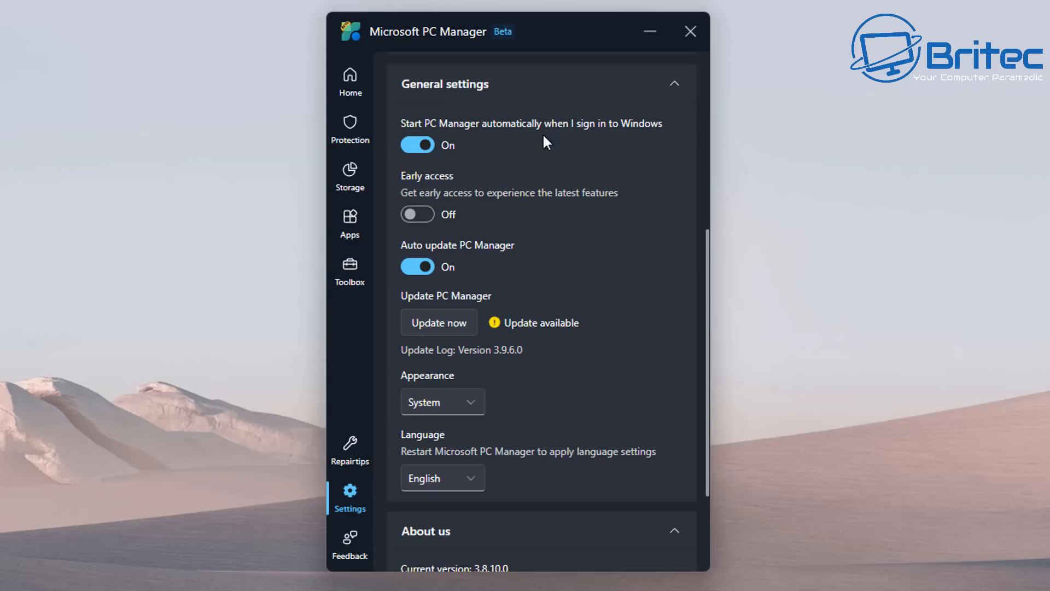
mouse_move(639, 144)
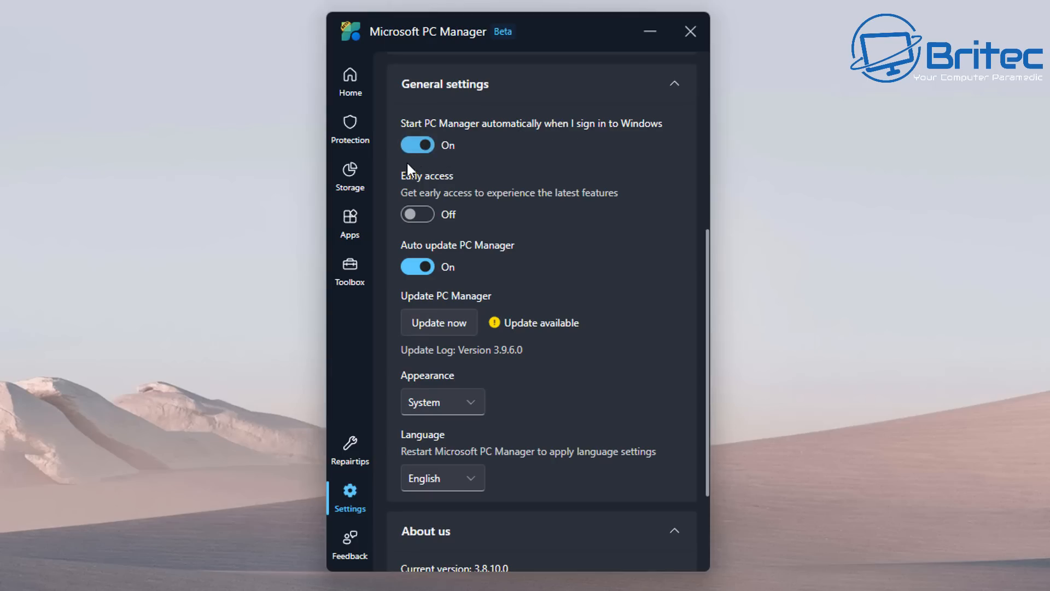
left_click(417, 144)
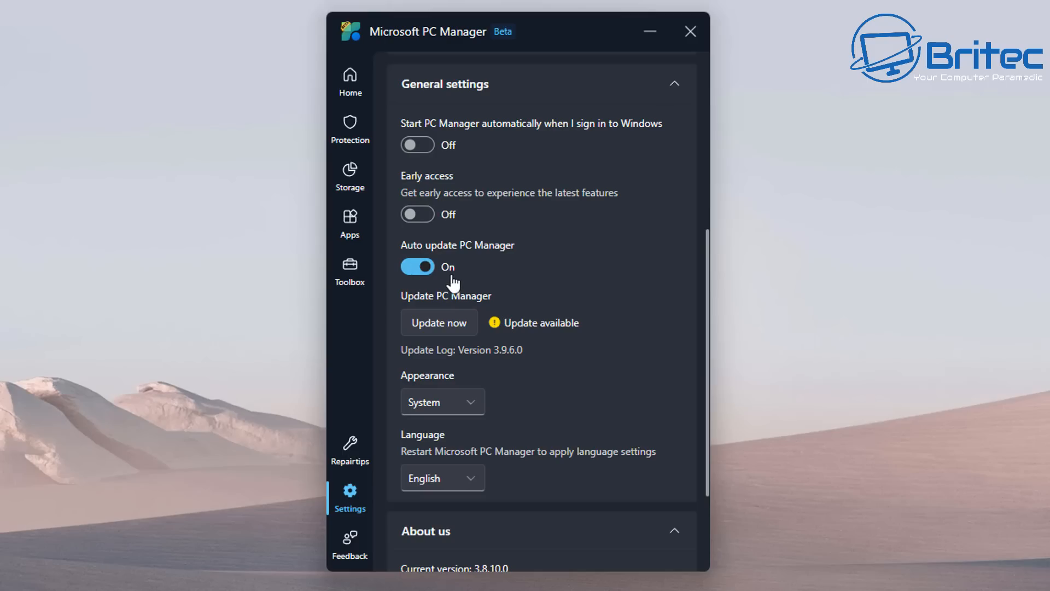
mouse_move(472, 206)
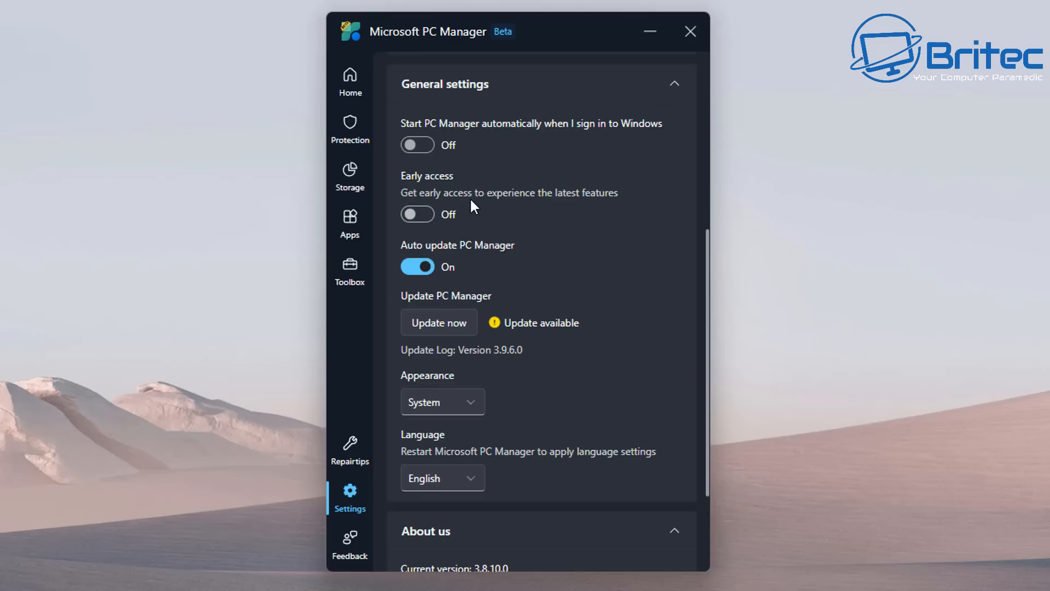
left_click(439, 323)
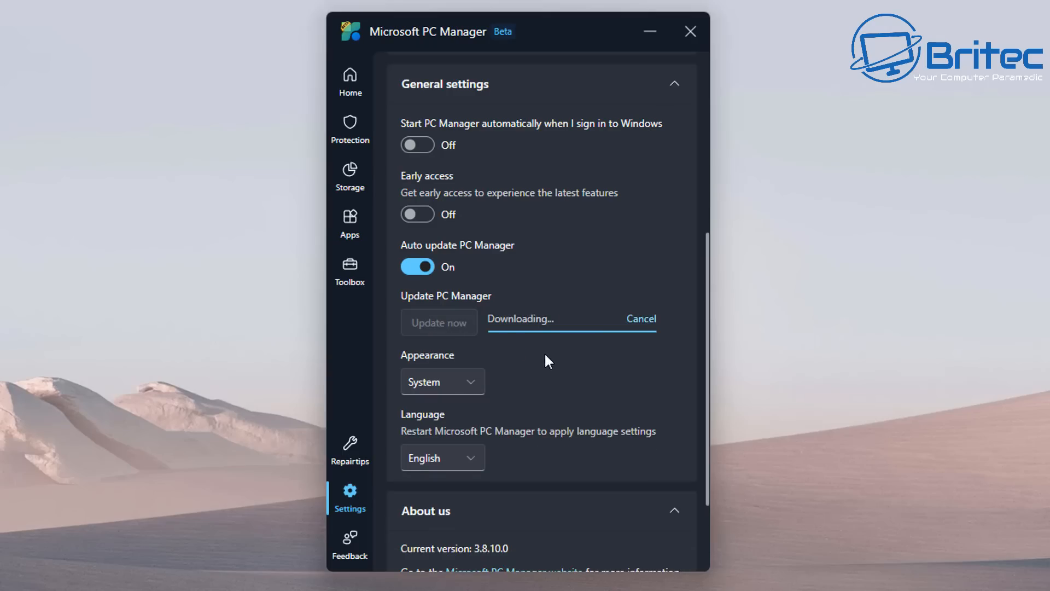
mouse_move(542, 345)
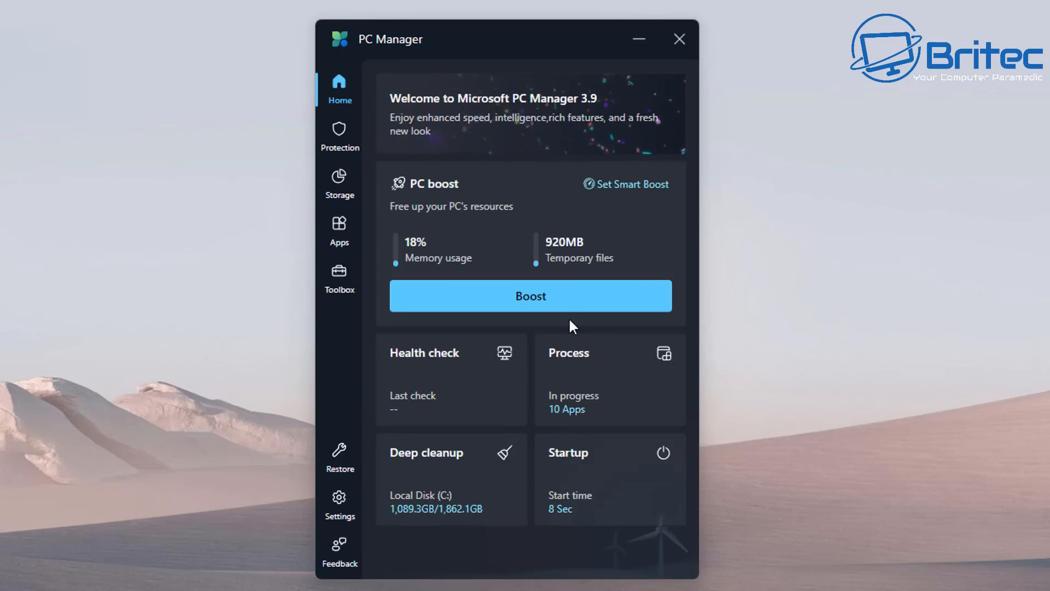
mouse_move(606, 202)
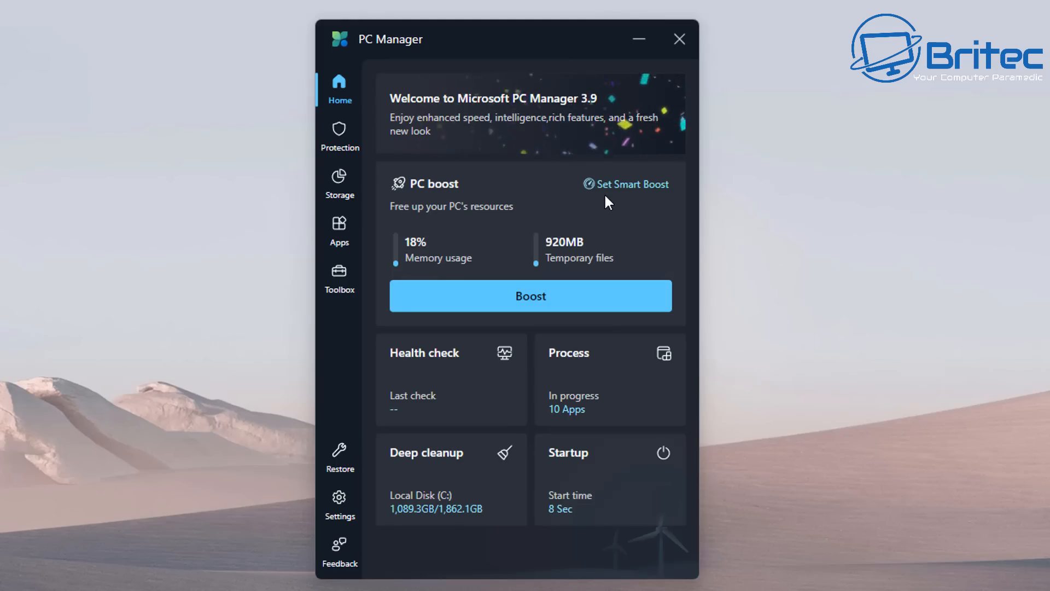
Open the updated app's settings, confirming version 3.9.6.0.
left_click(340, 505)
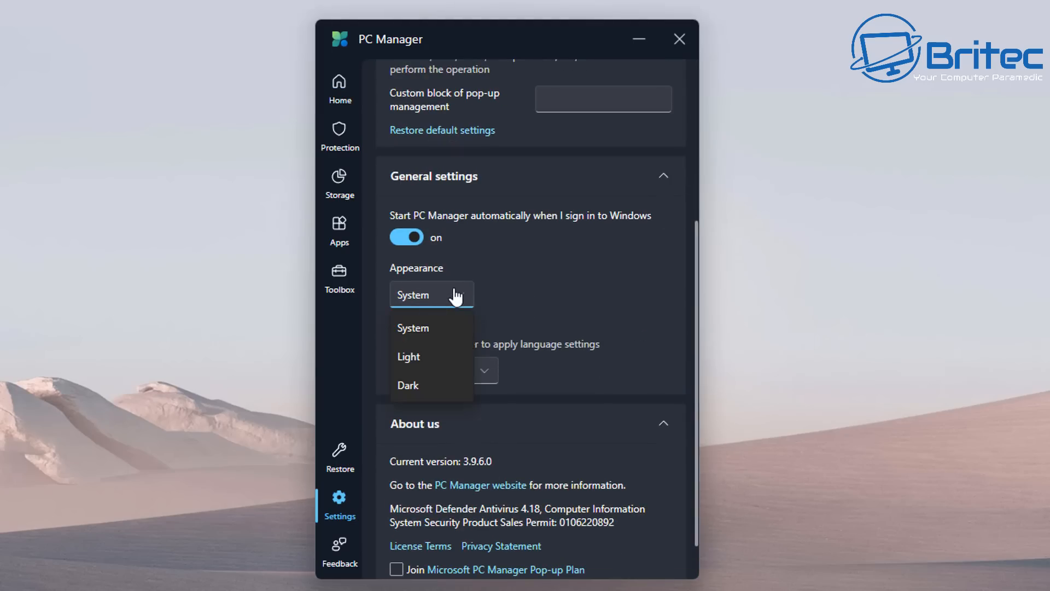
left_click(408, 355)
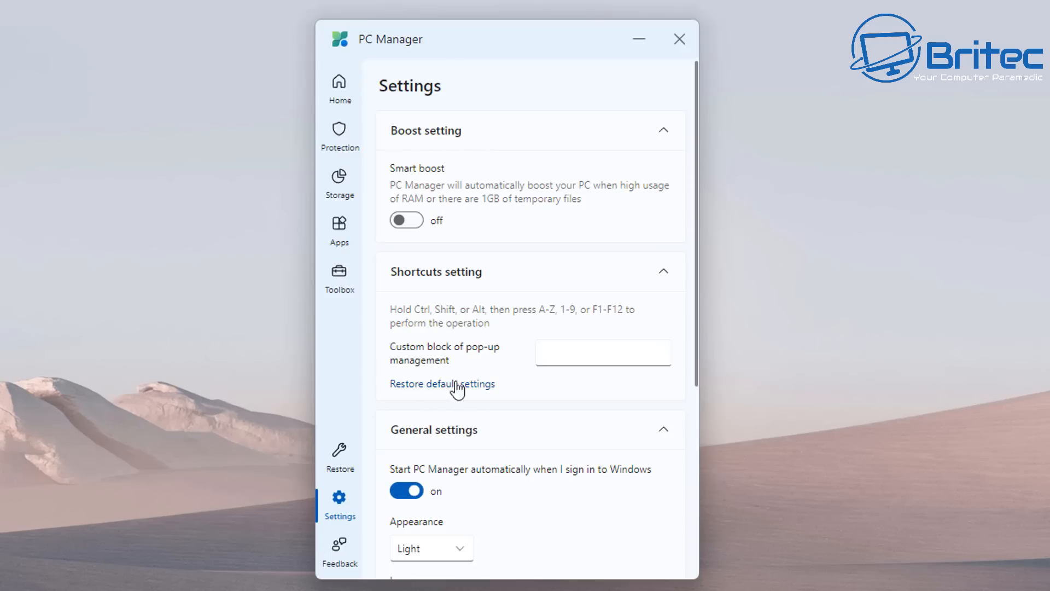
scroll("down", 3)
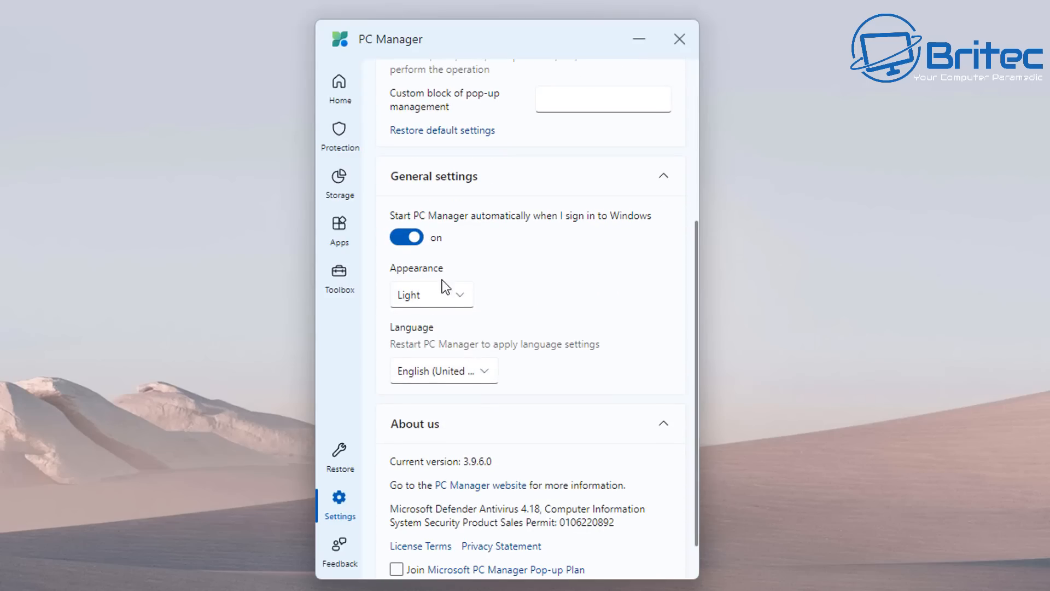
left_click(431, 294)
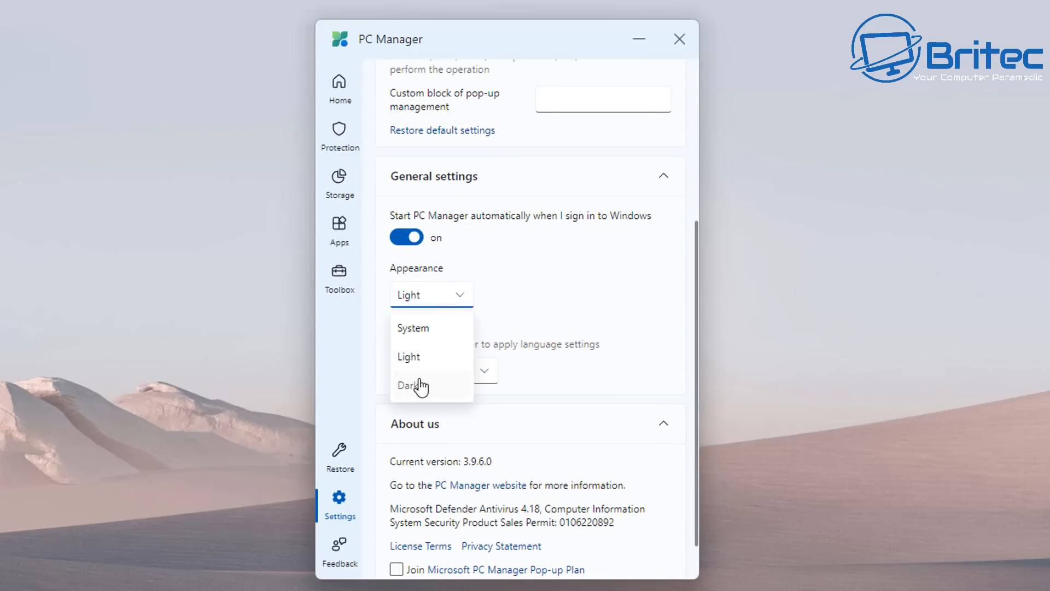
left_click(412, 385)
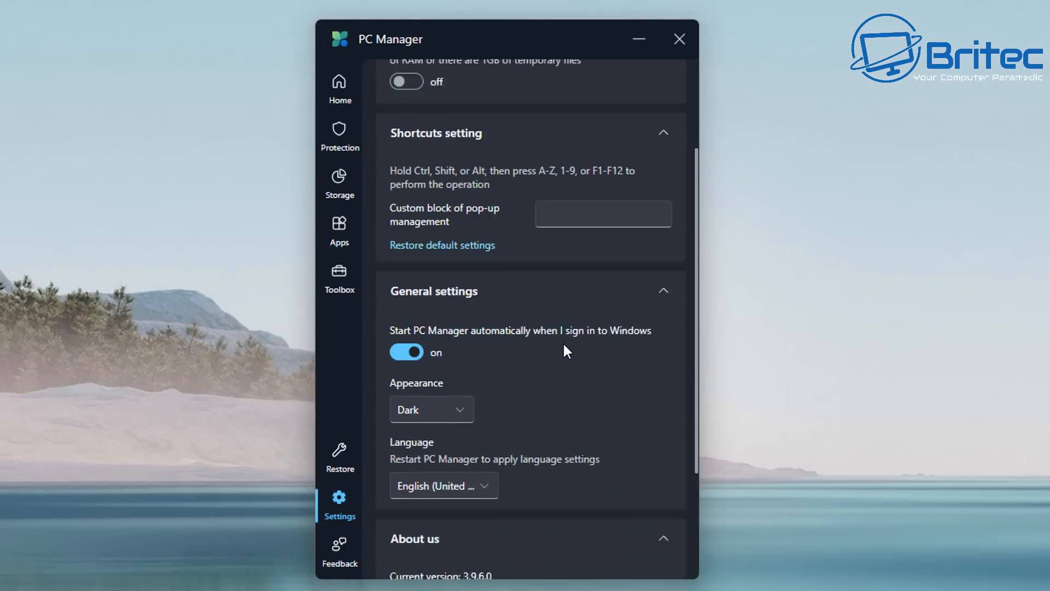
scroll("down", 3)
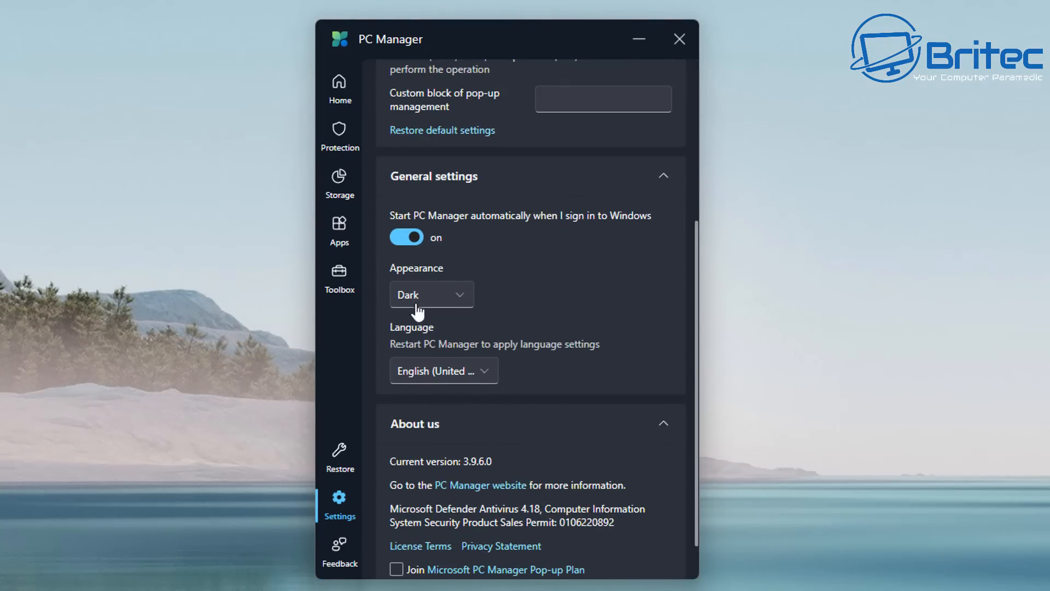
scroll("down", 3)
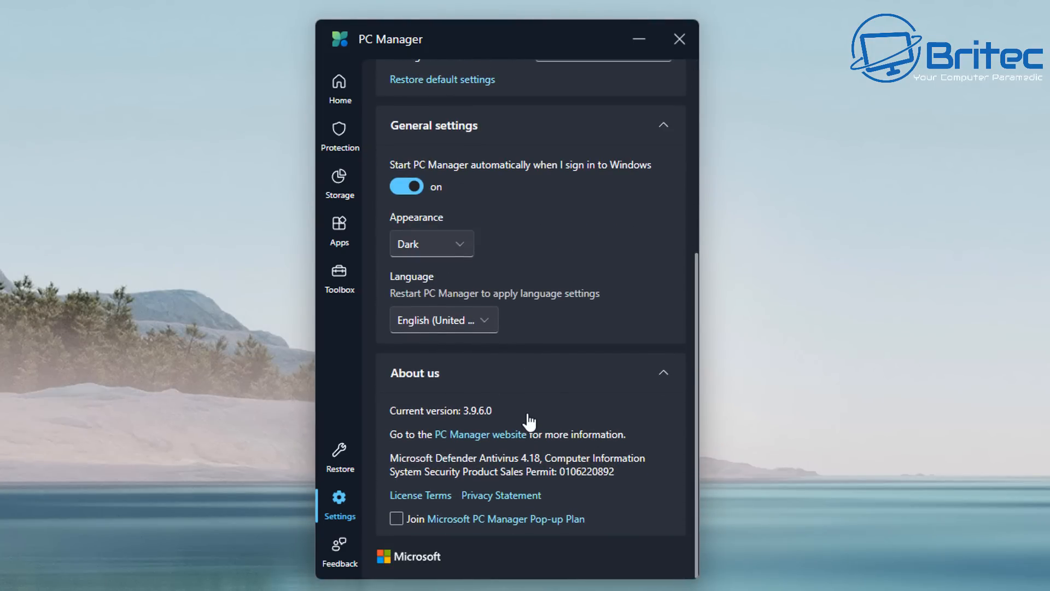
mouse_move(473, 537)
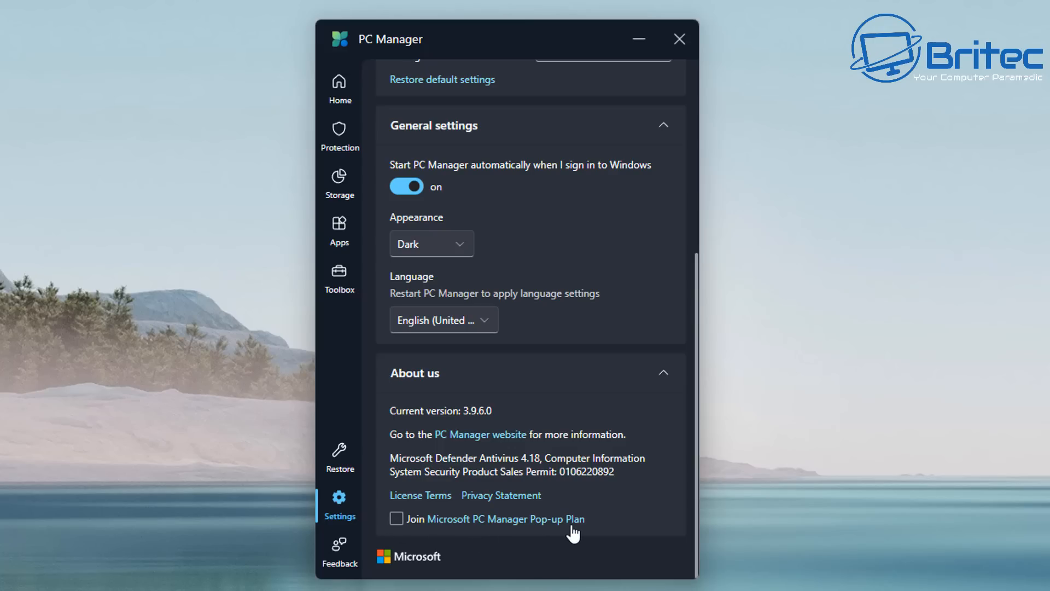
mouse_move(568, 532)
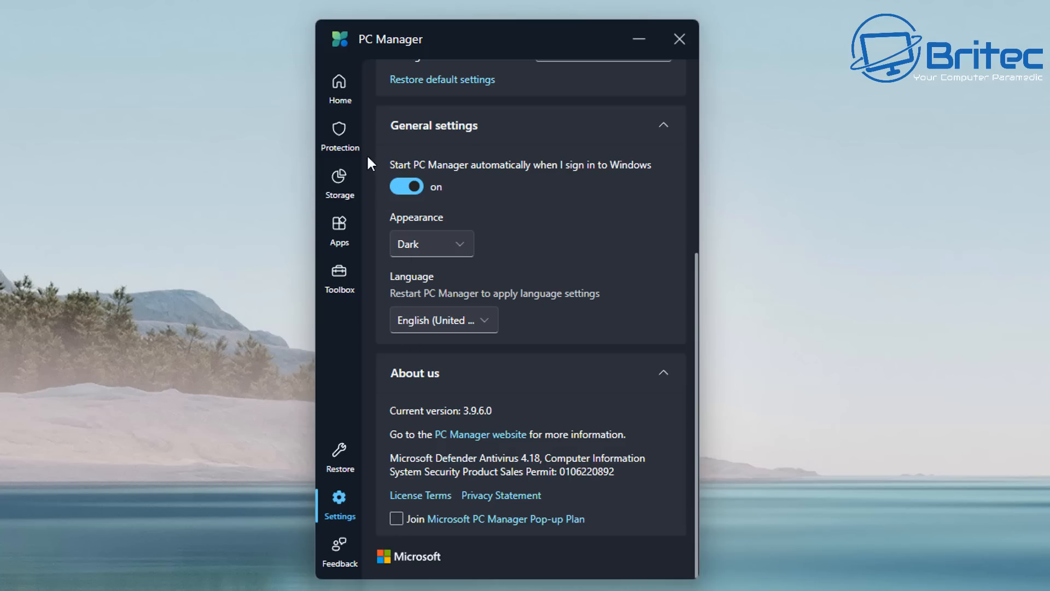
mouse_move(429, 92)
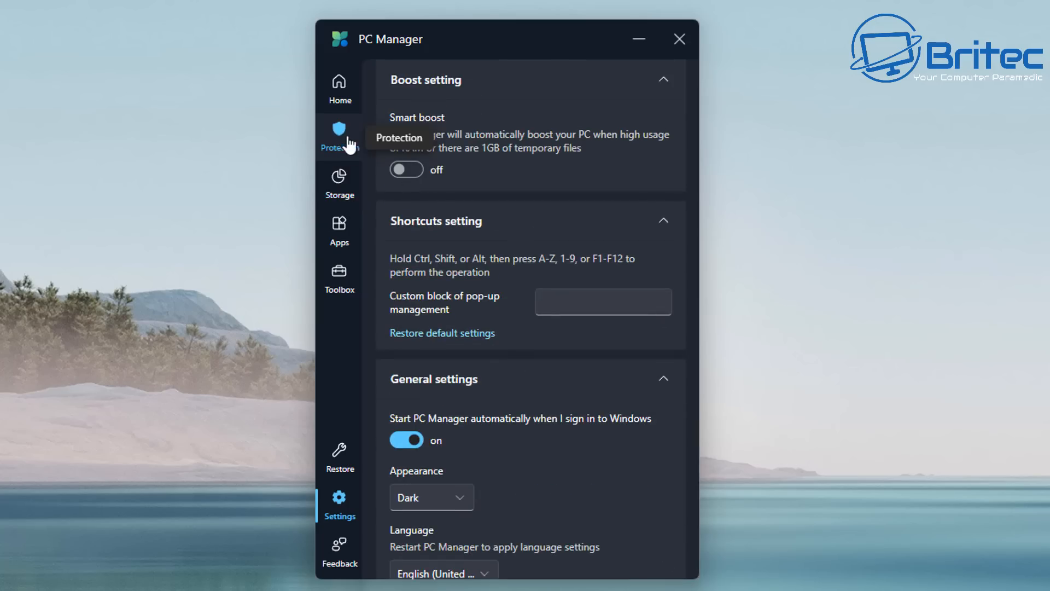
Show the System protection page with virus protection, Windows update and pop-up management.
left_click(339, 134)
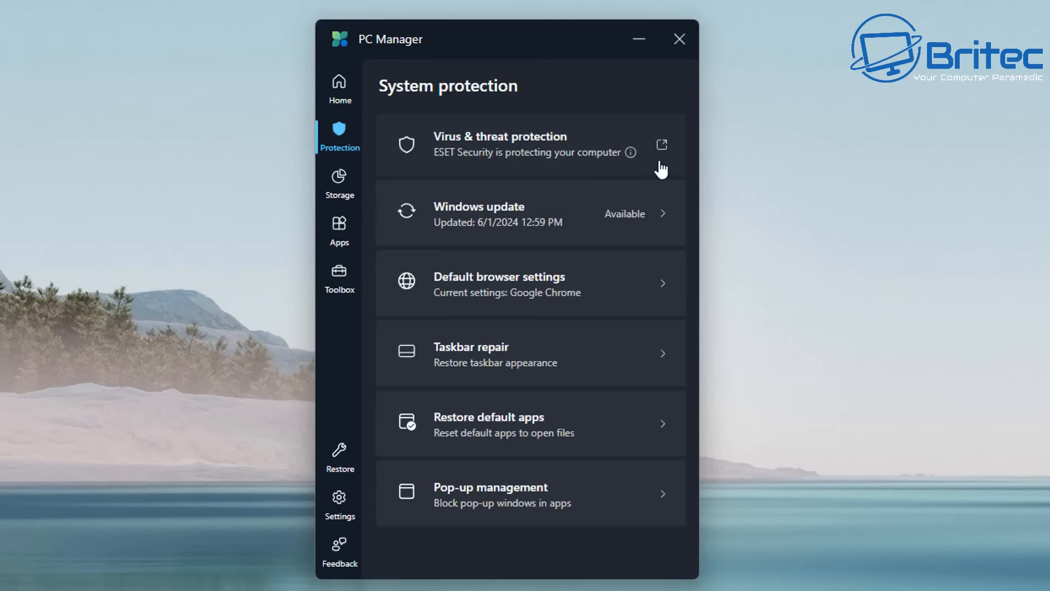
mouse_move(675, 223)
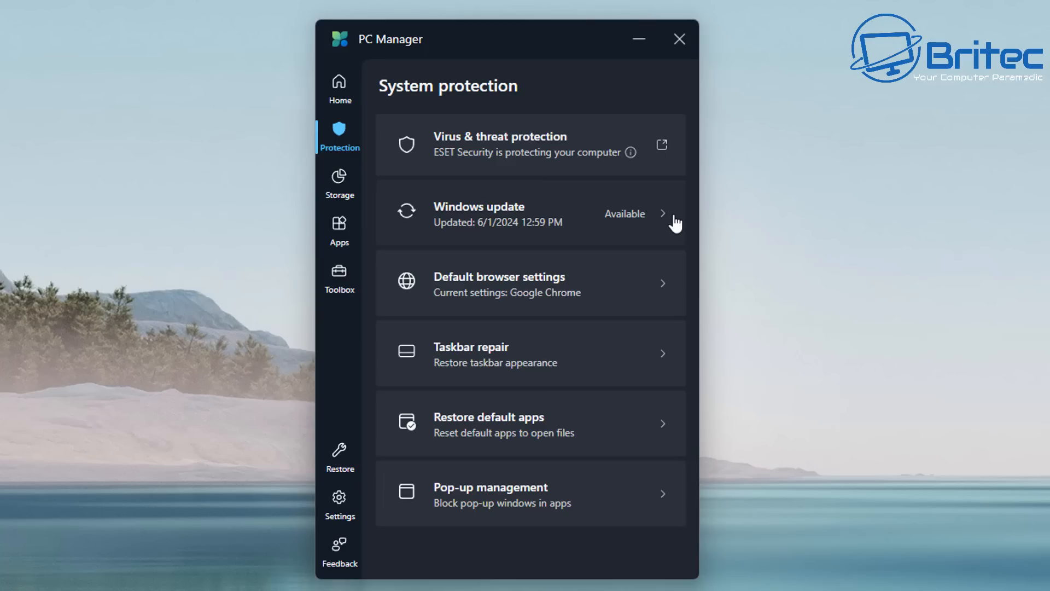
mouse_move(610, 305)
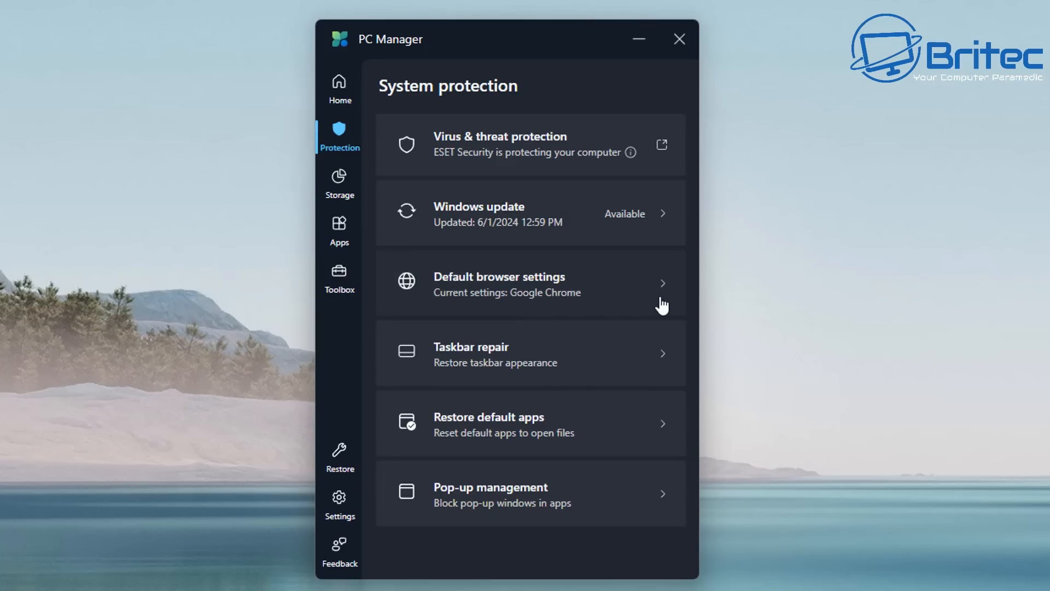
mouse_move(660, 304)
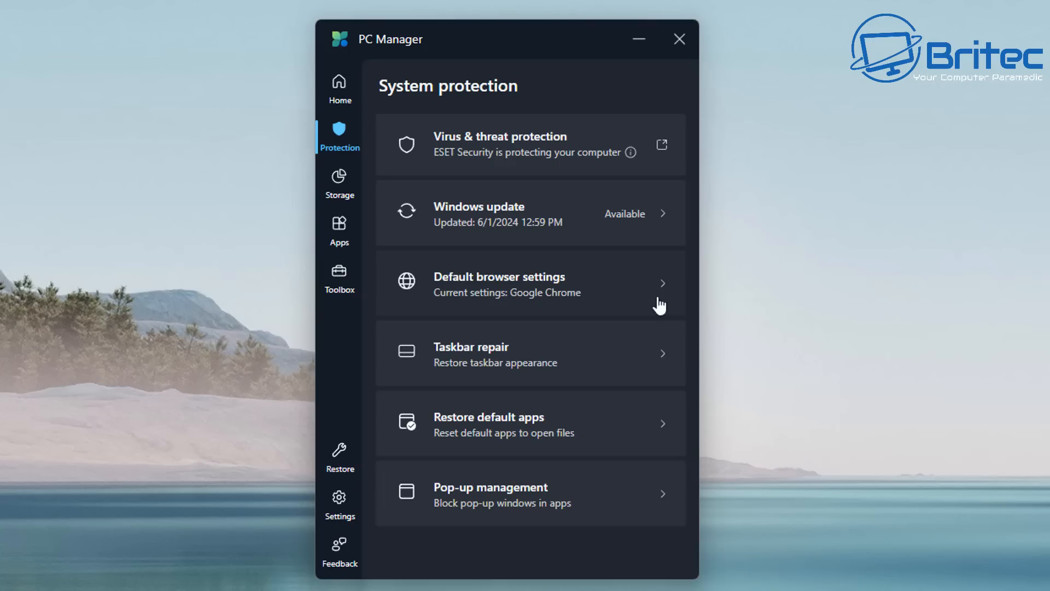
mouse_move(577, 369)
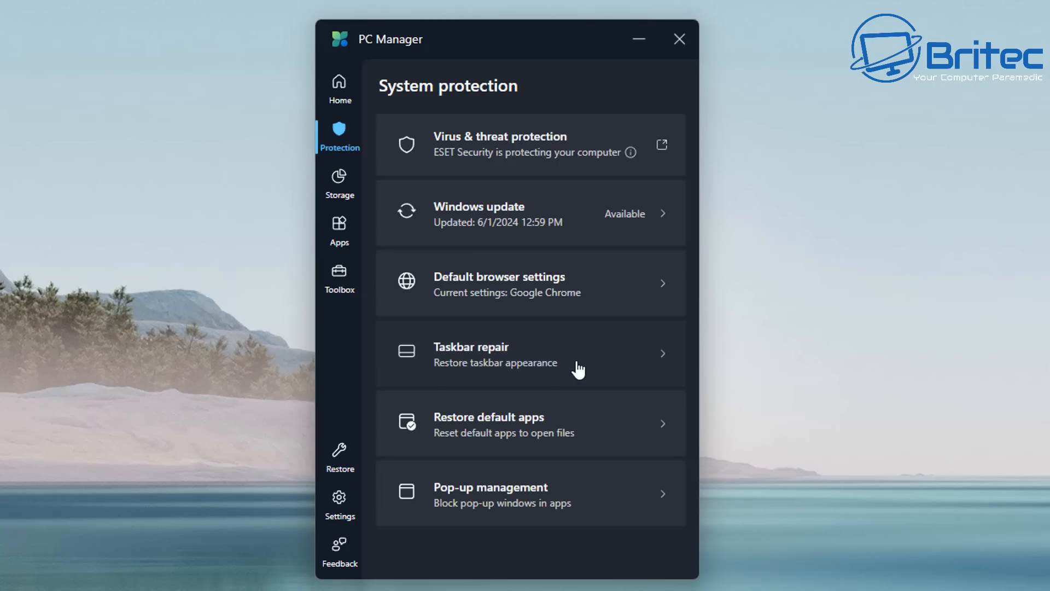
left_click(529, 353)
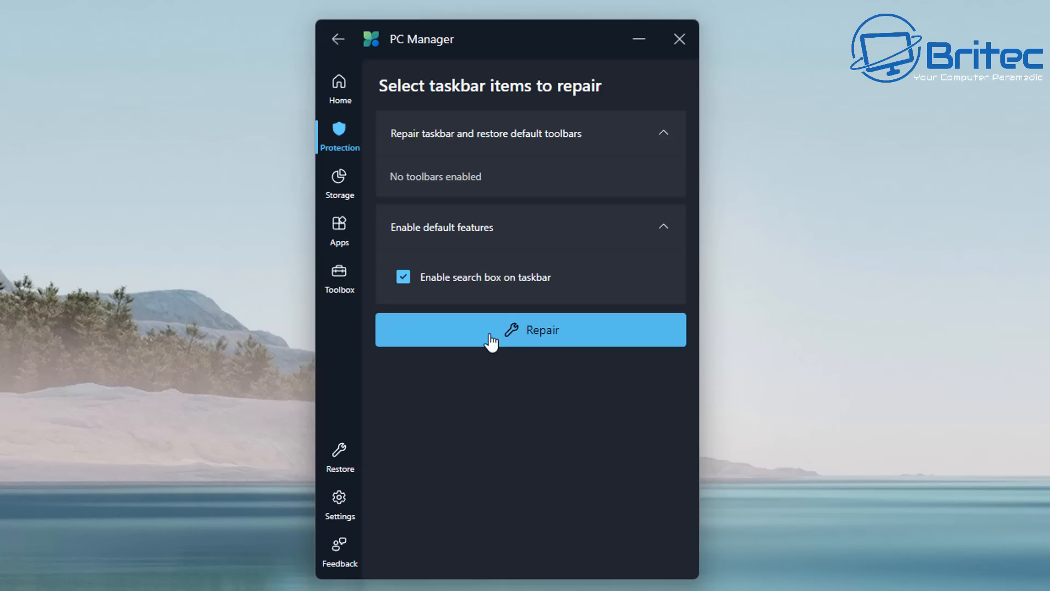
left_click(338, 39)
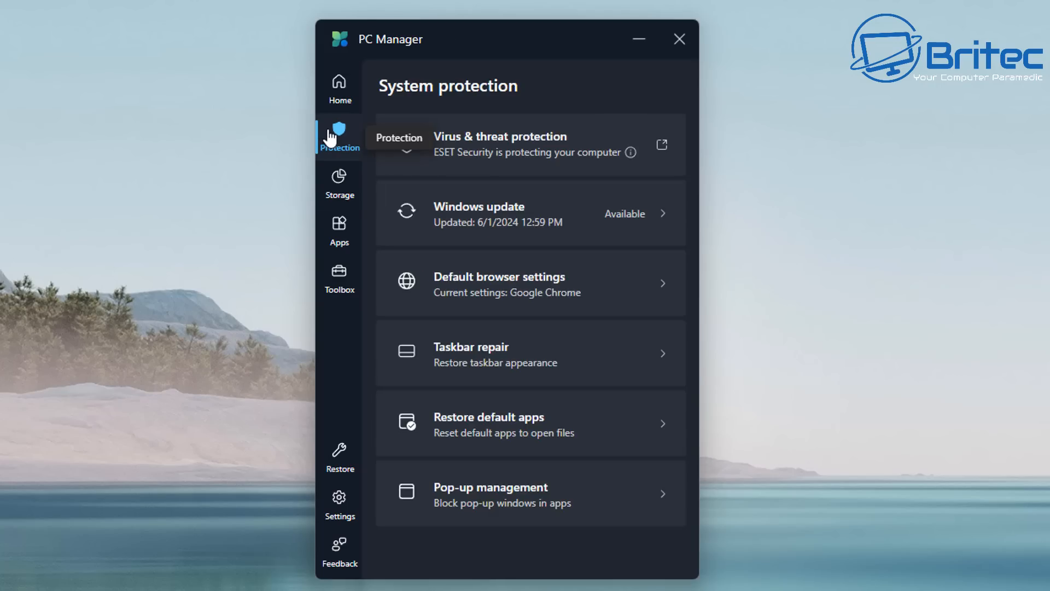
mouse_move(487, 450)
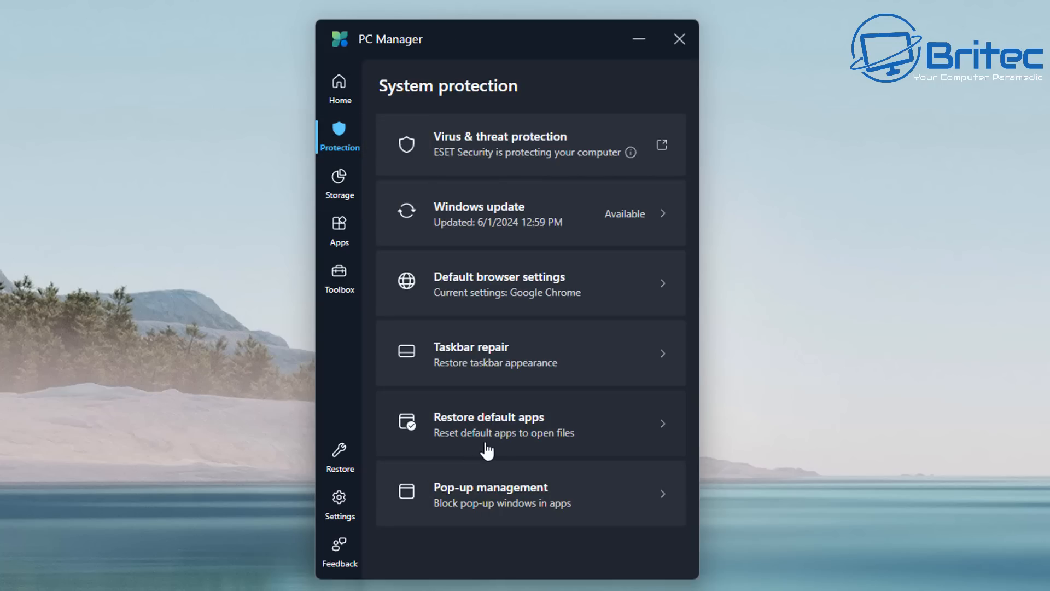
left_click(489, 423)
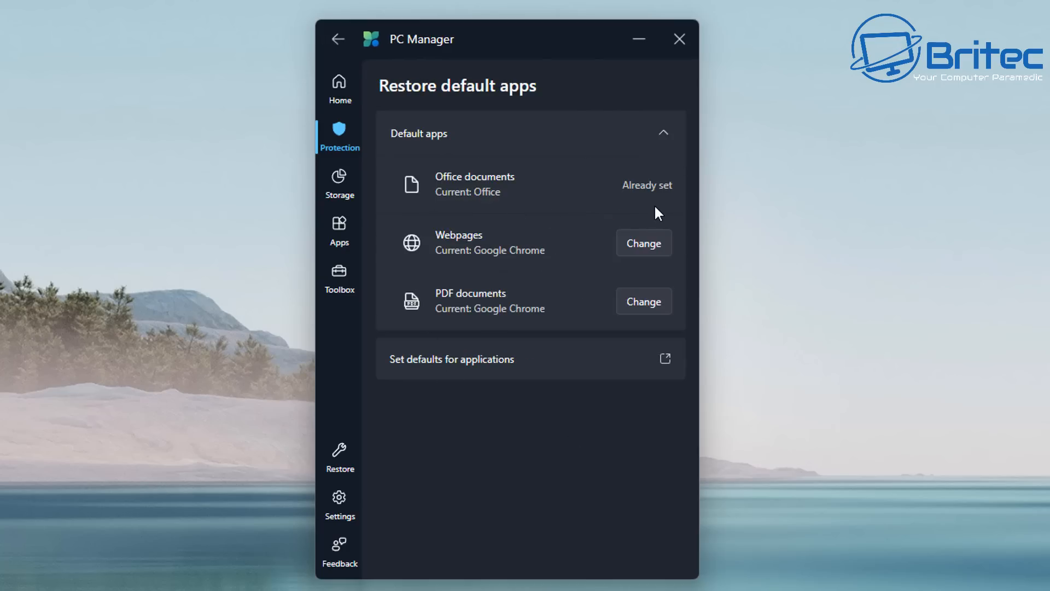
mouse_move(546, 370)
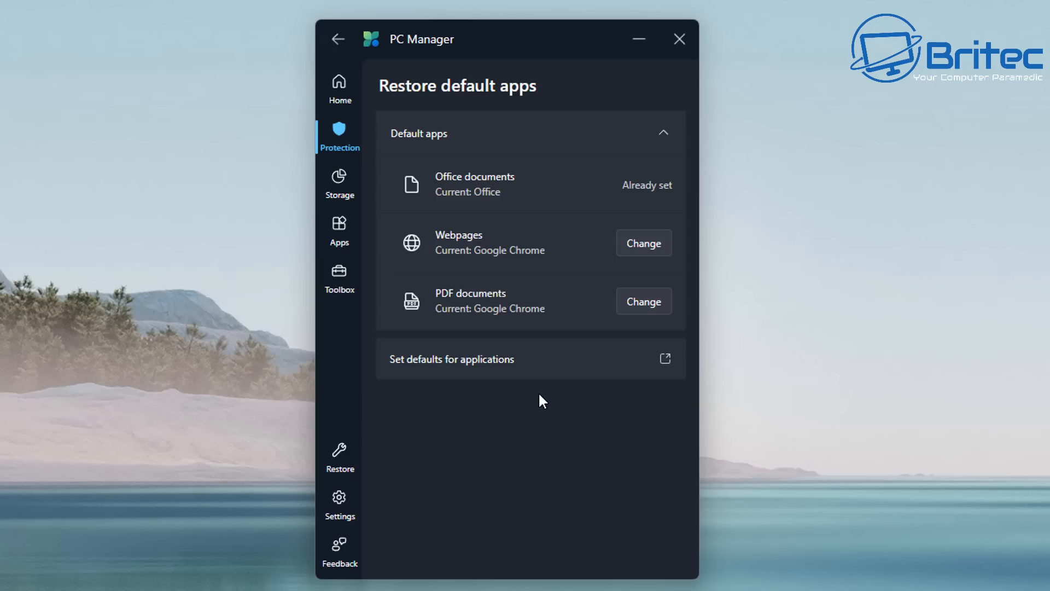
mouse_move(340, 184)
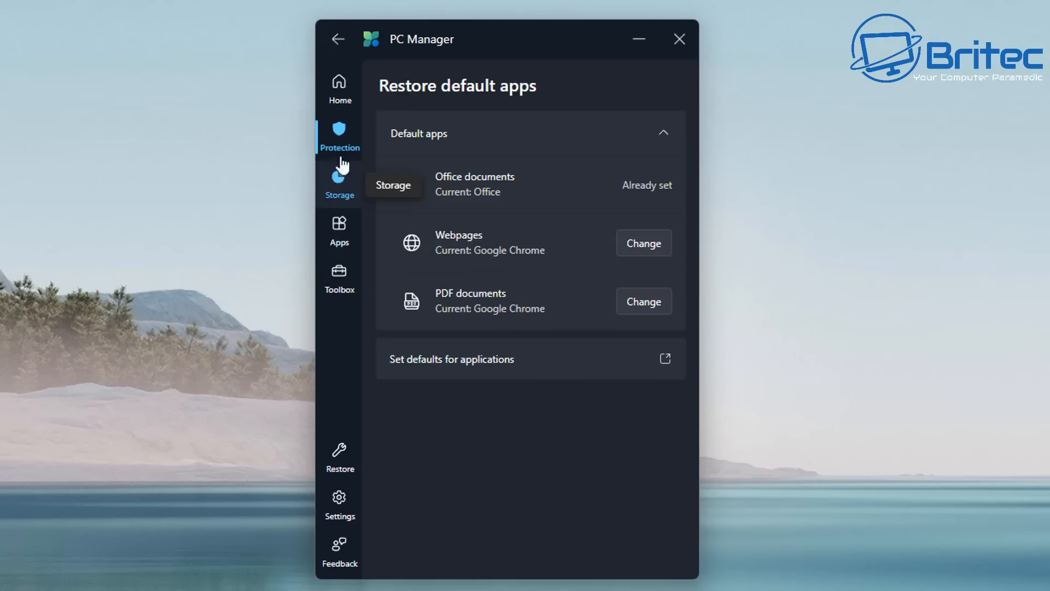
left_click(338, 38)
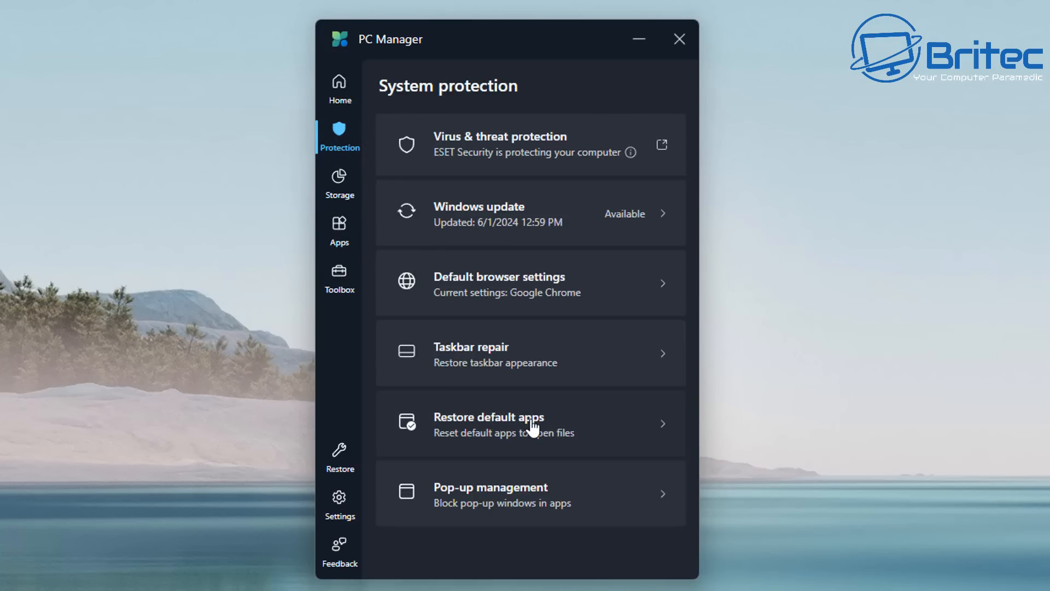
View Pop-up management with blocking off, then switch to Storage Management.
left_click(529, 493)
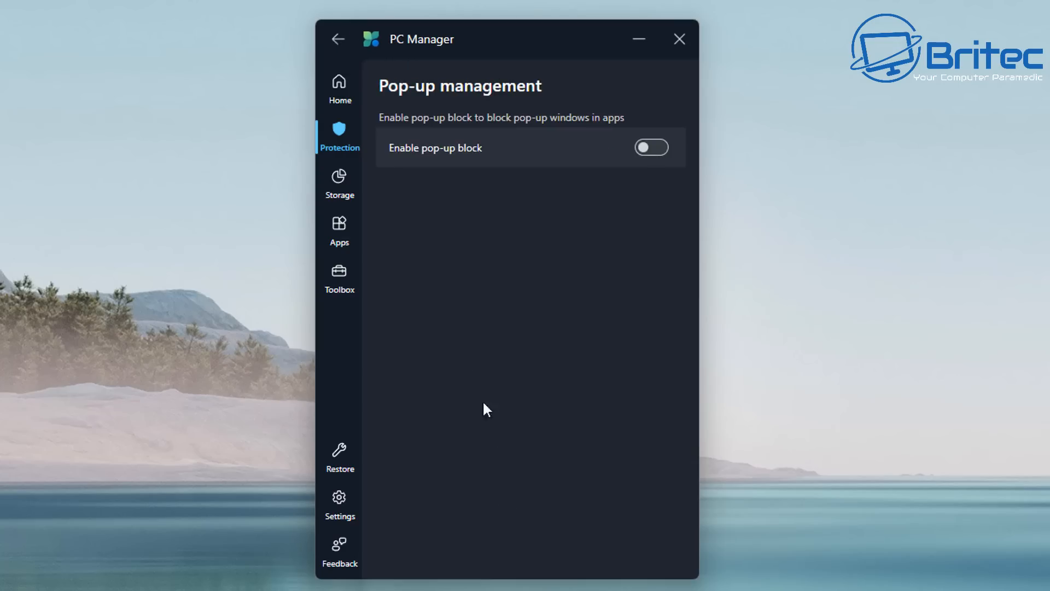
mouse_move(447, 165)
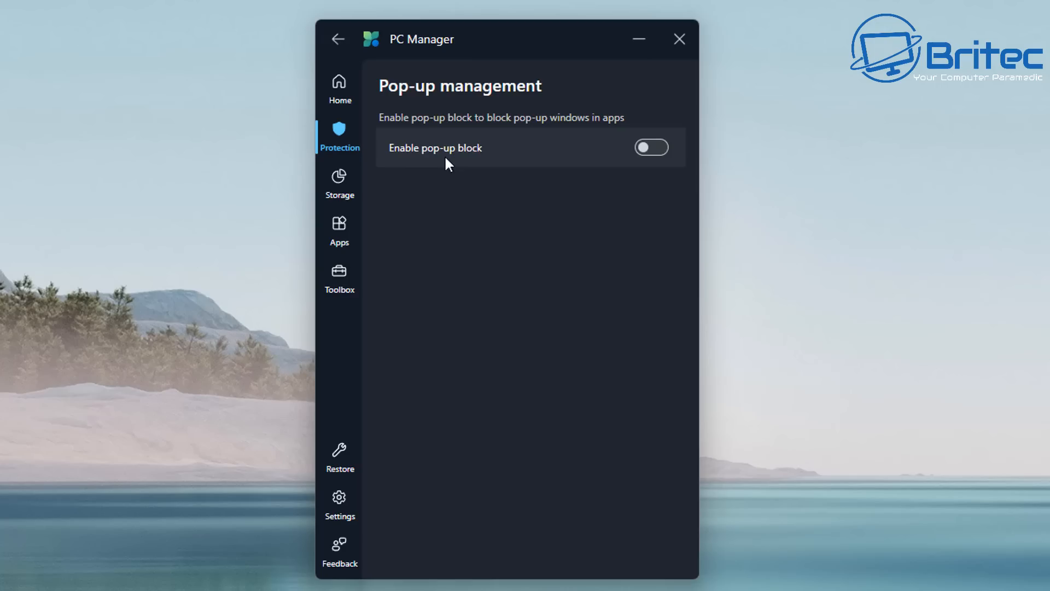
mouse_move(586, 147)
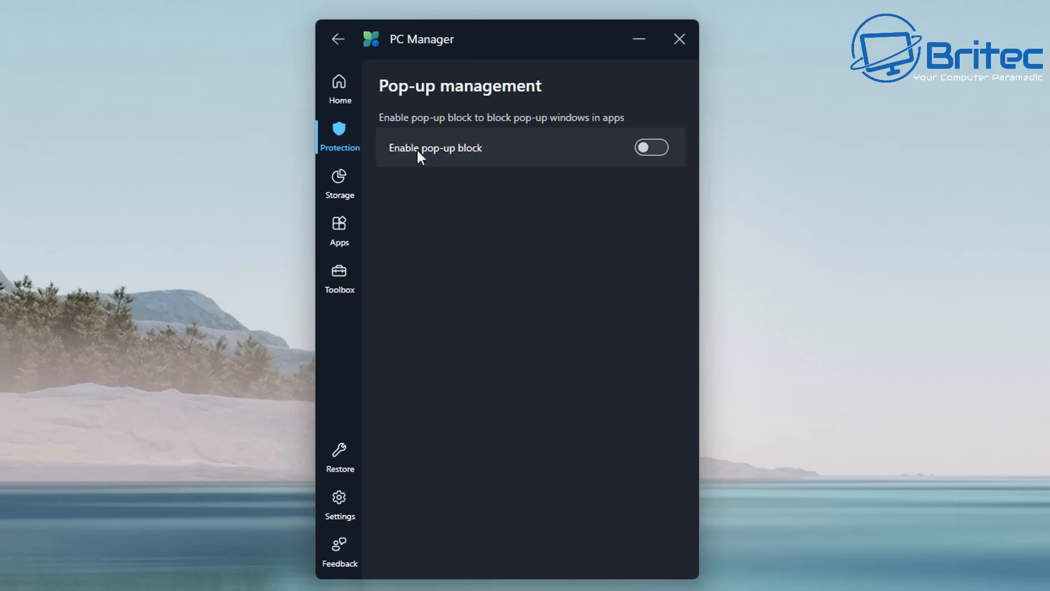
left_click(339, 185)
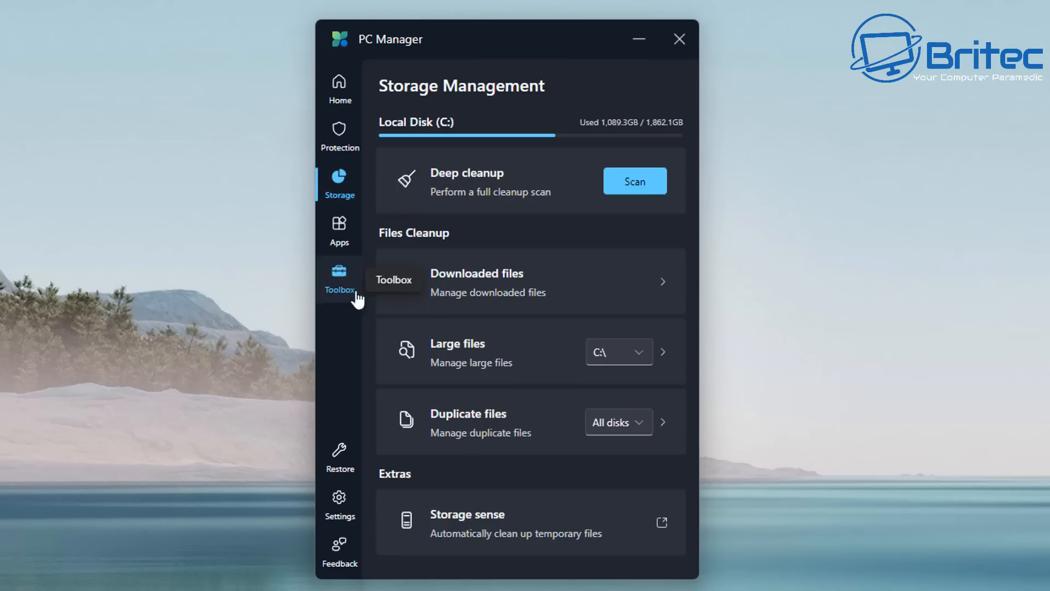
mouse_move(639, 195)
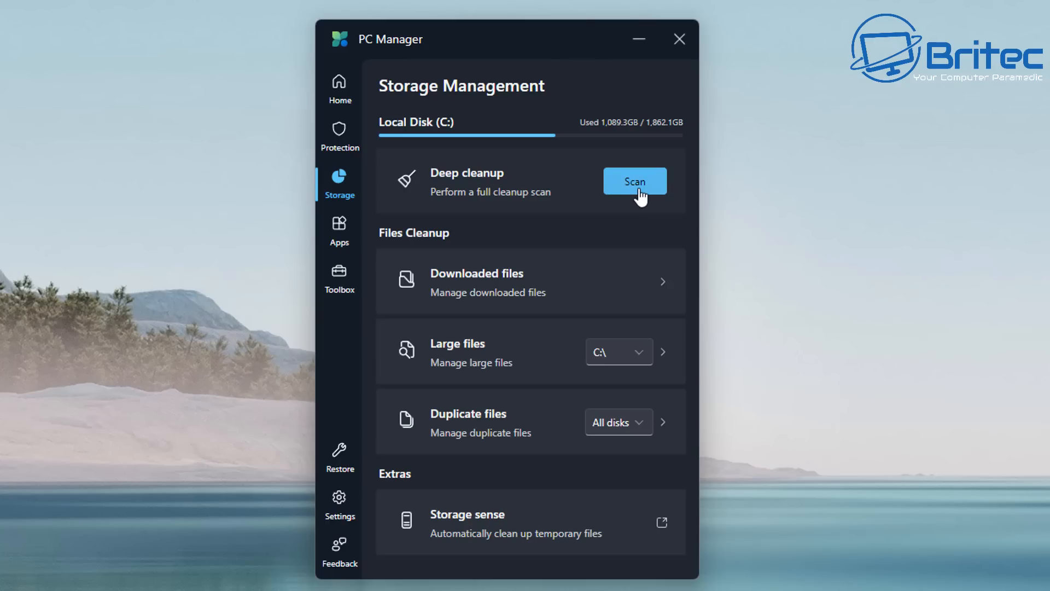
mouse_move(554, 293)
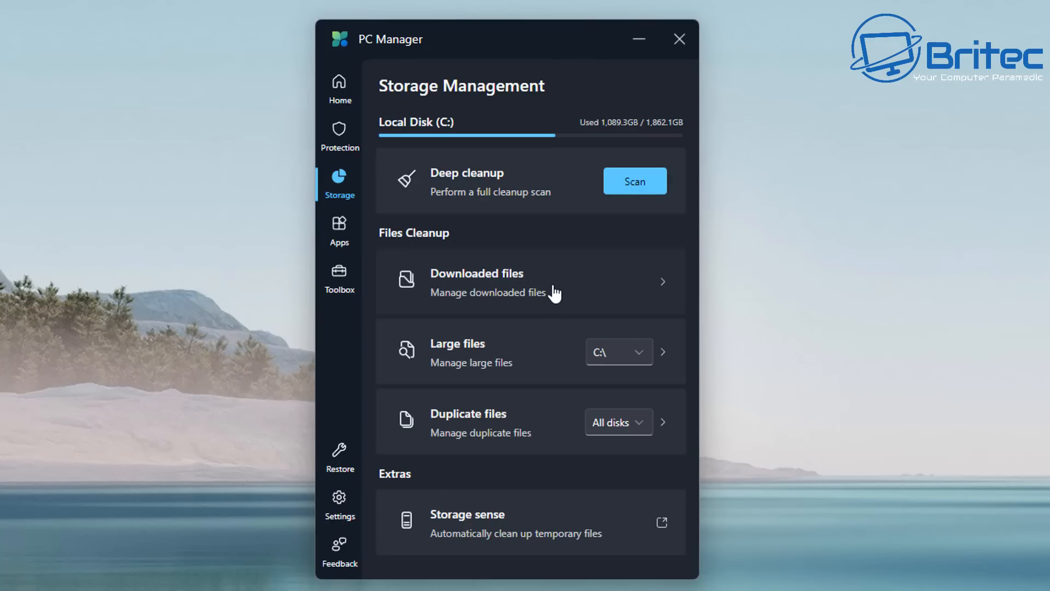
mouse_move(522, 360)
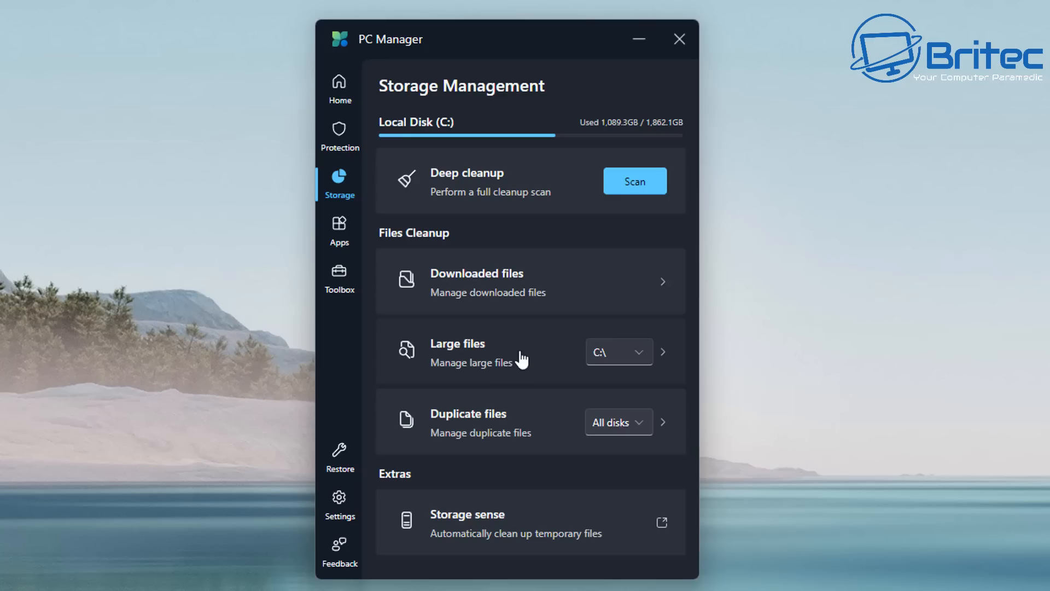
mouse_move(552, 363)
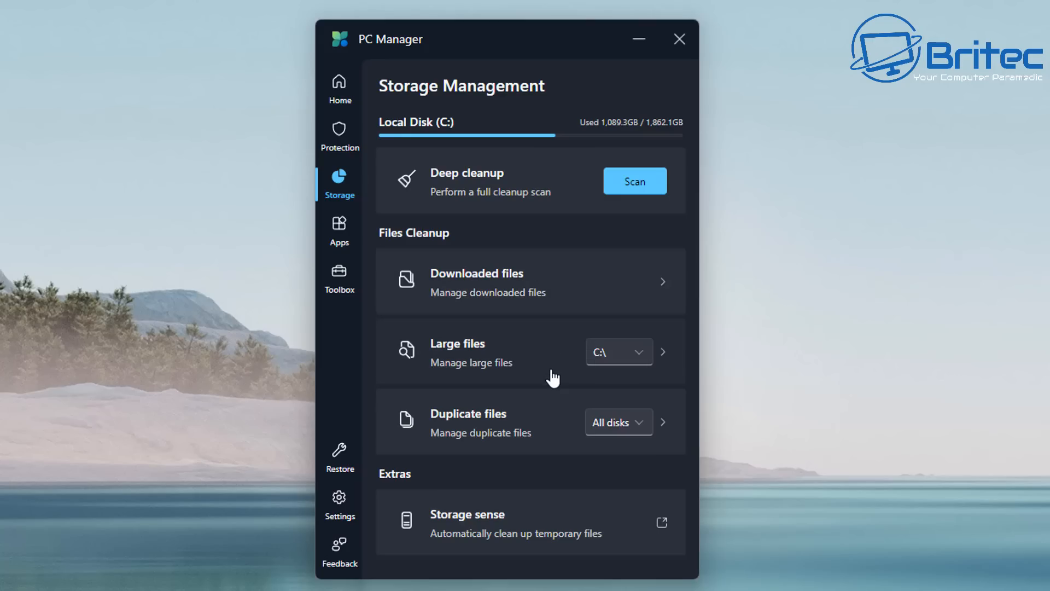
mouse_move(635, 369)
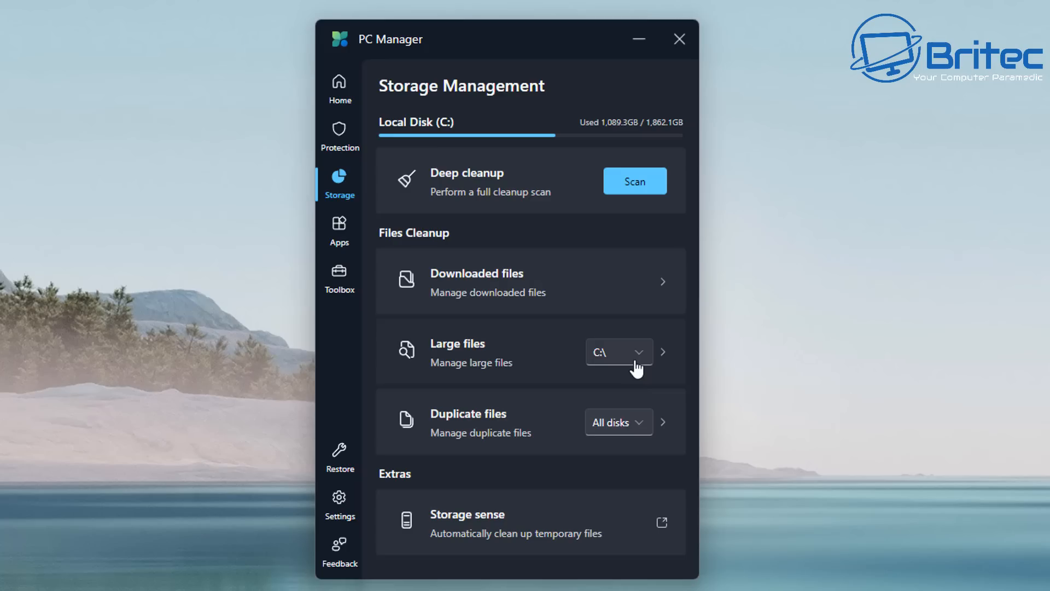
left_click(614, 351)
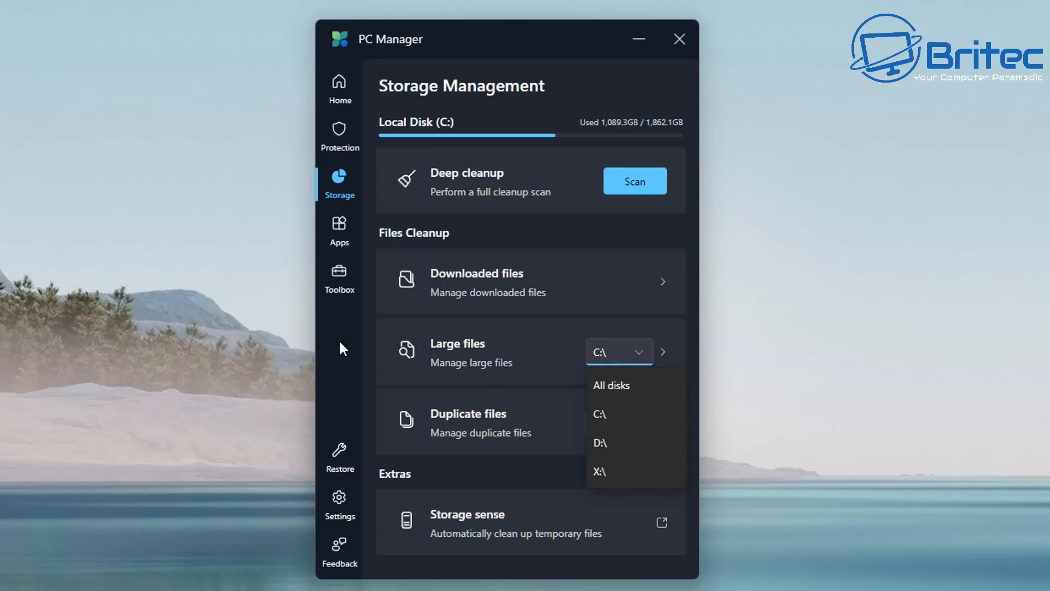
left_click(610, 385)
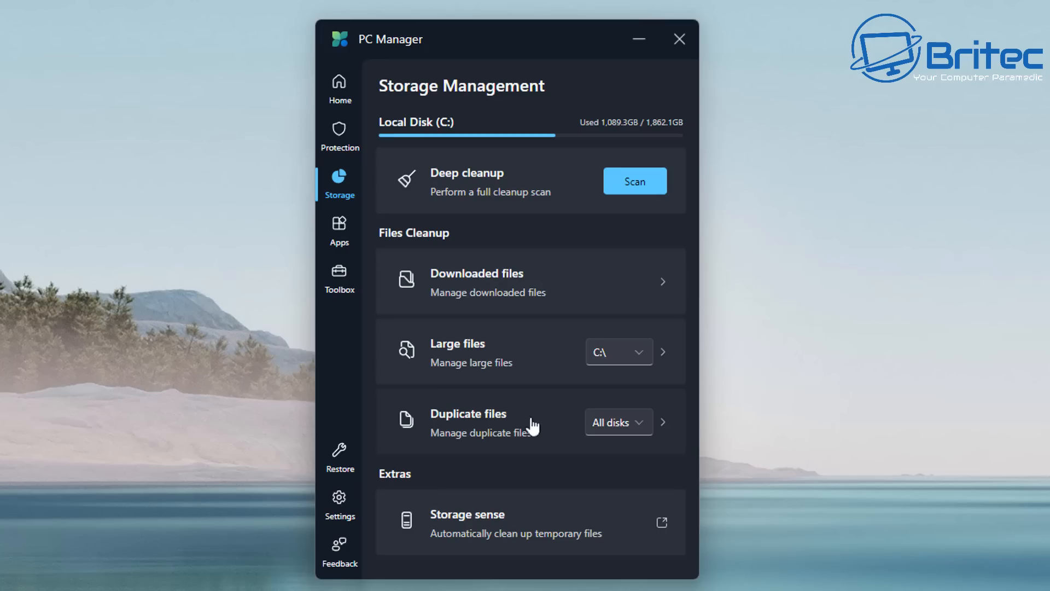
left_click(617, 422)
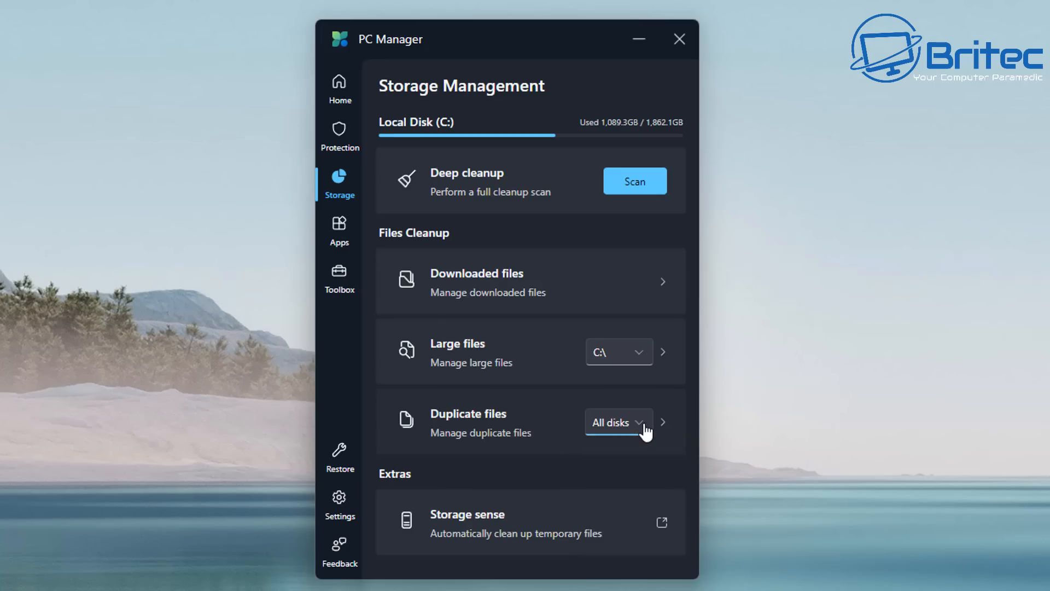
mouse_move(444, 419)
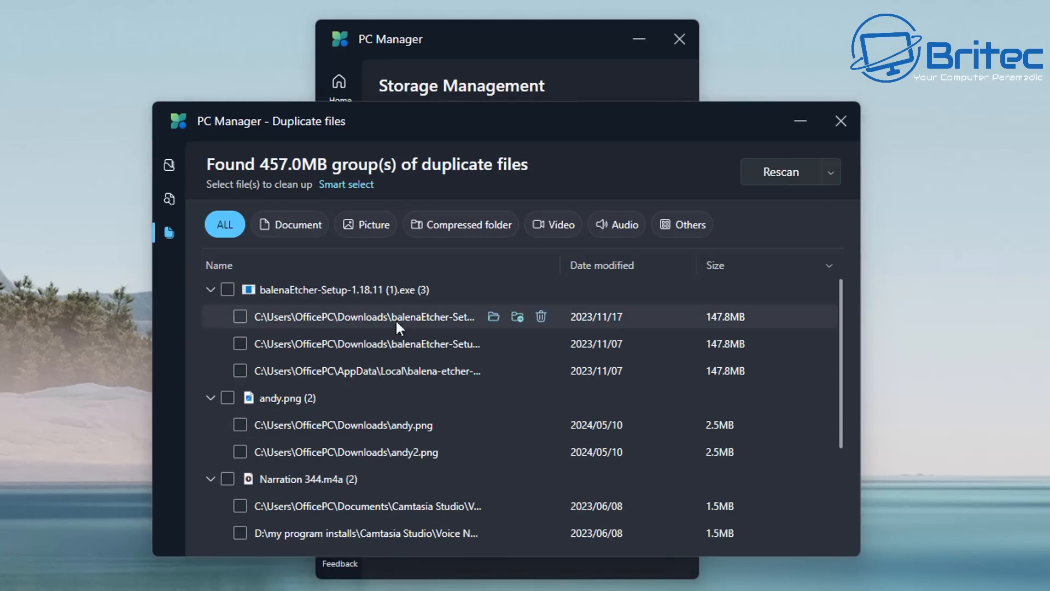
mouse_move(271, 391)
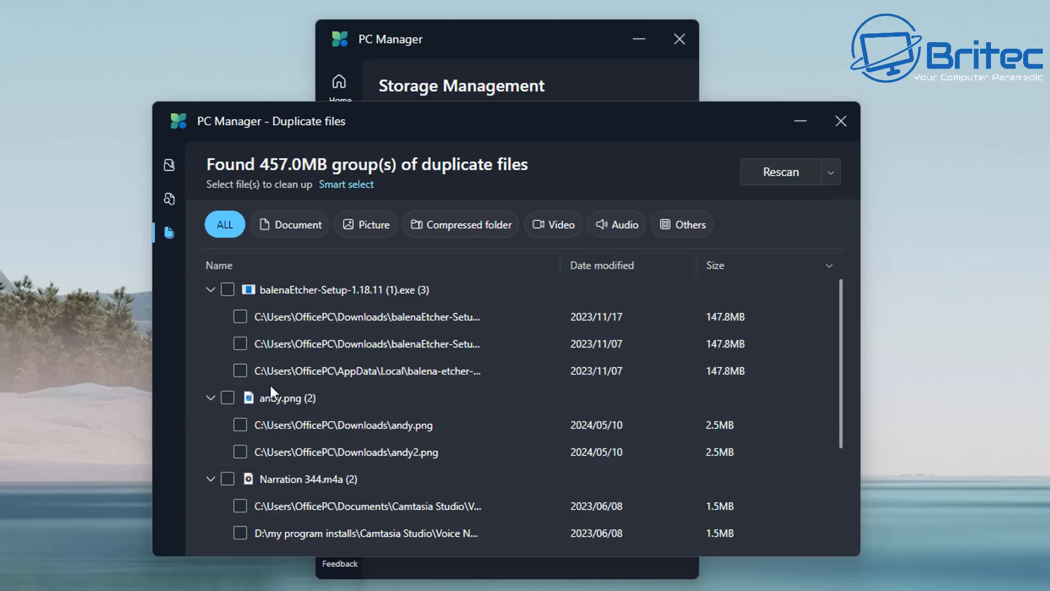
mouse_move(286, 451)
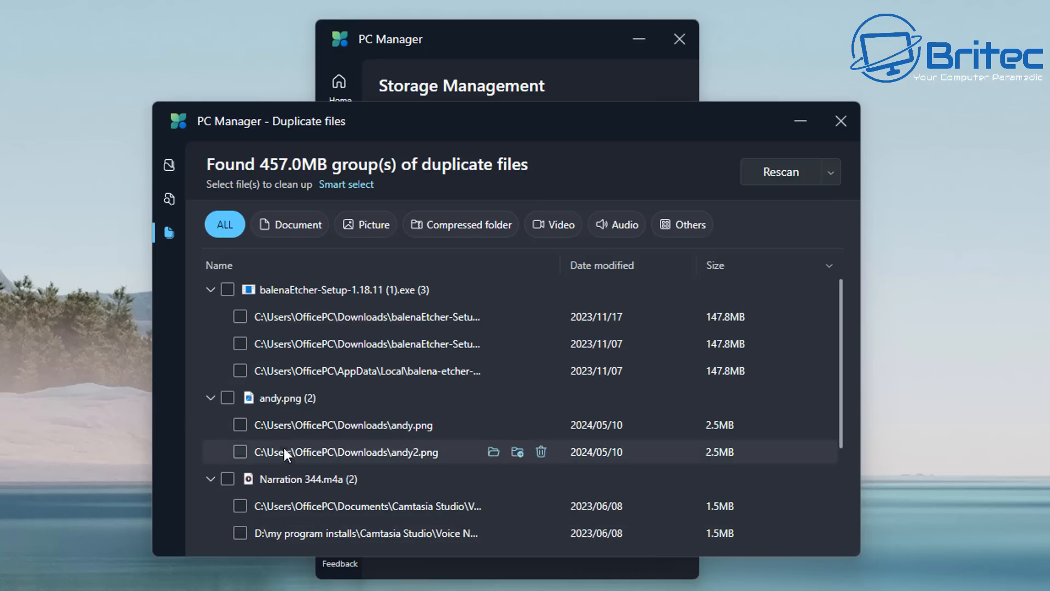
mouse_move(284, 459)
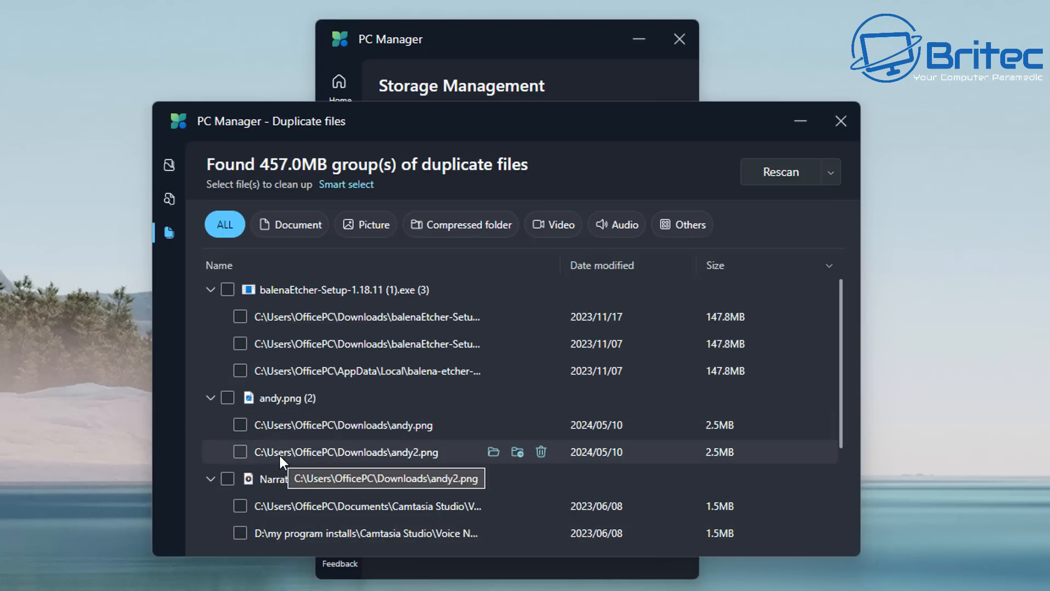
Browse the 457.0MB of duplicate file groups and close the results window.
scroll("down", 3)
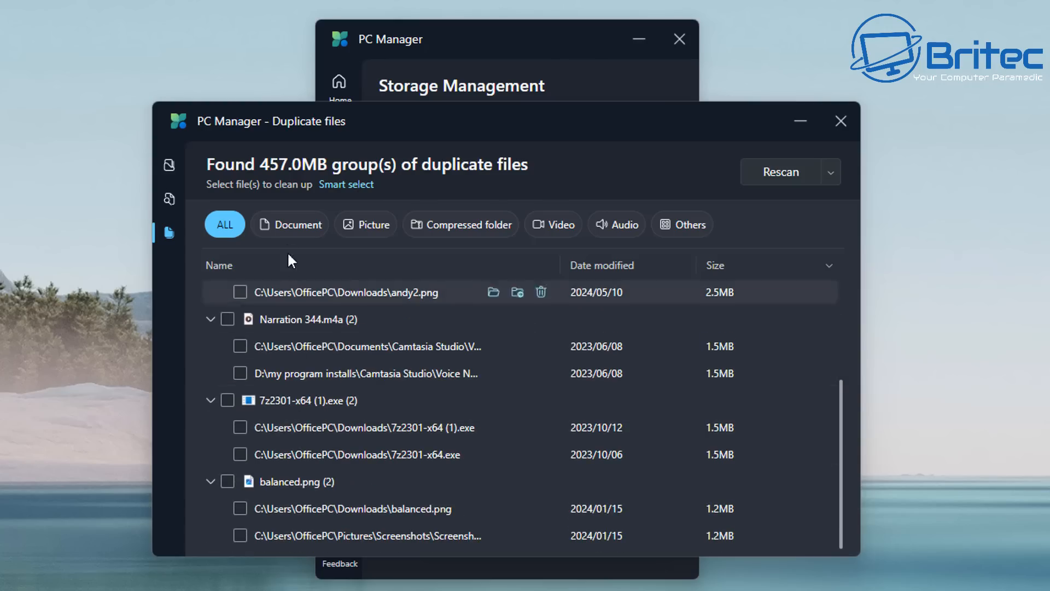
mouse_move(579, 237)
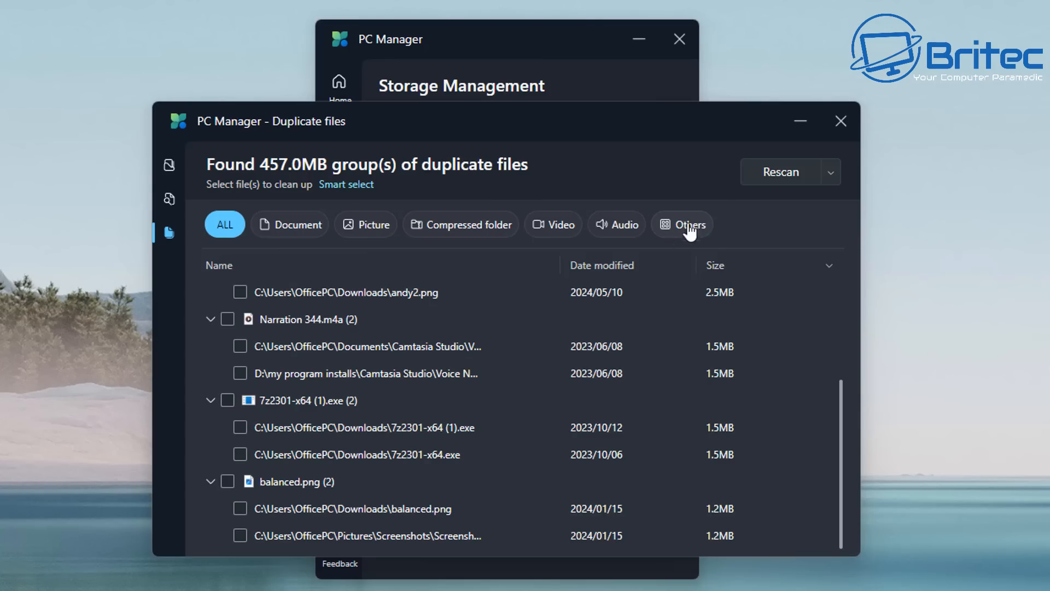
left_click(169, 199)
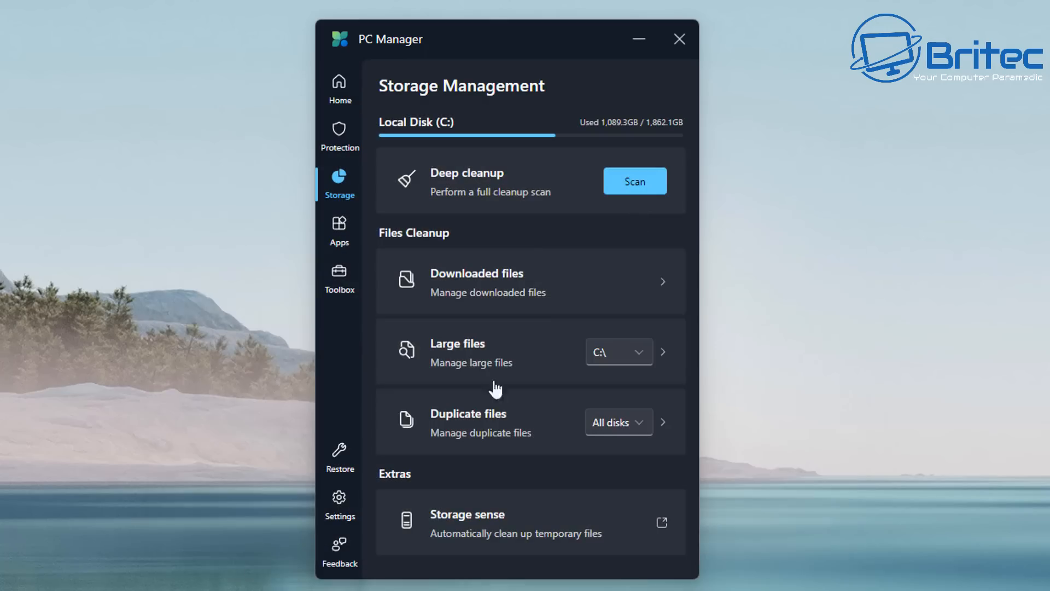
mouse_move(529, 471)
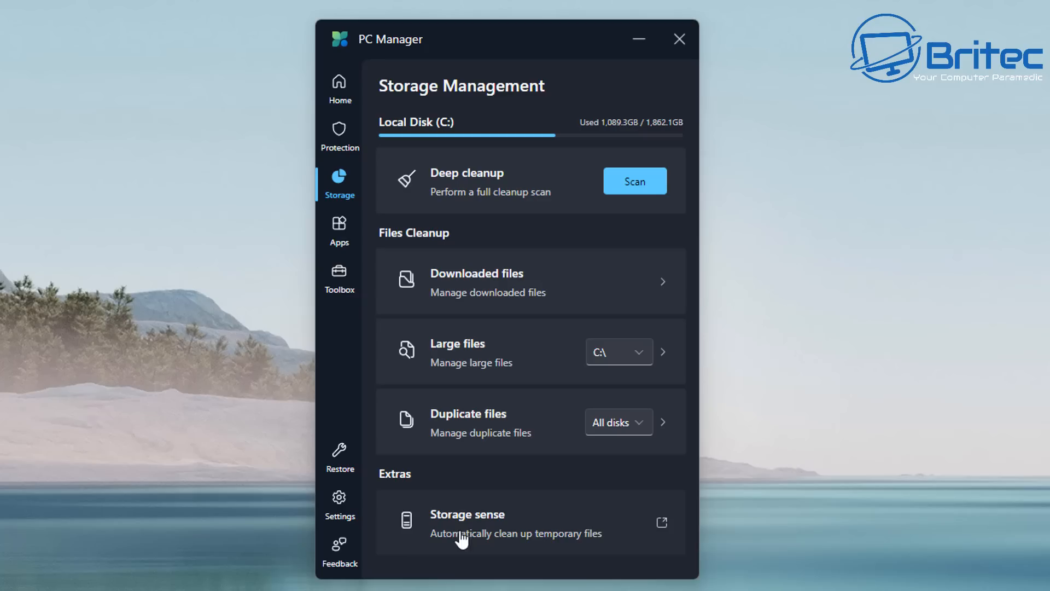
mouse_move(544, 548)
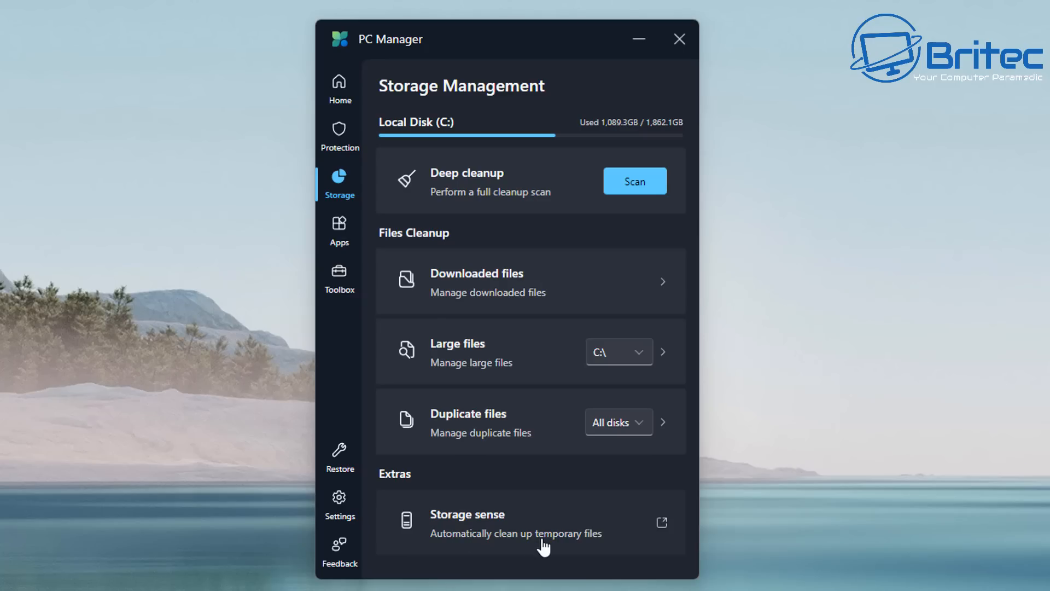
mouse_move(493, 199)
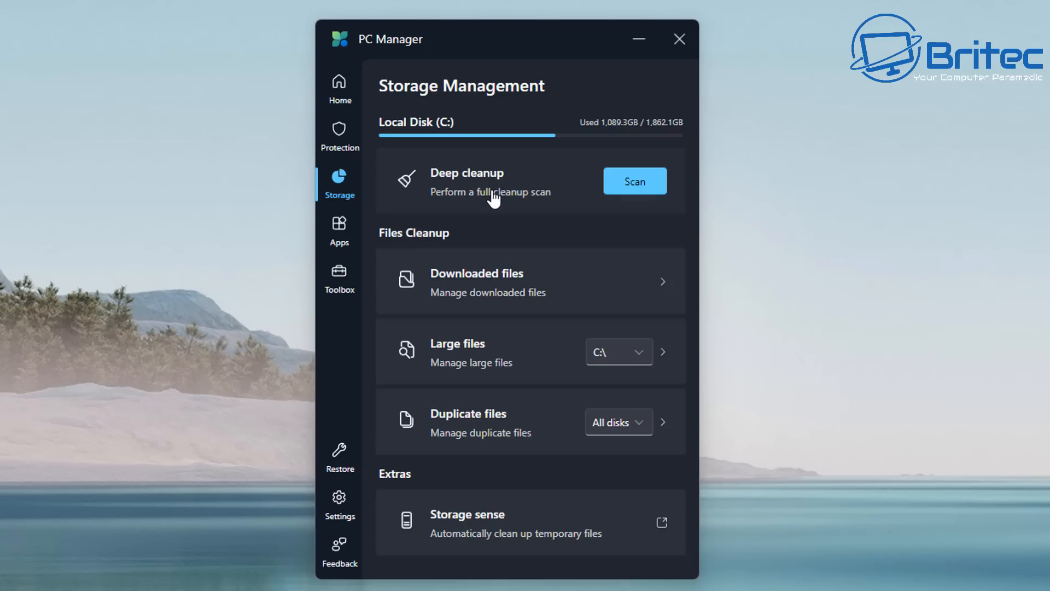
mouse_move(566, 170)
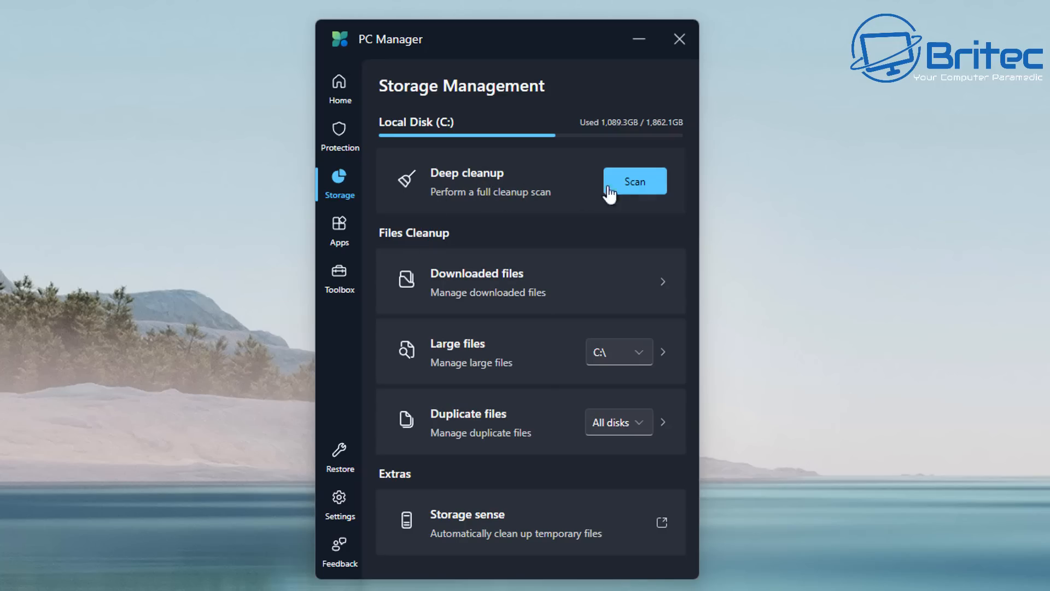
left_click(634, 181)
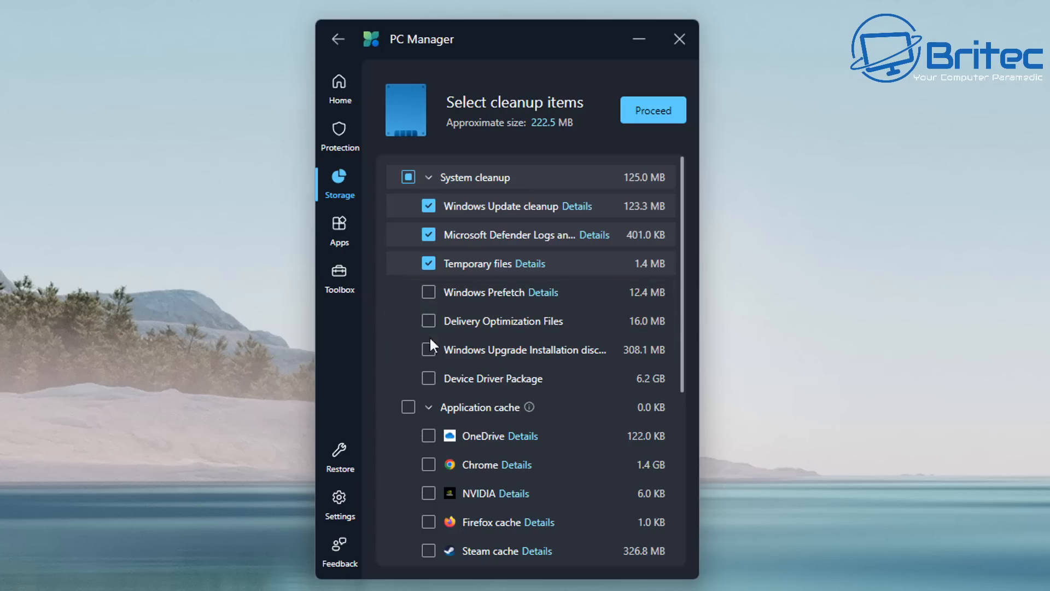
mouse_move(415, 373)
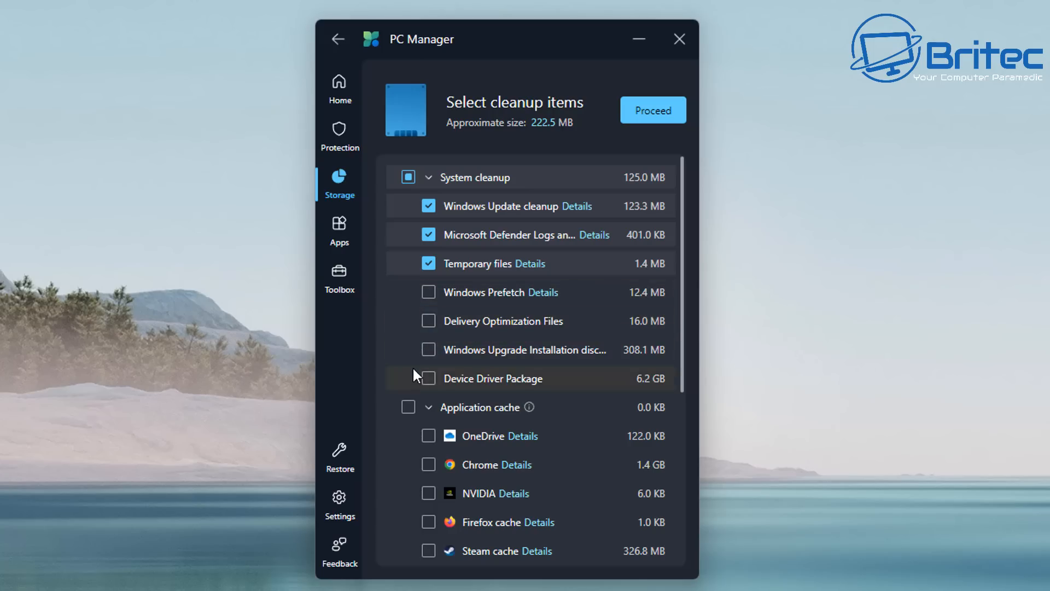
mouse_move(411, 464)
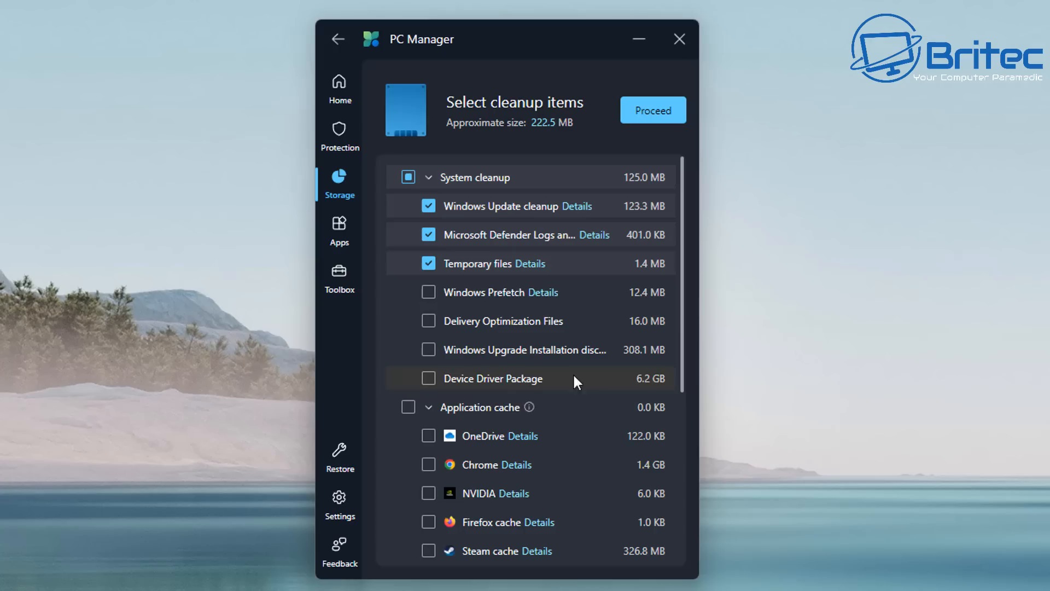
mouse_move(468, 566)
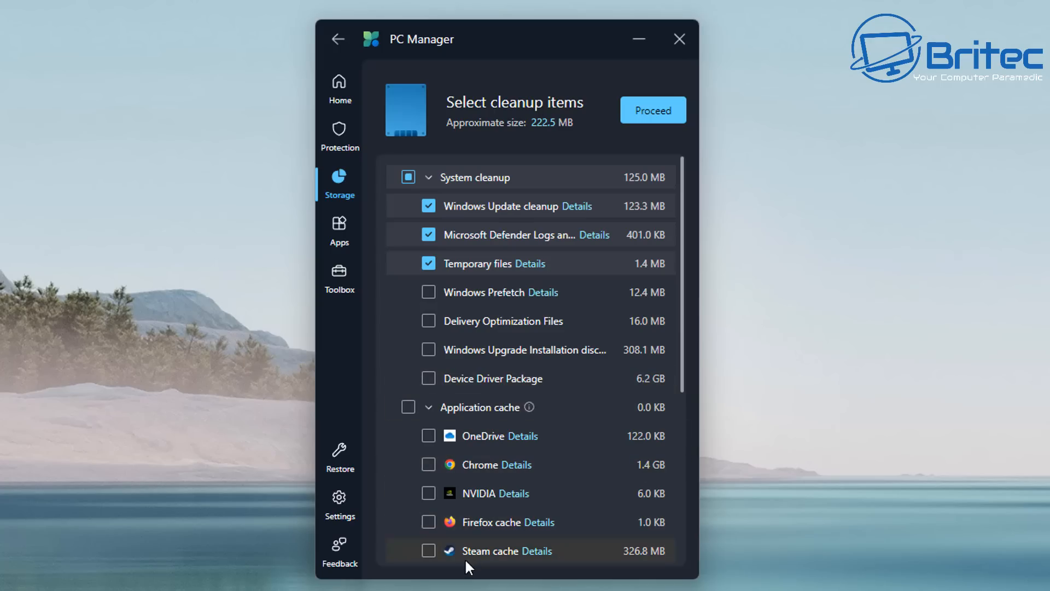
mouse_move(451, 559)
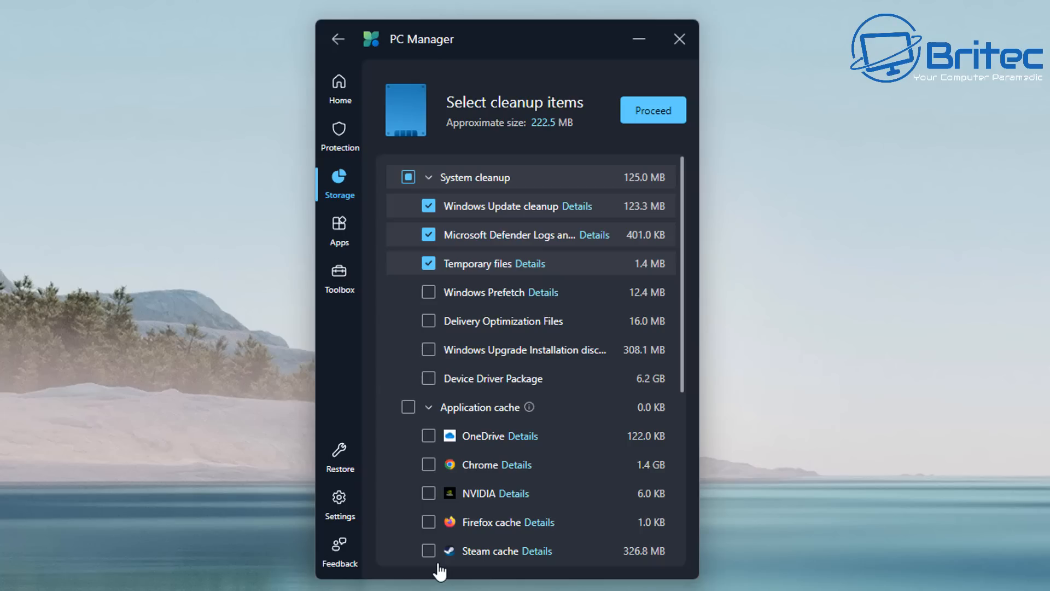
mouse_move(506, 558)
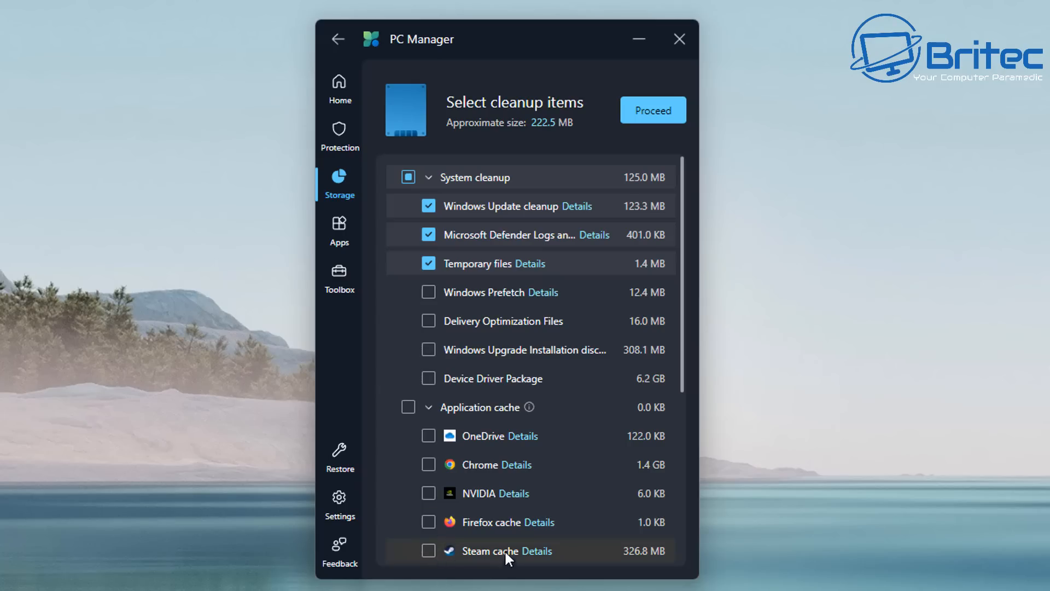
mouse_move(510, 522)
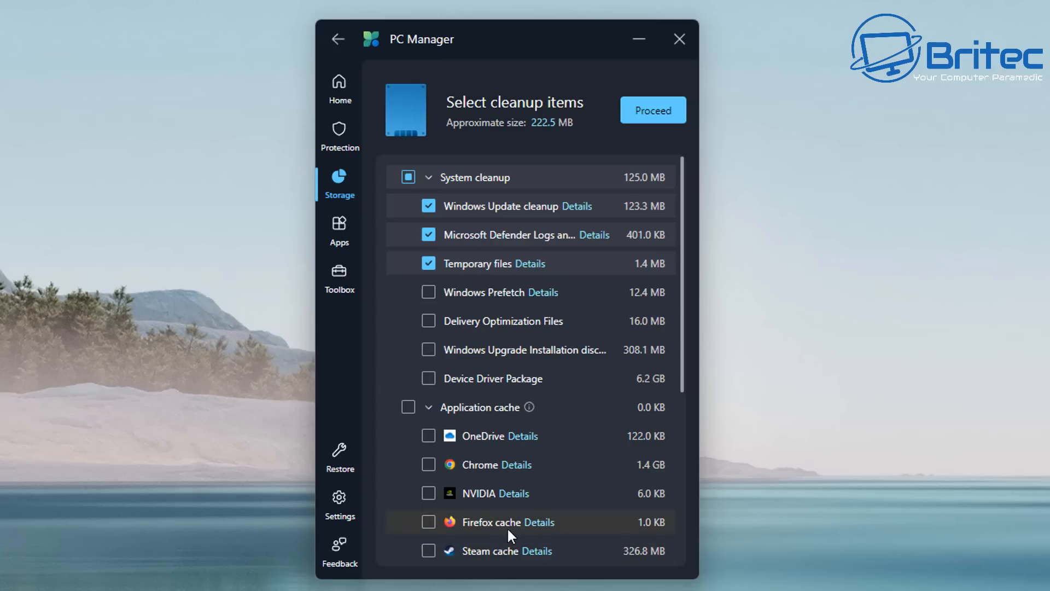
mouse_move(495, 435)
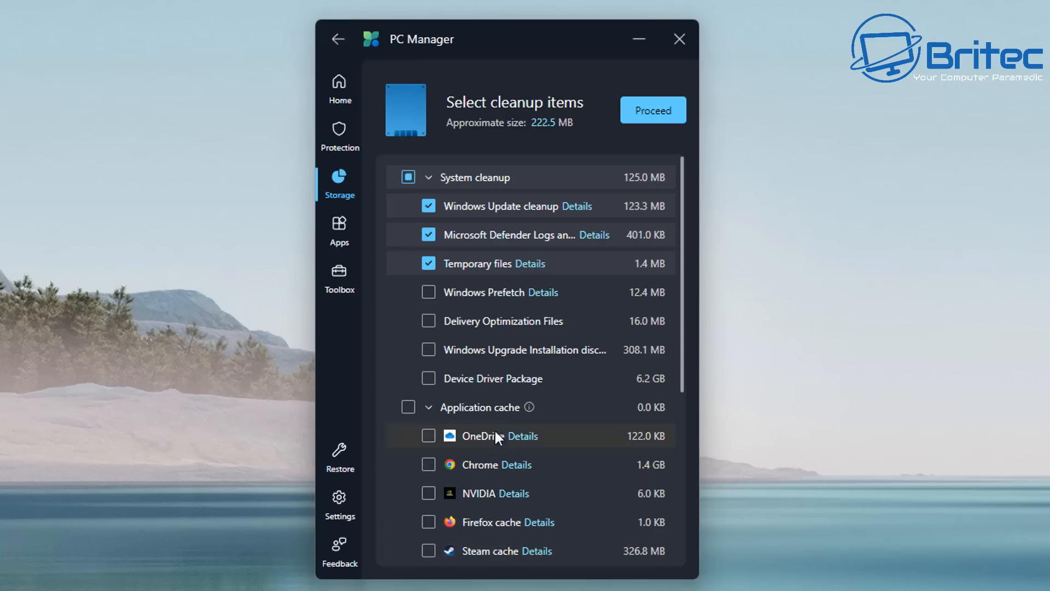
mouse_move(692, 411)
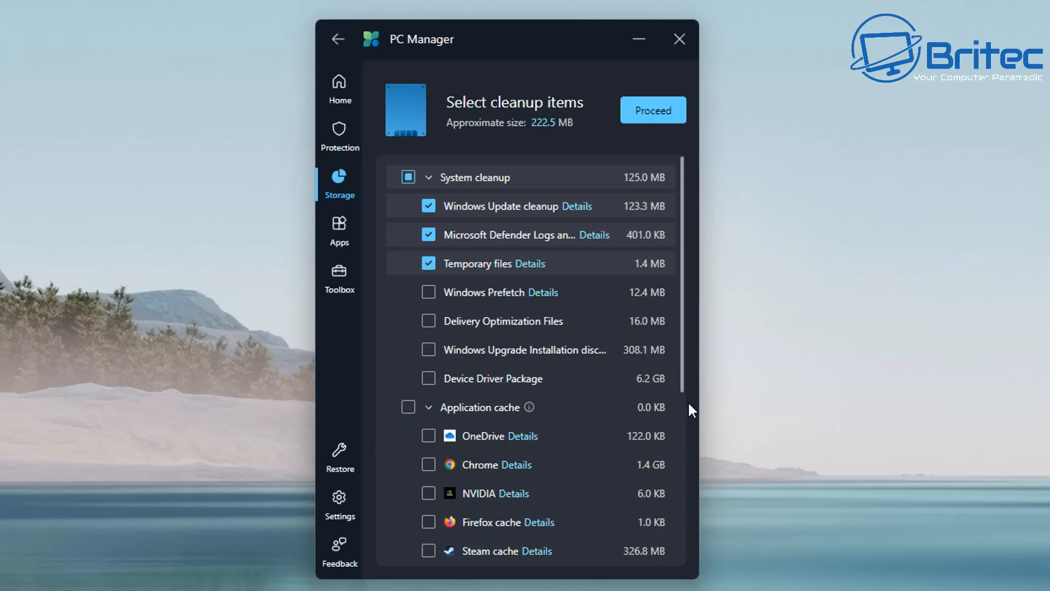
mouse_move(690, 392)
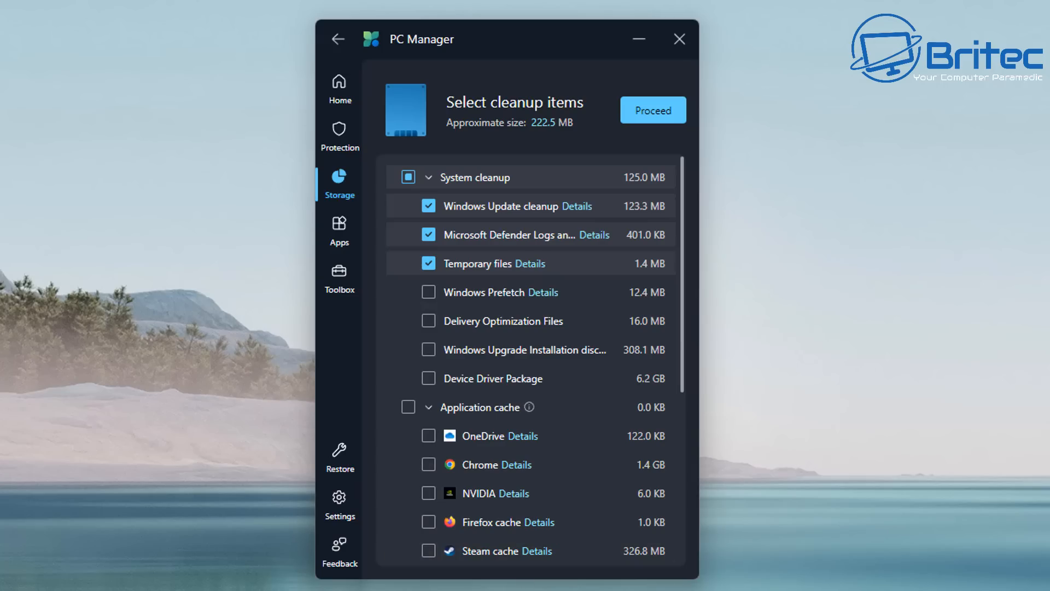
mouse_move(385, 260)
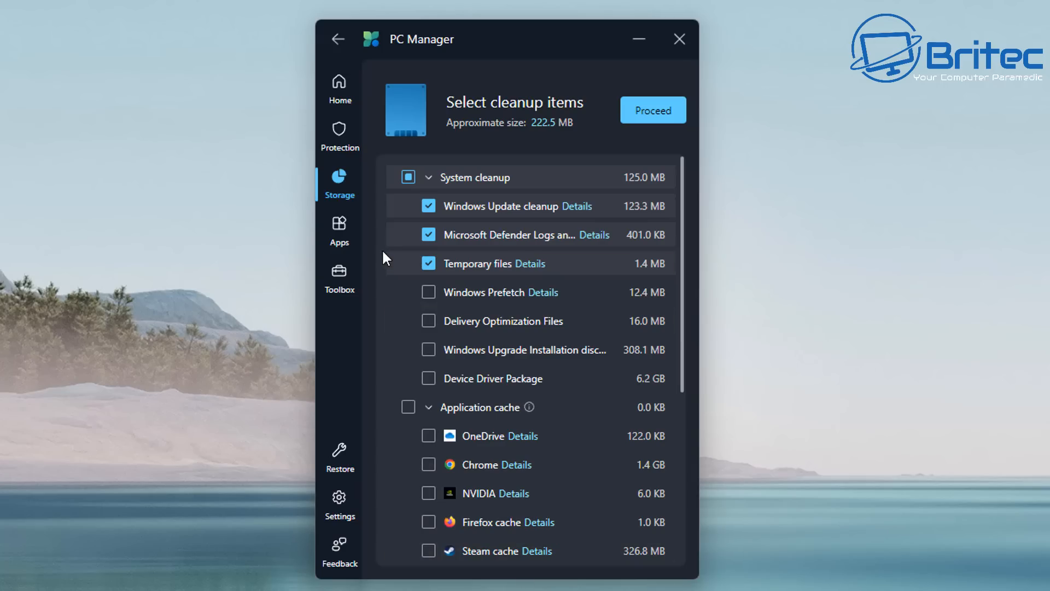
Open the Apps section to view the running app processes.
left_click(339, 230)
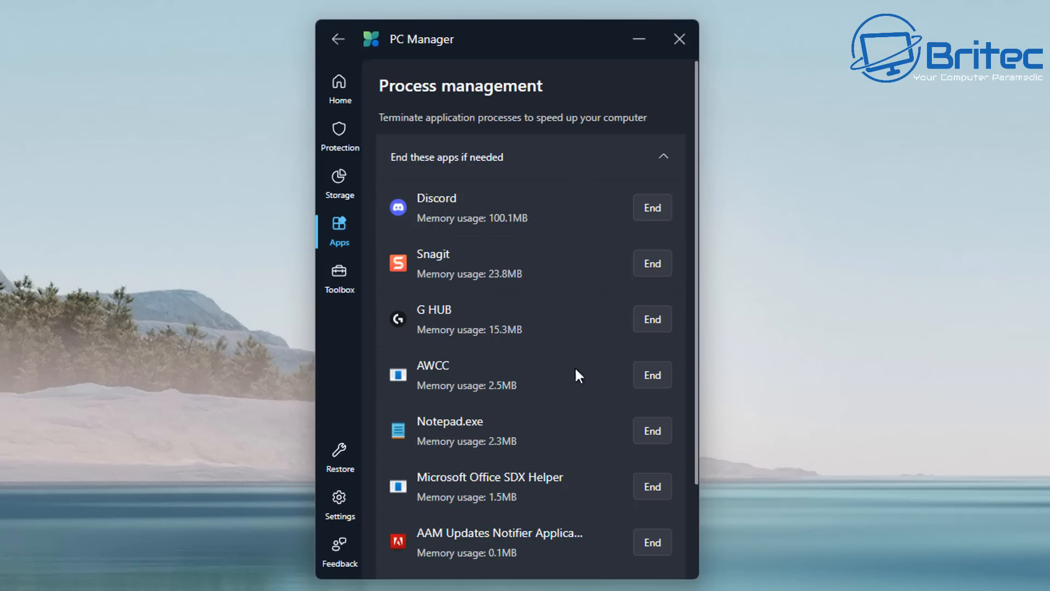
mouse_move(671, 512)
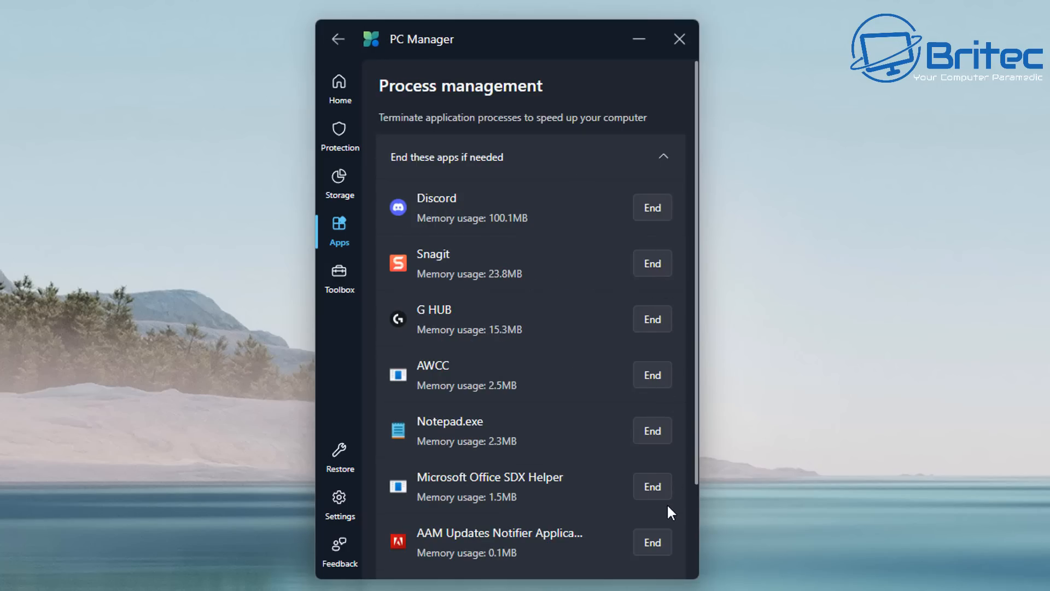
mouse_move(662, 502)
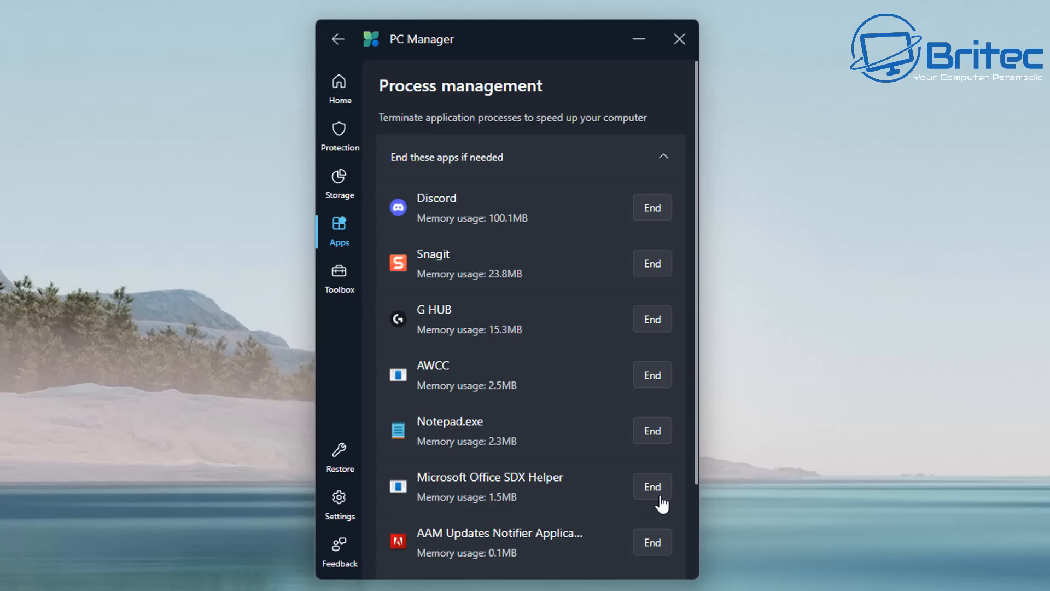
Scroll through the running processes list of Discord, Snagit and G HUB.
scroll("down", 3)
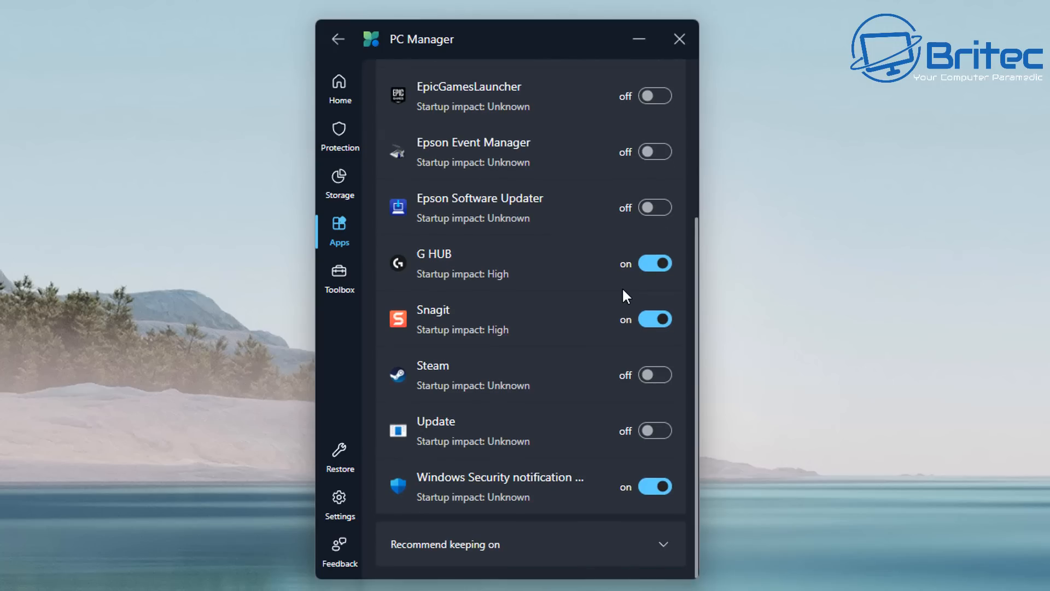
mouse_move(615, 311)
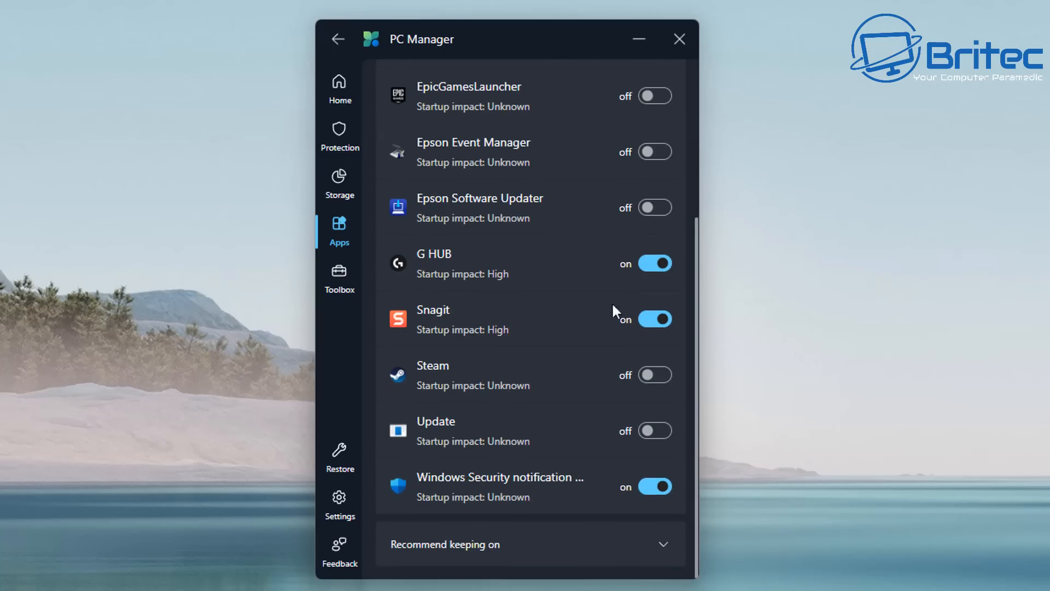
mouse_move(412, 244)
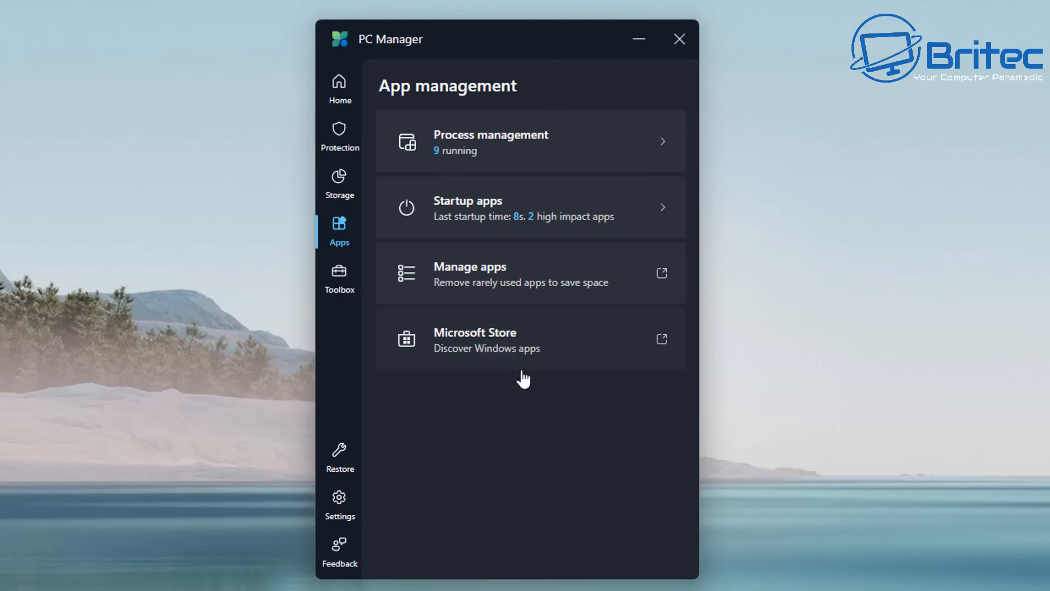
mouse_move(348, 280)
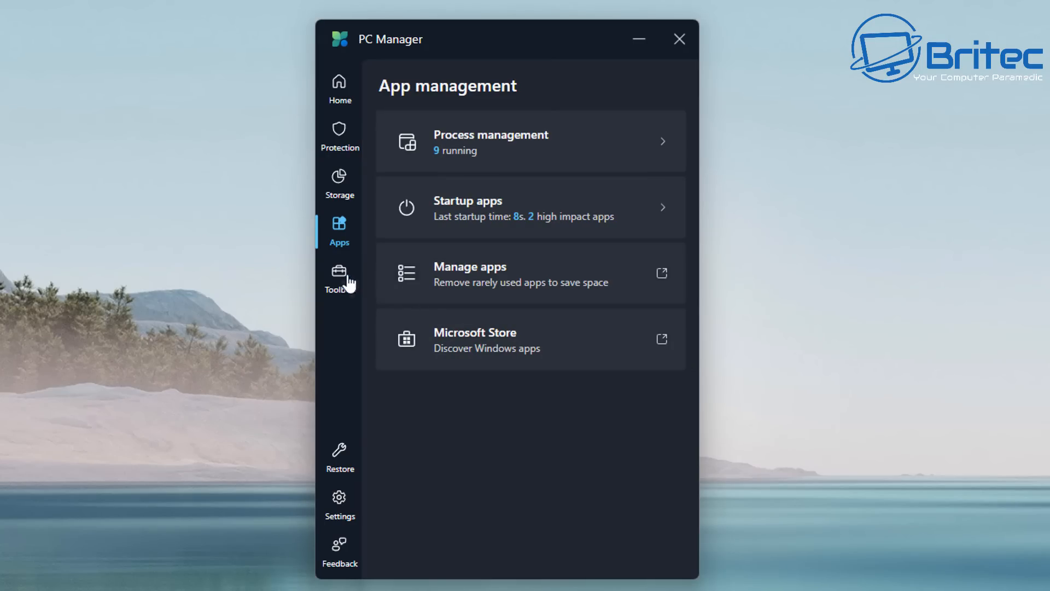
Open the Toolbox and dismiss the desktop toolbar tip.
left_click(339, 277)
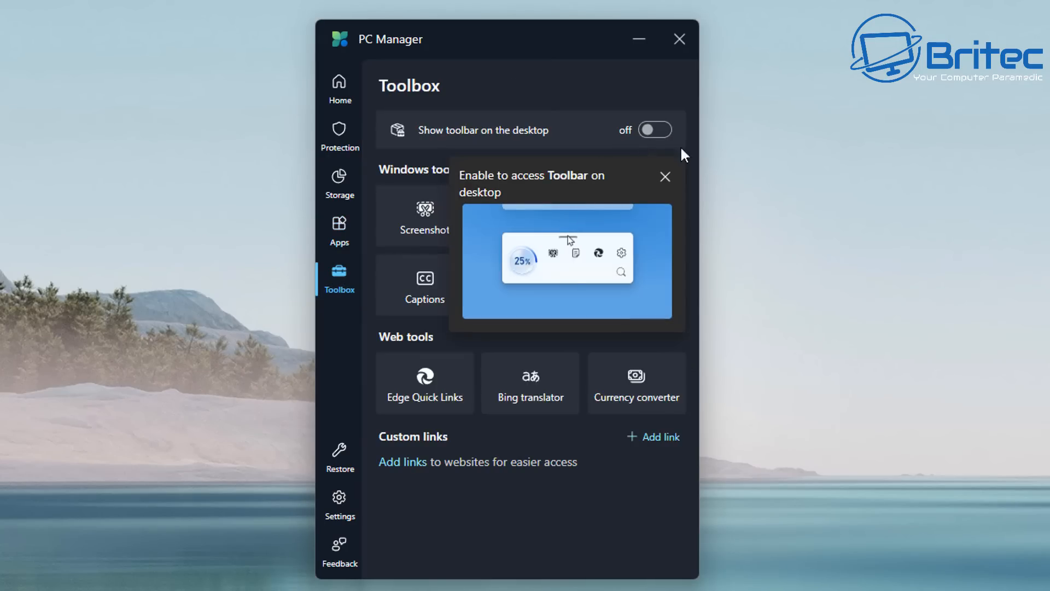
mouse_move(654, 130)
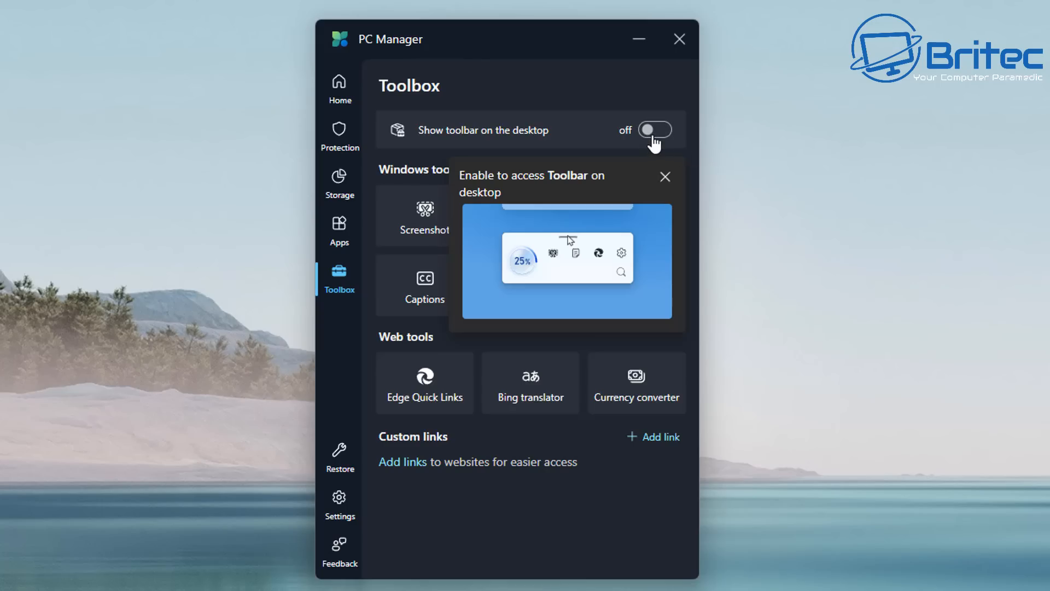
mouse_move(431, 251)
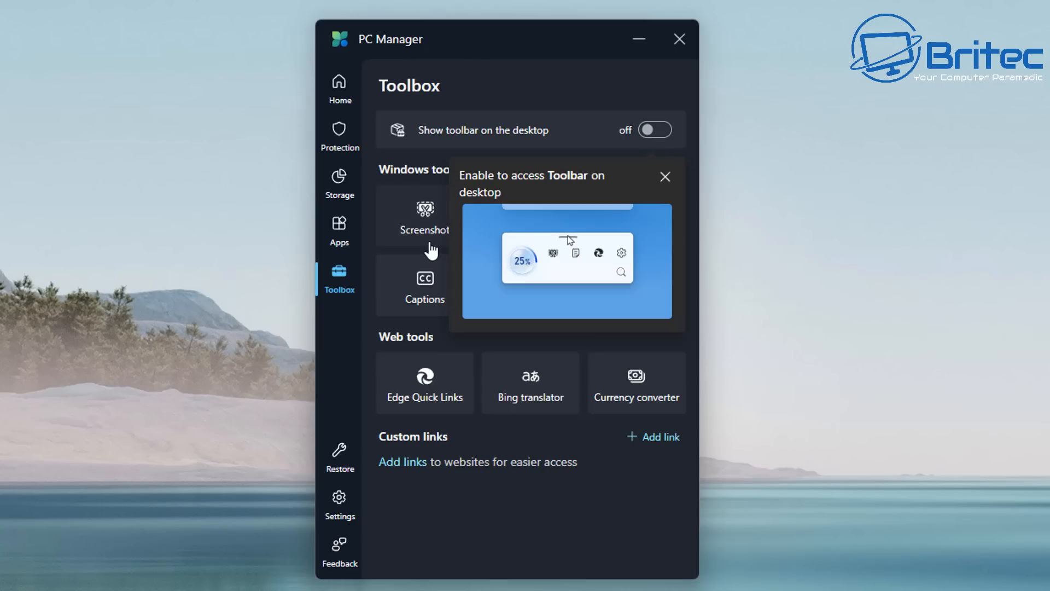
mouse_move(662, 192)
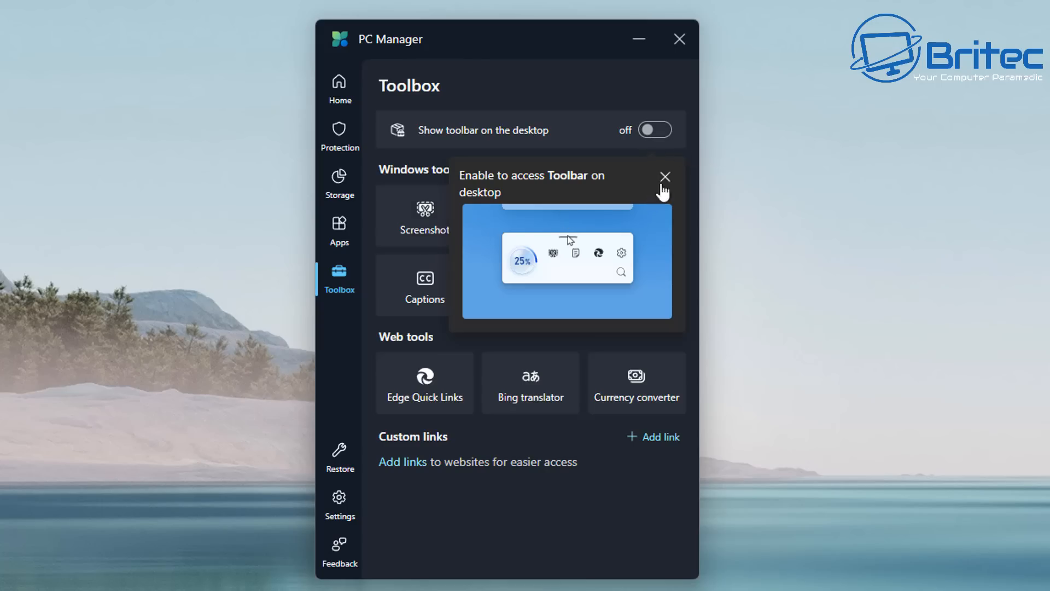
left_click(665, 176)
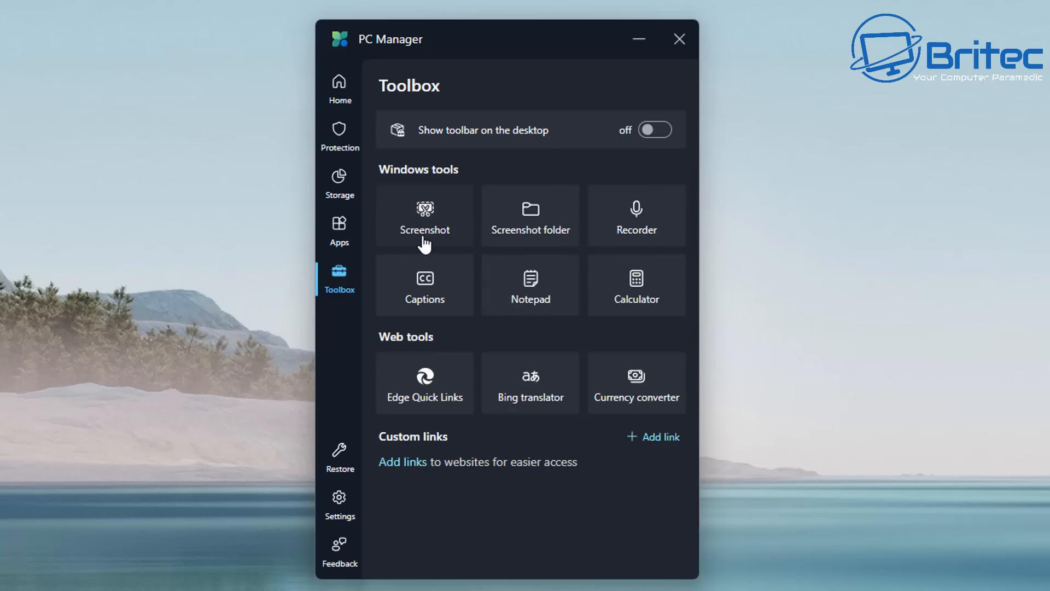
mouse_move(632, 243)
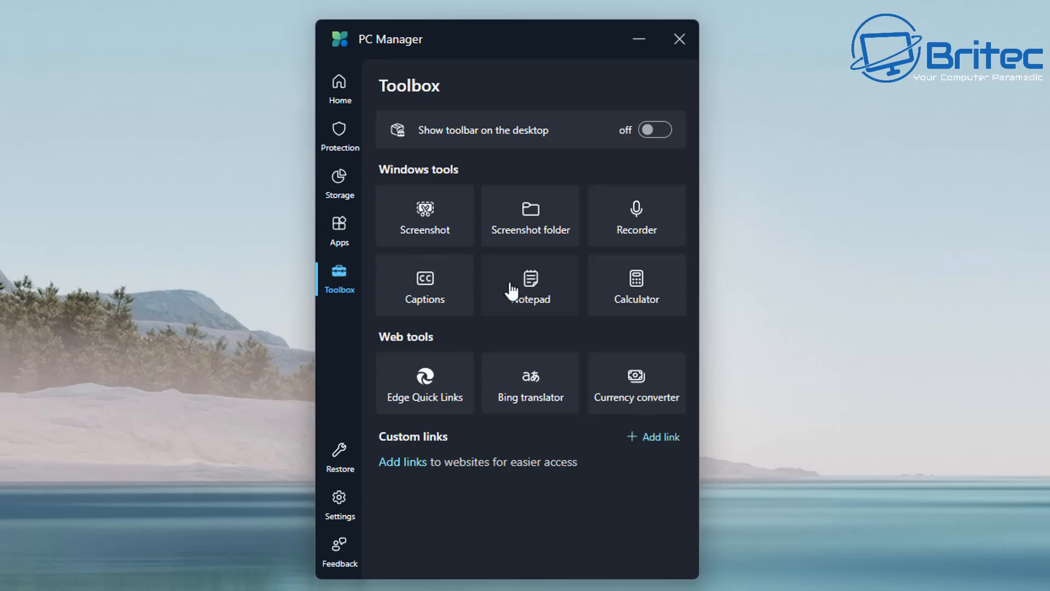
mouse_move(456, 414)
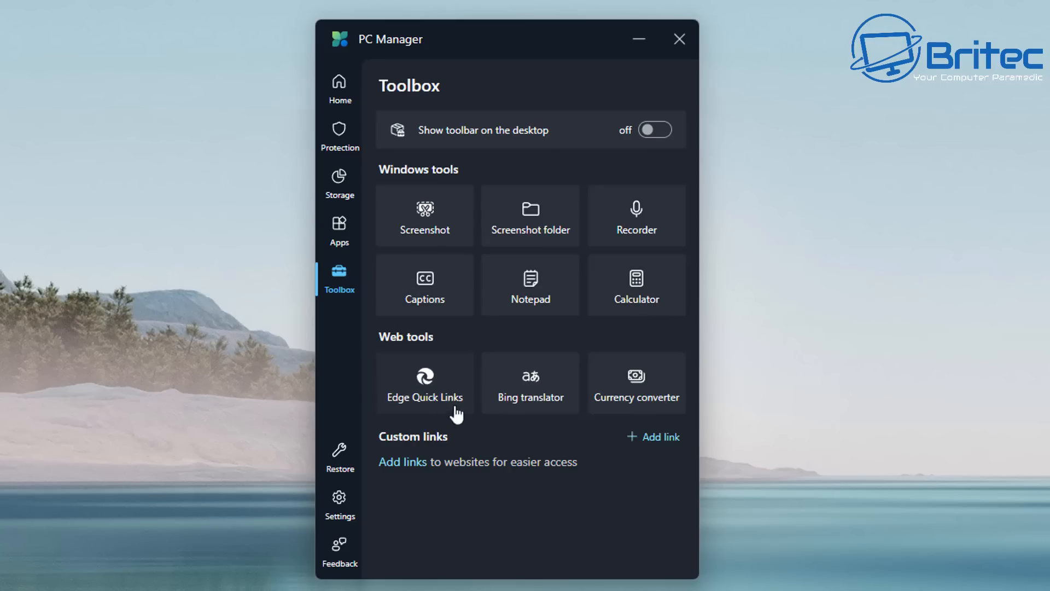
mouse_move(536, 401)
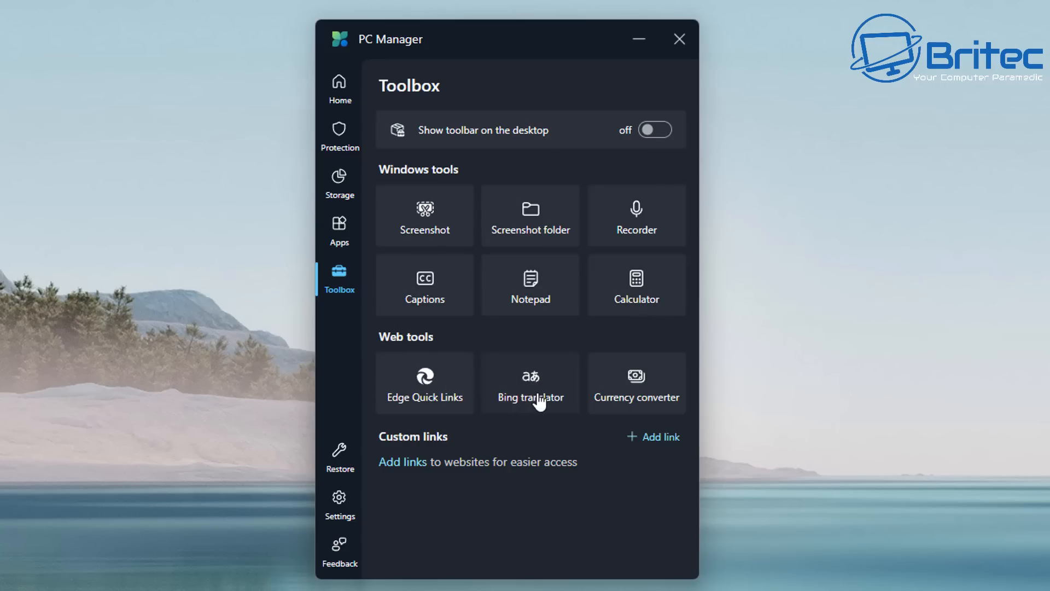
mouse_move(548, 412)
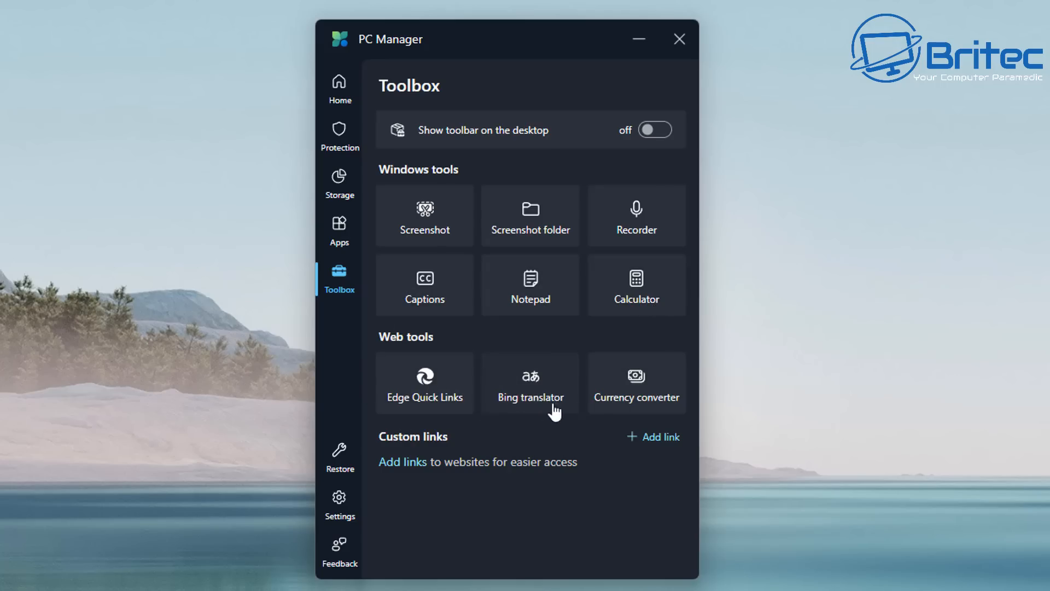
mouse_move(484, 374)
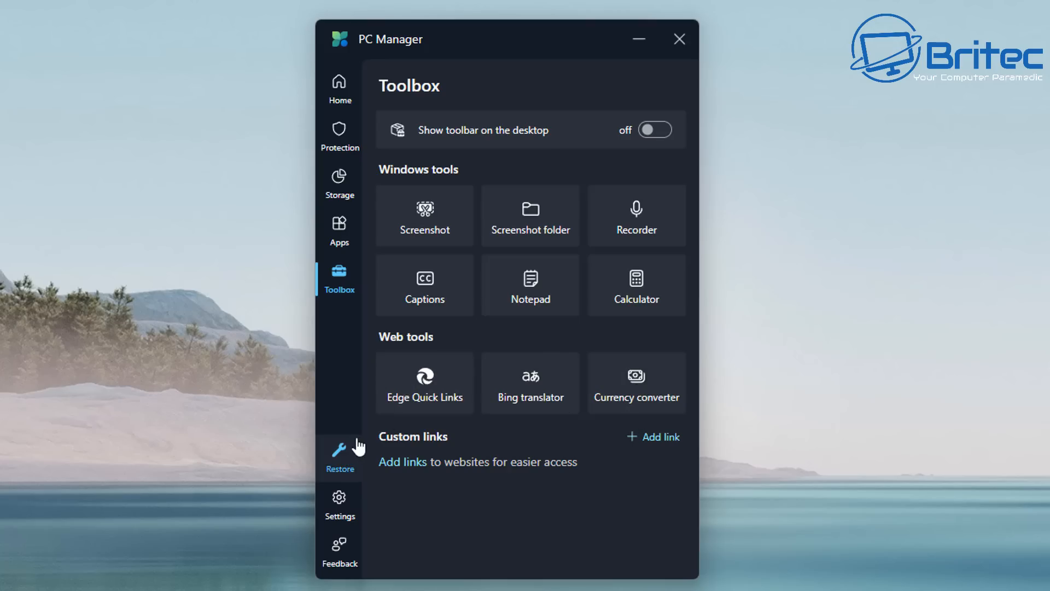
mouse_move(338, 448)
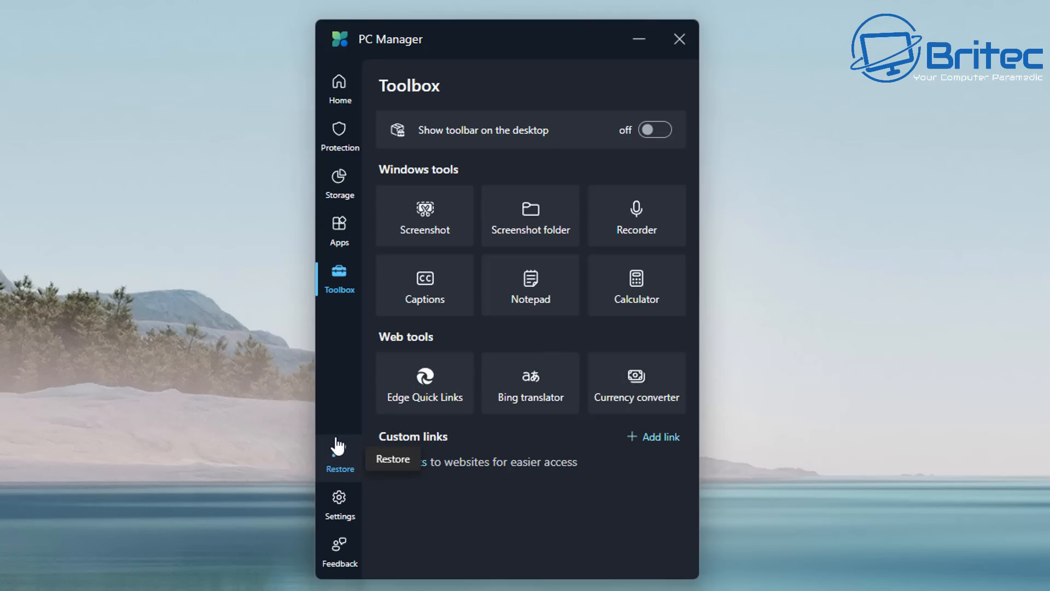
Tour the Restore, Settings (scrolled to About us) and Feedback pages, then return Home.
left_click(339, 457)
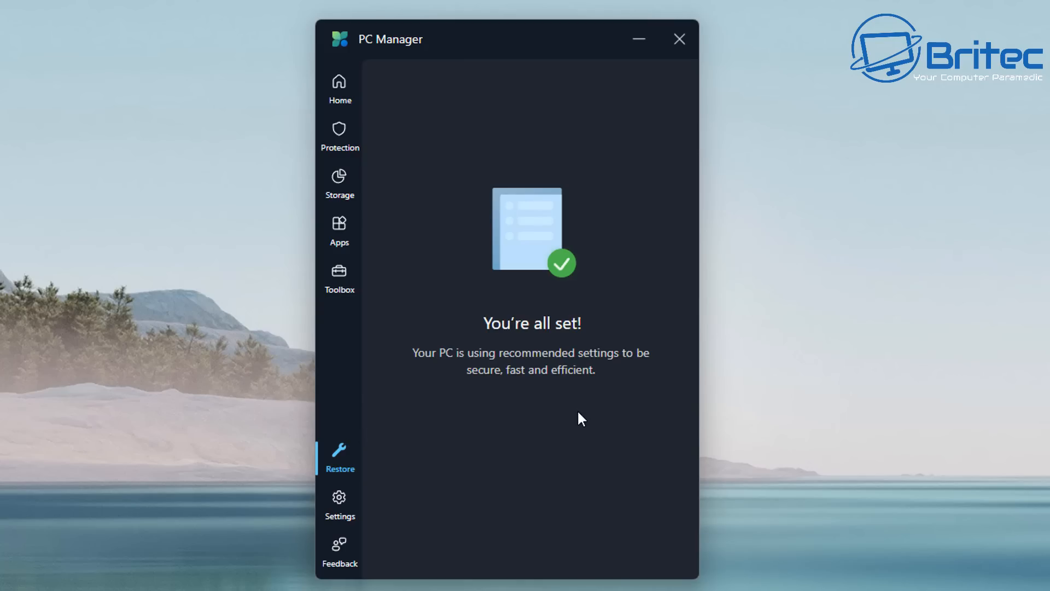
mouse_move(441, 292)
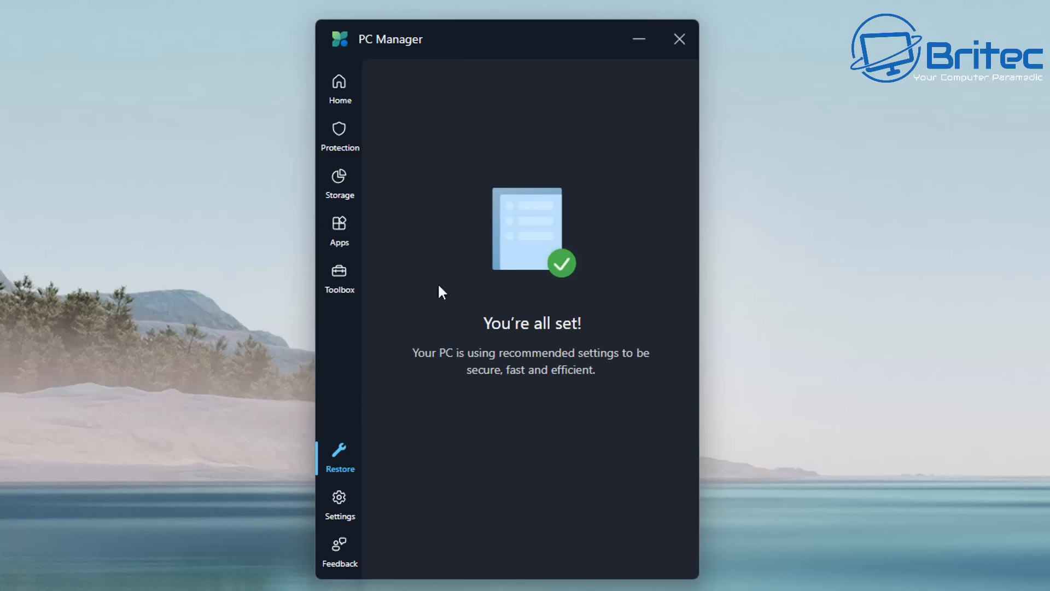
left_click(339, 503)
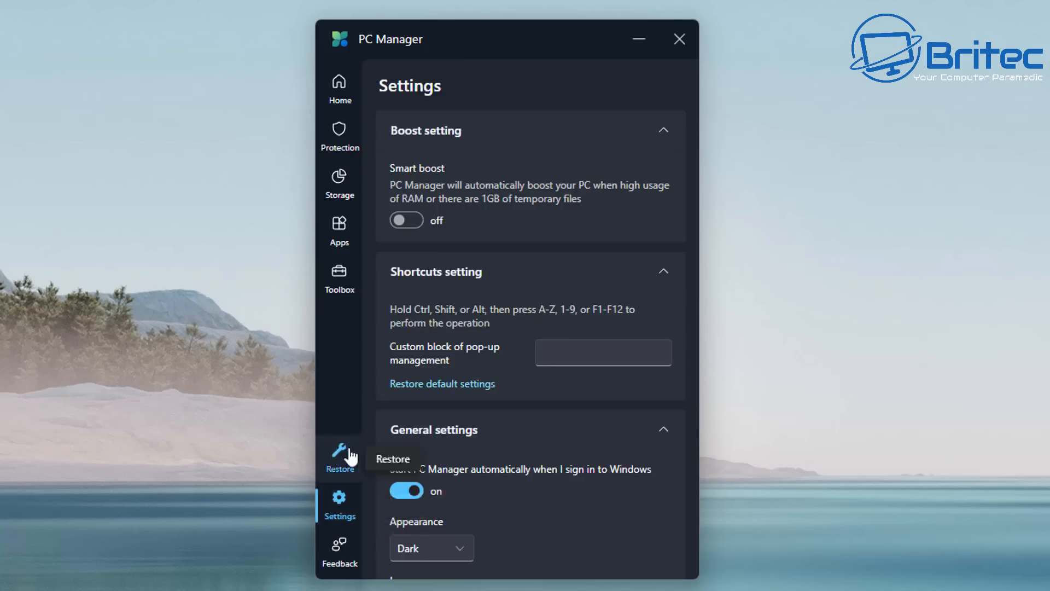
scroll("down", 3)
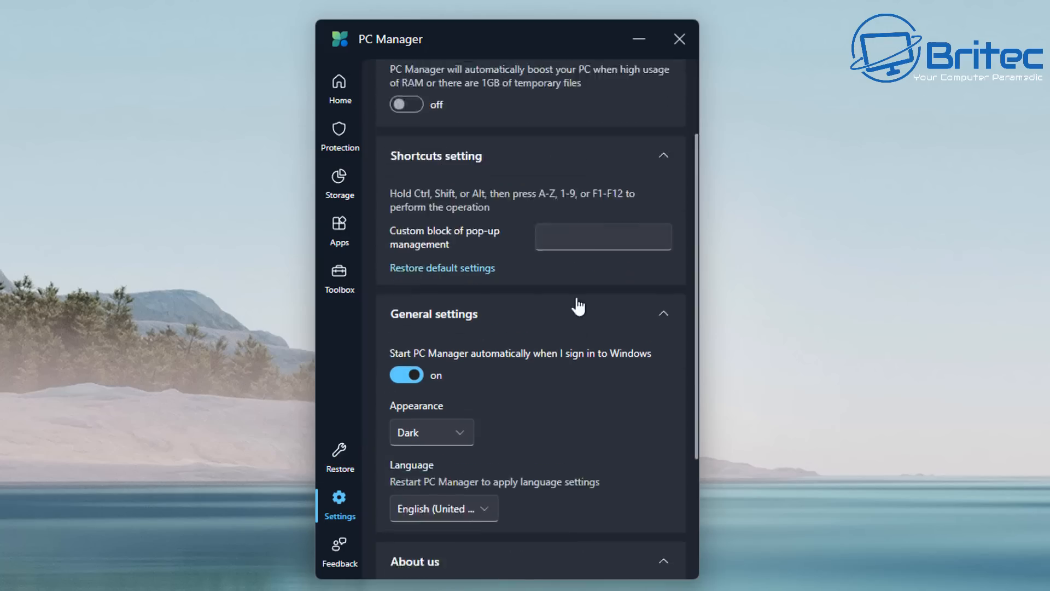
scroll("down", 3)
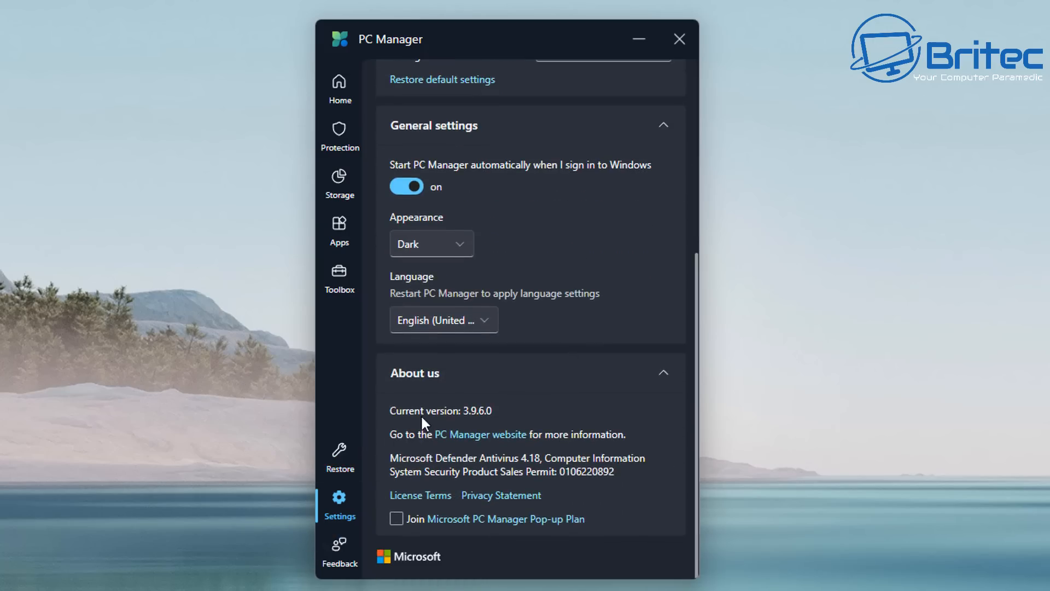
mouse_move(348, 315)
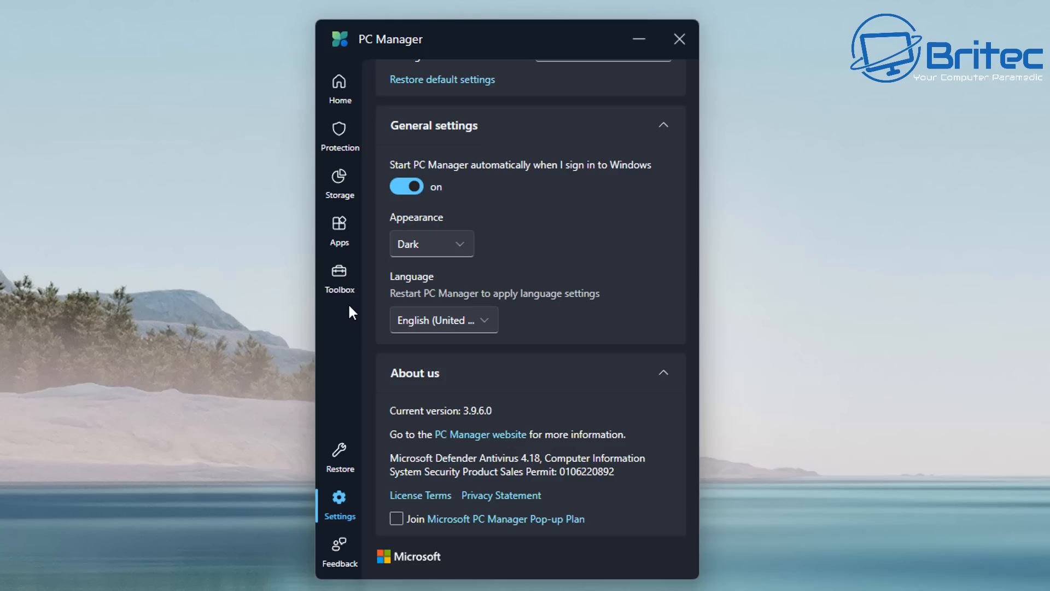
left_click(339, 549)
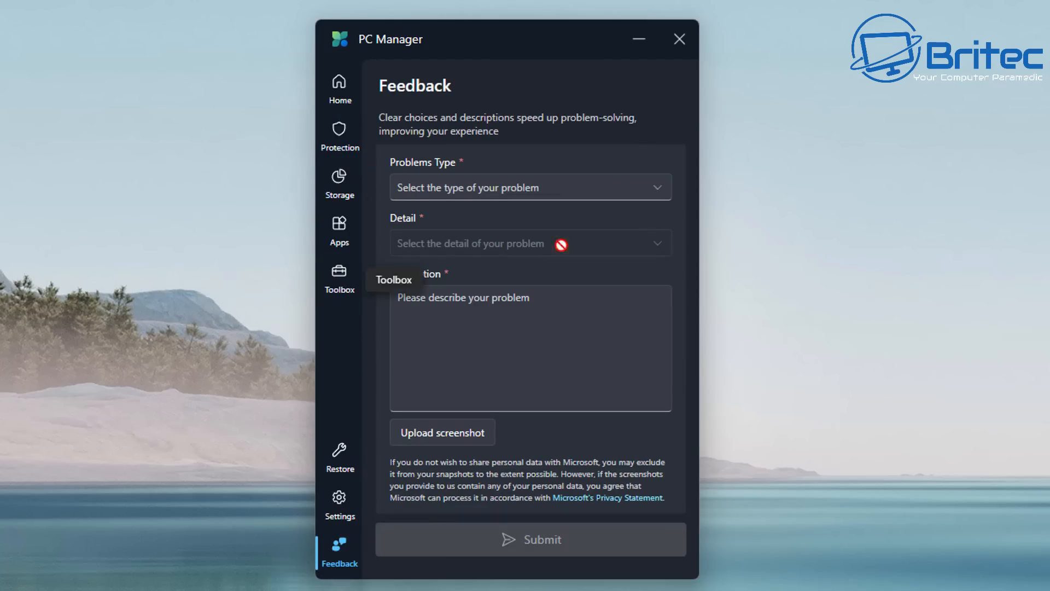
left_click(339, 87)
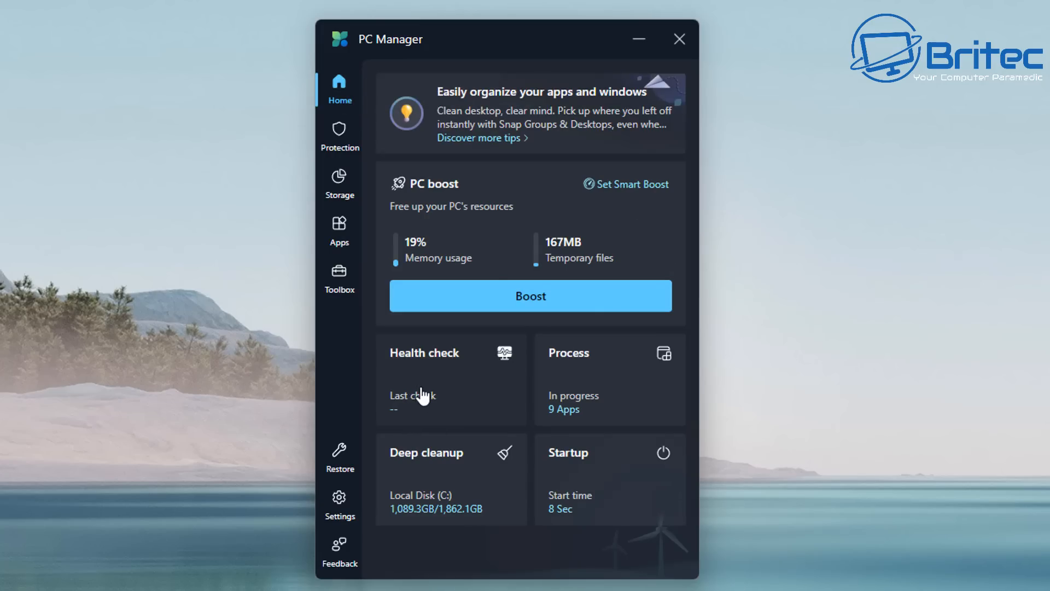
Run a health check listing 326.8MB of cleanup items, then revisit the Toolbox.
left_click(424, 353)
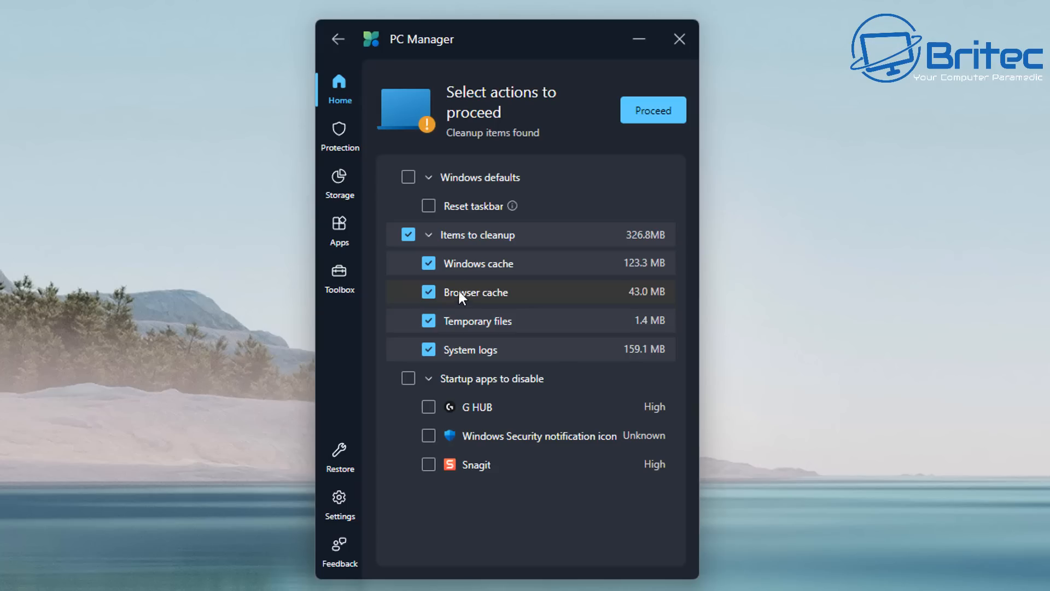
mouse_move(496, 192)
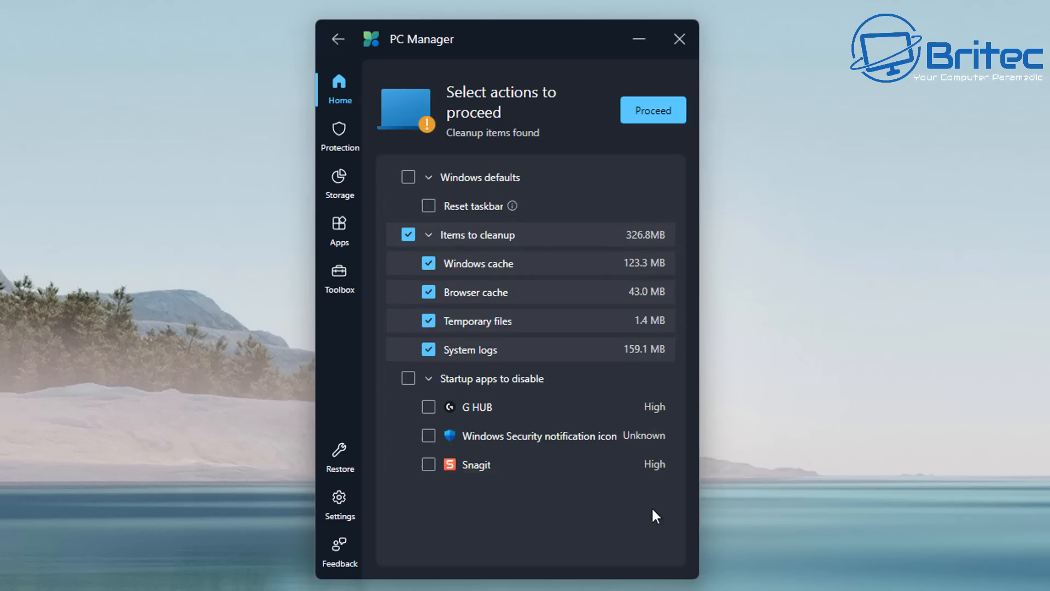
mouse_move(340, 137)
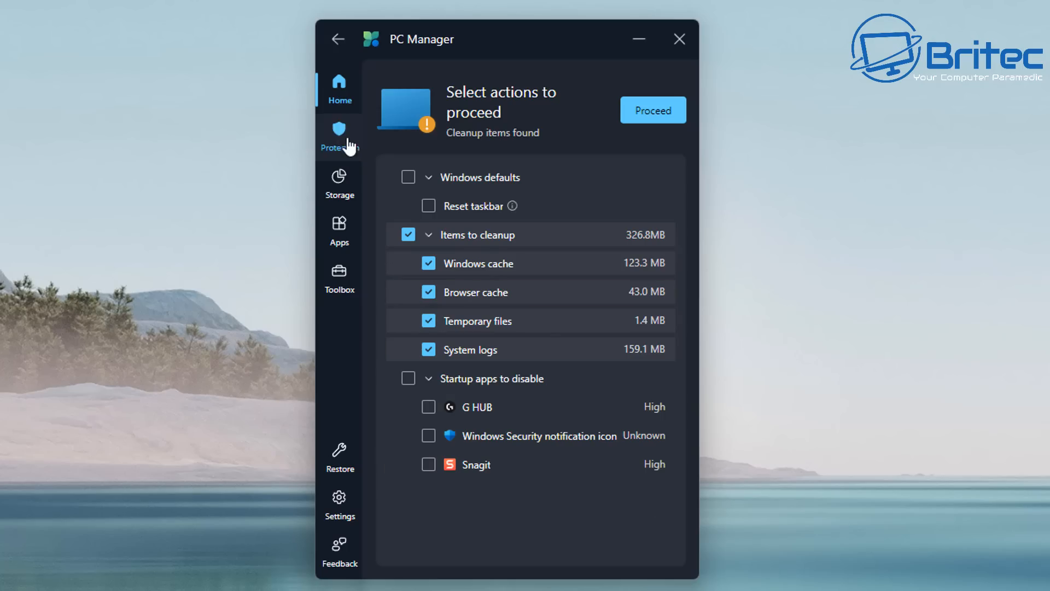
mouse_move(339, 278)
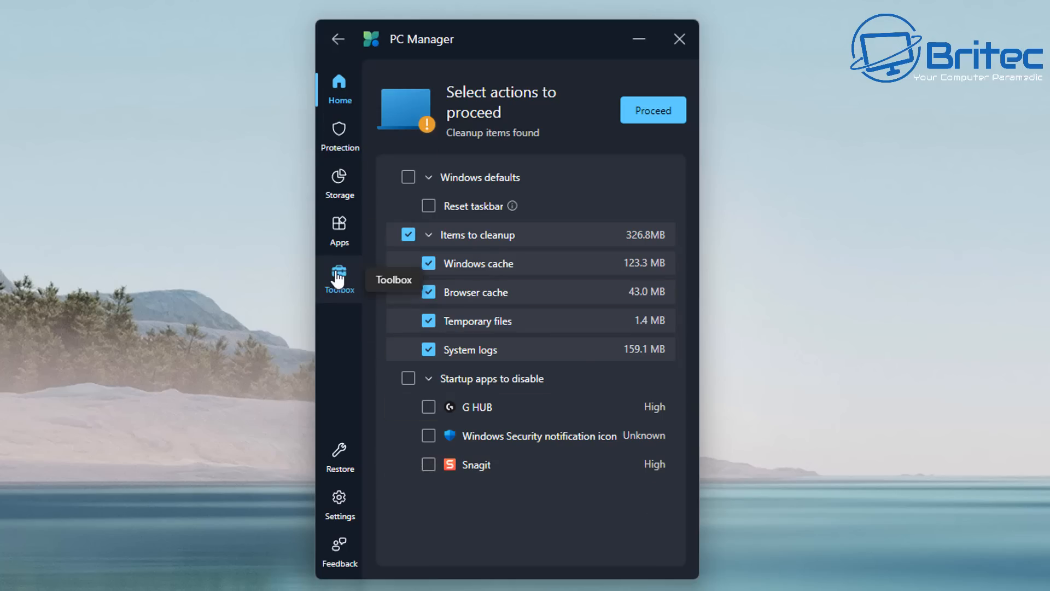
left_click(339, 277)
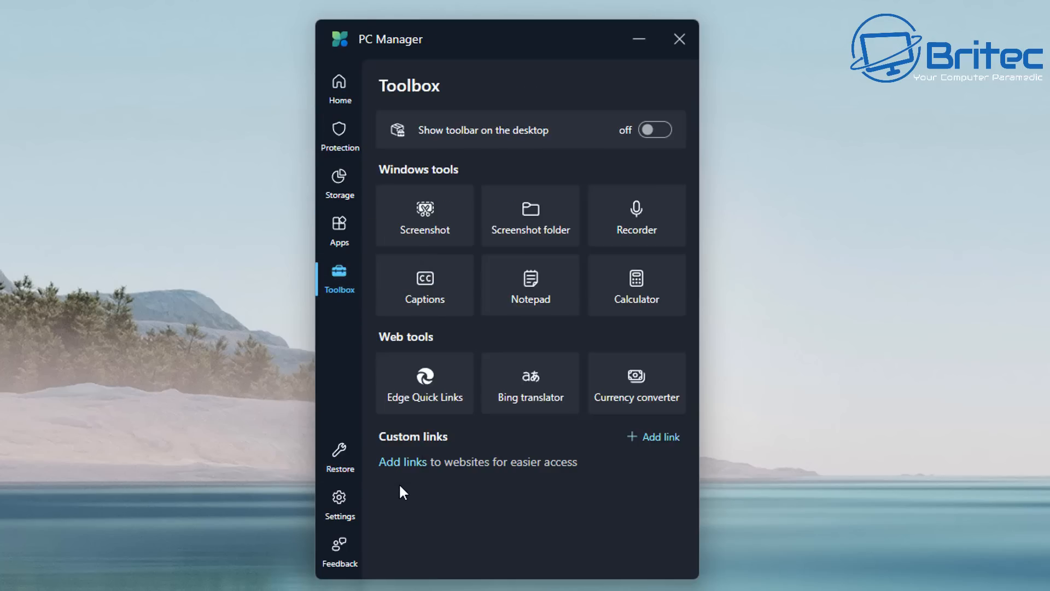
mouse_move(367, 575)
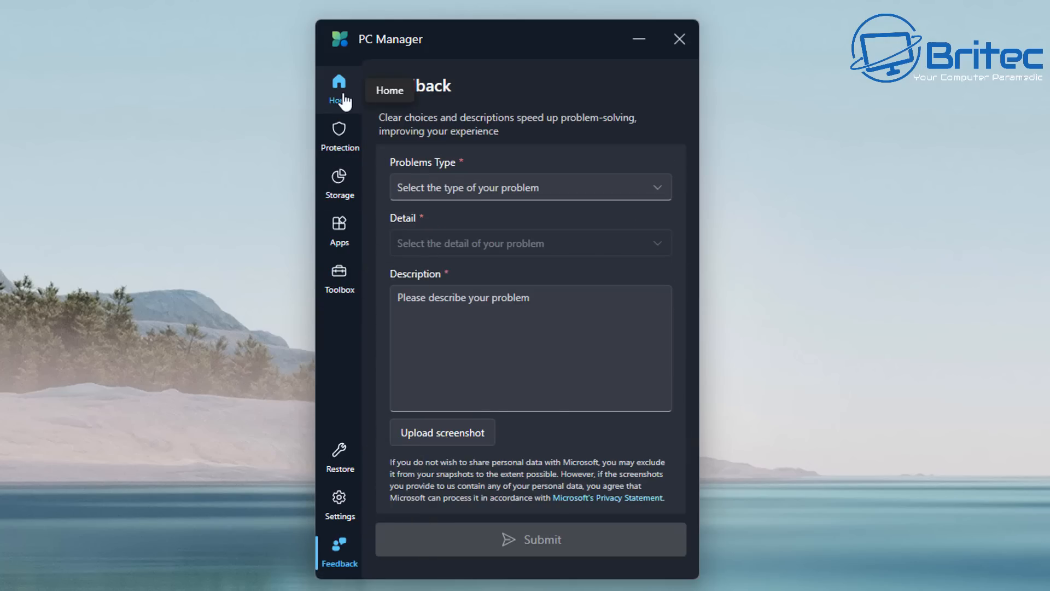
Revisit Process management from Home, go back Home, and close PC Manager.
left_click(339, 89)
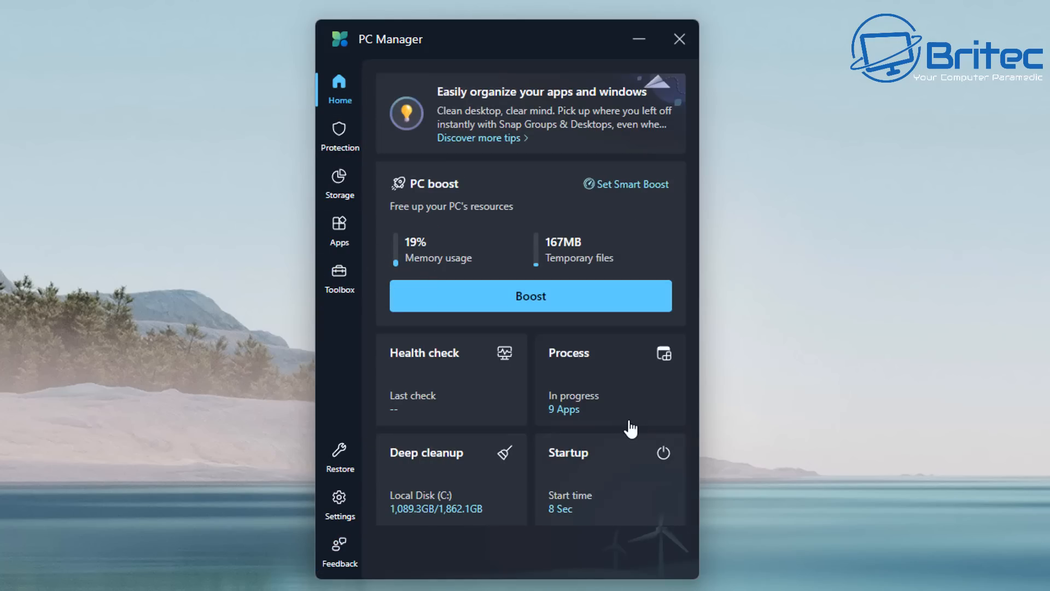
left_click(567, 352)
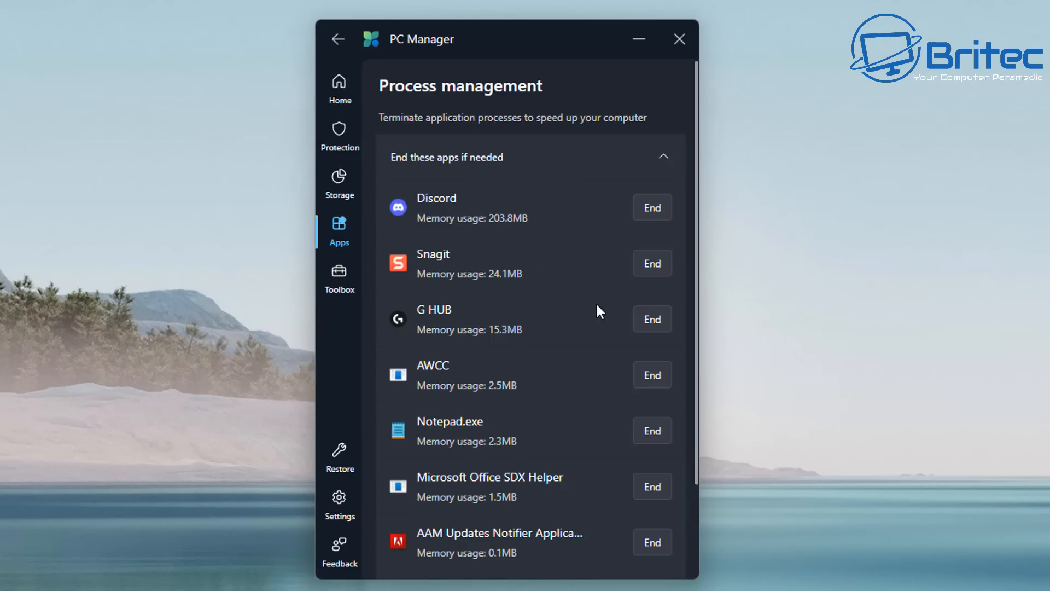
left_click(340, 90)
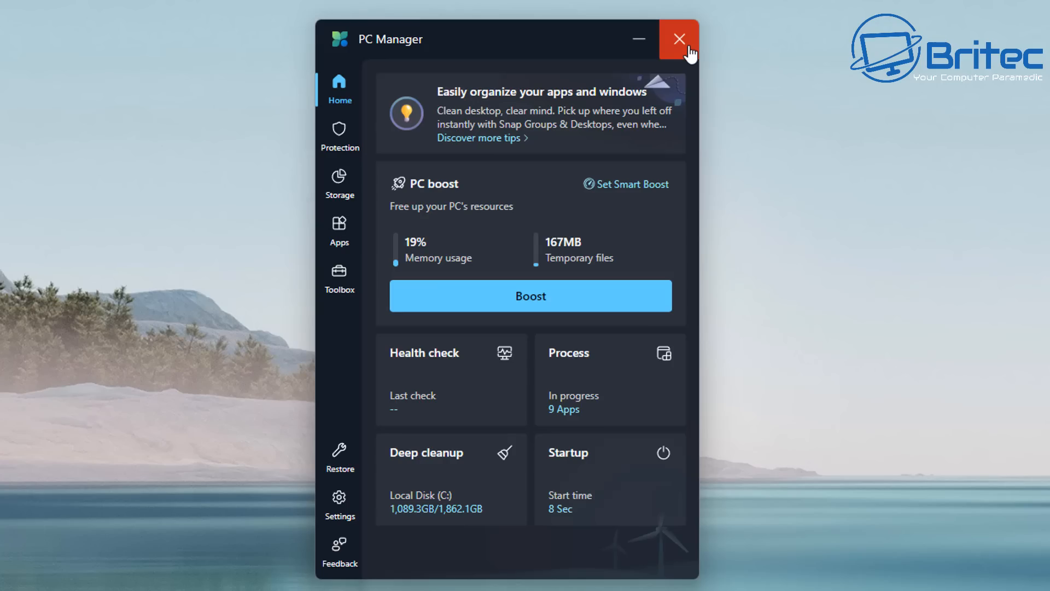
left_click(678, 38)
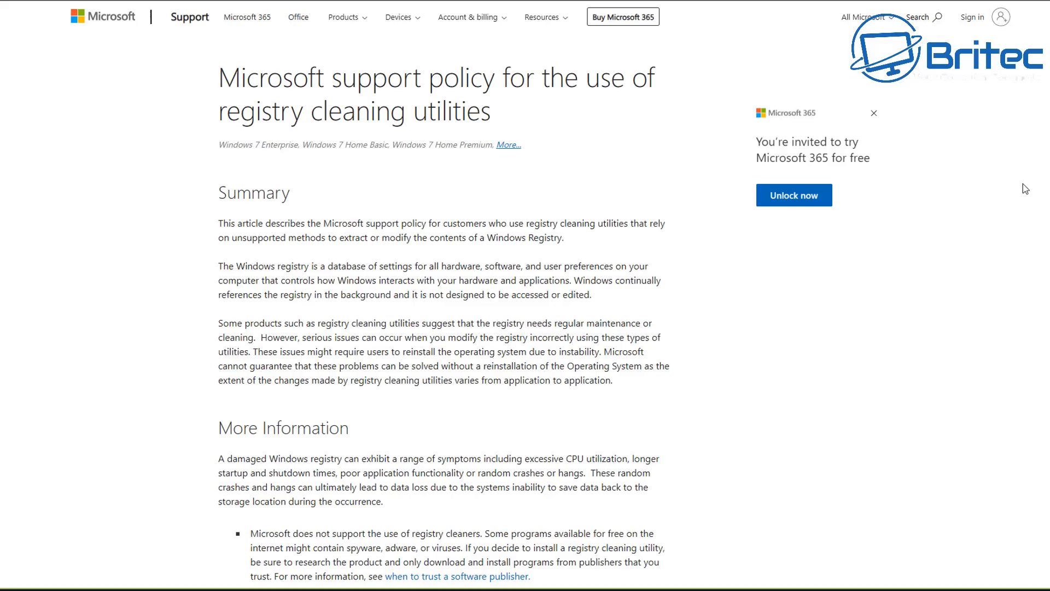
scroll("down", 3)
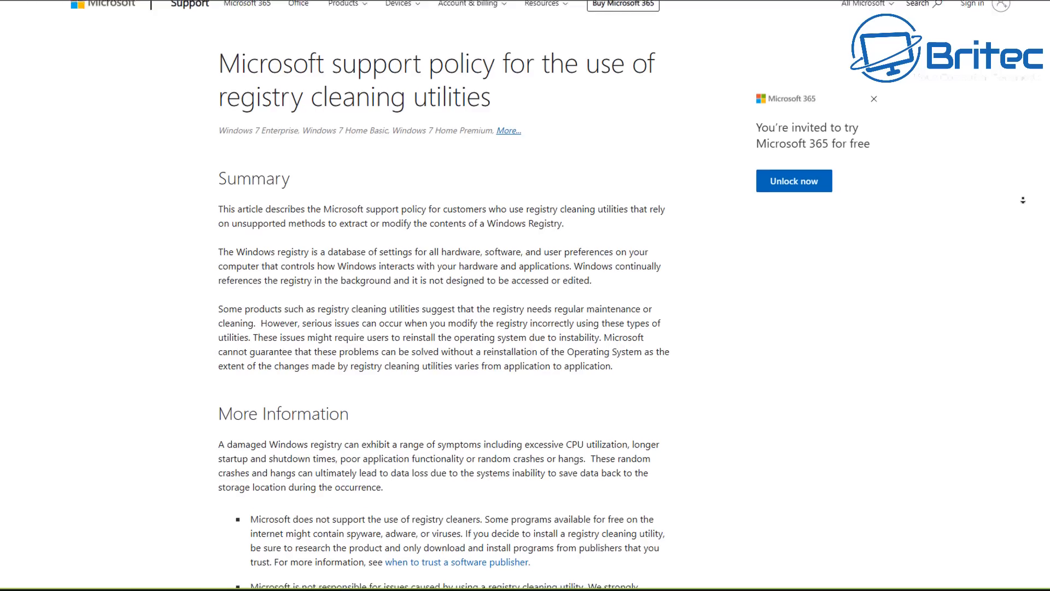
scroll("down", 3)
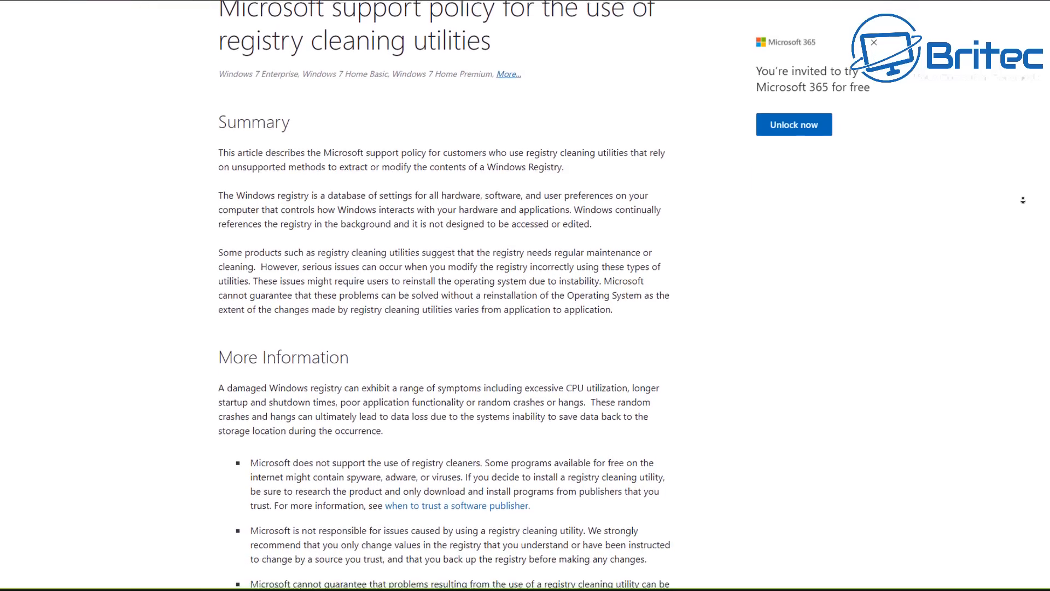
scroll("down", 3)
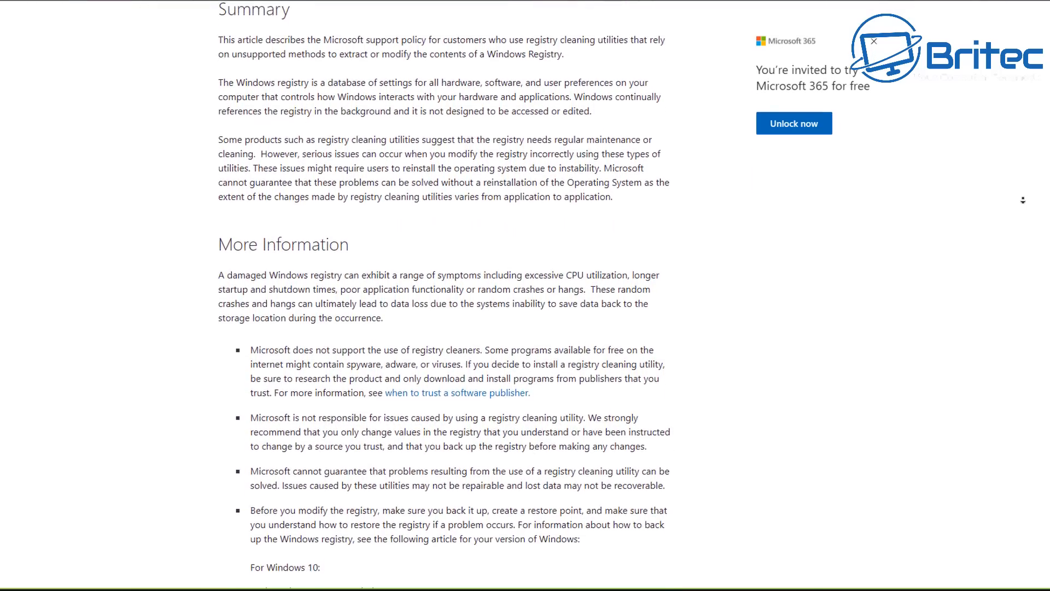
scroll("down", 3)
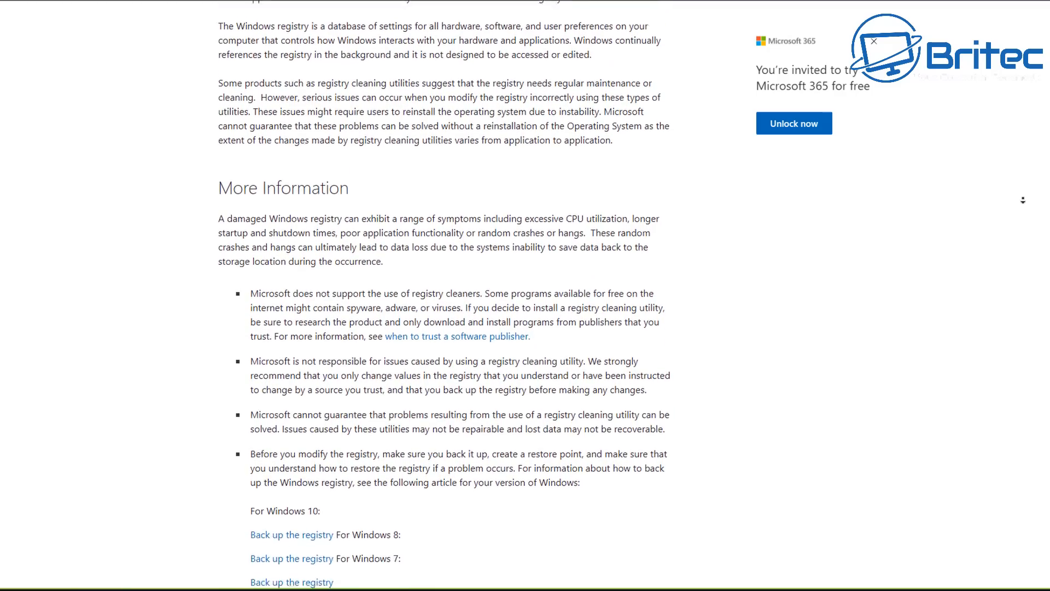
scroll("down", 3)
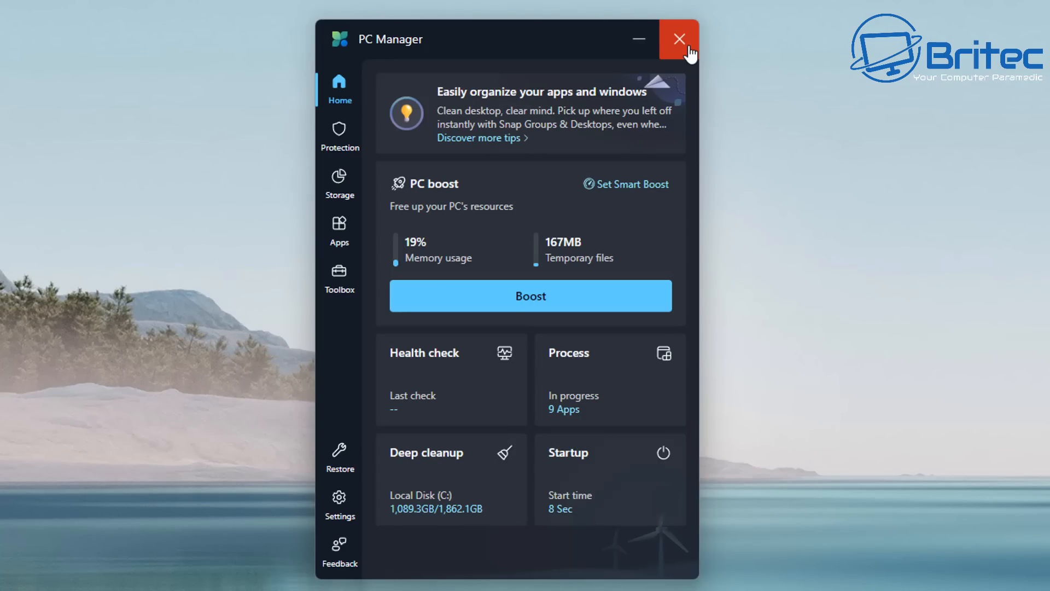
Close the PC Manager window from its title bar X.
left_click(678, 38)
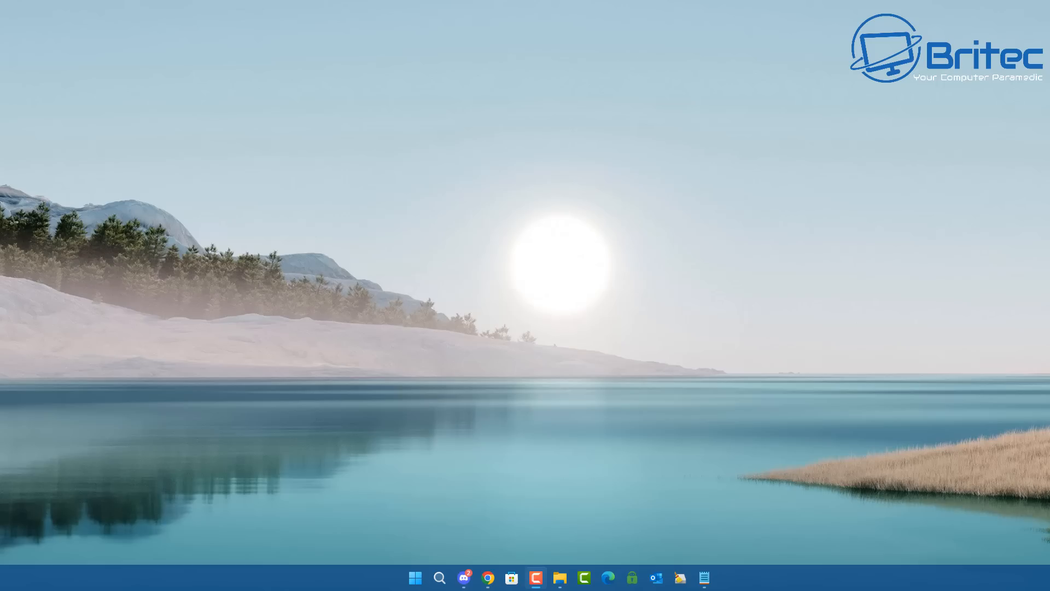